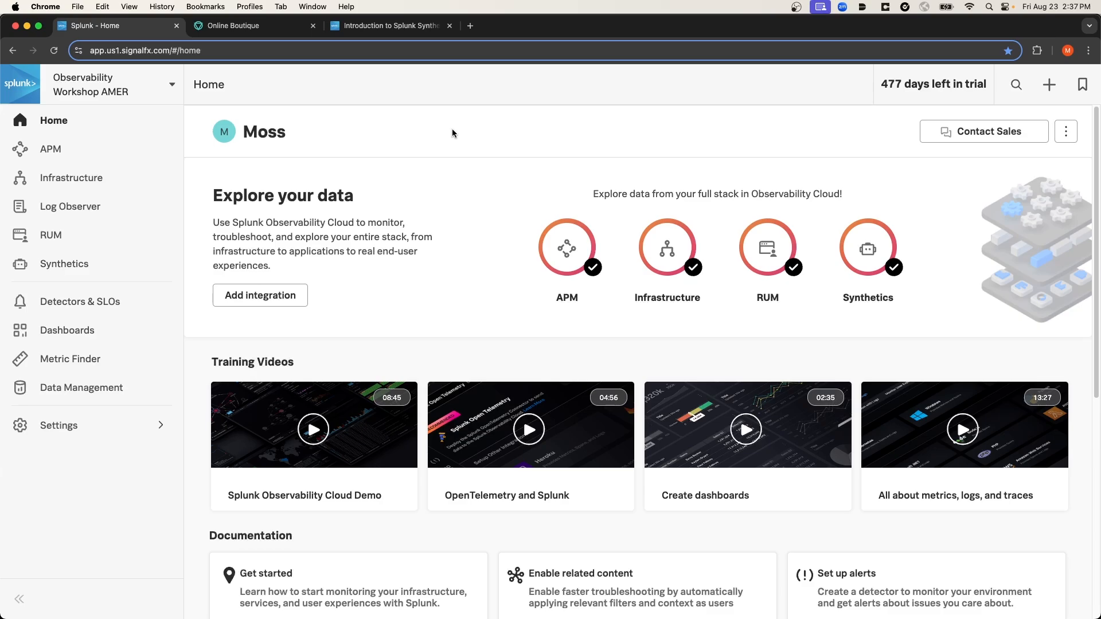
pyautogui.moveTo(449, 126)
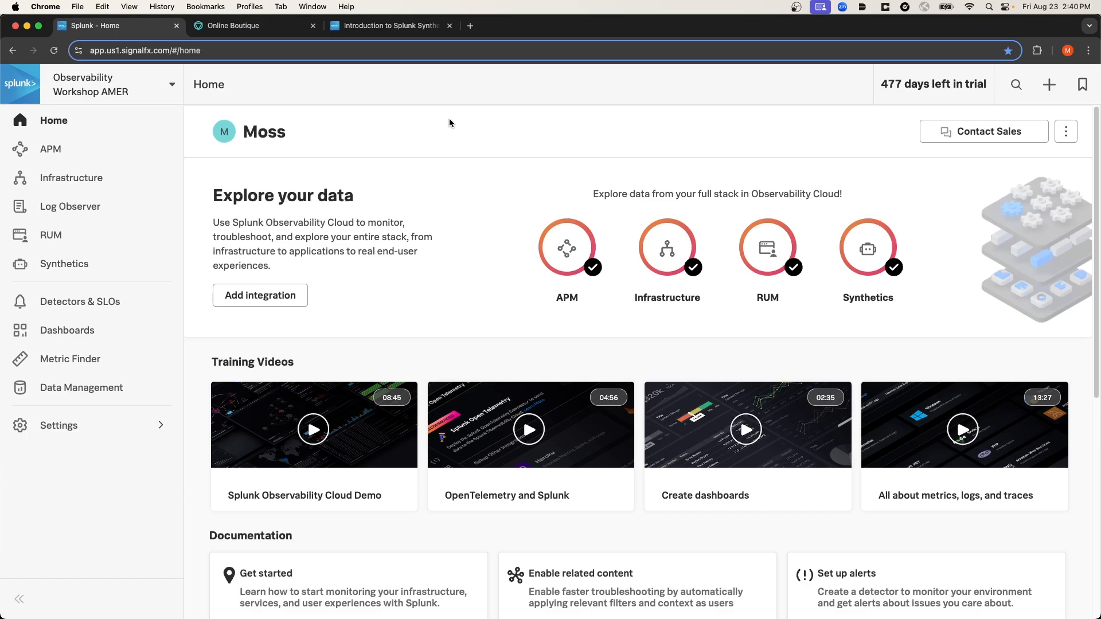
pyautogui.moveTo(379, 120)
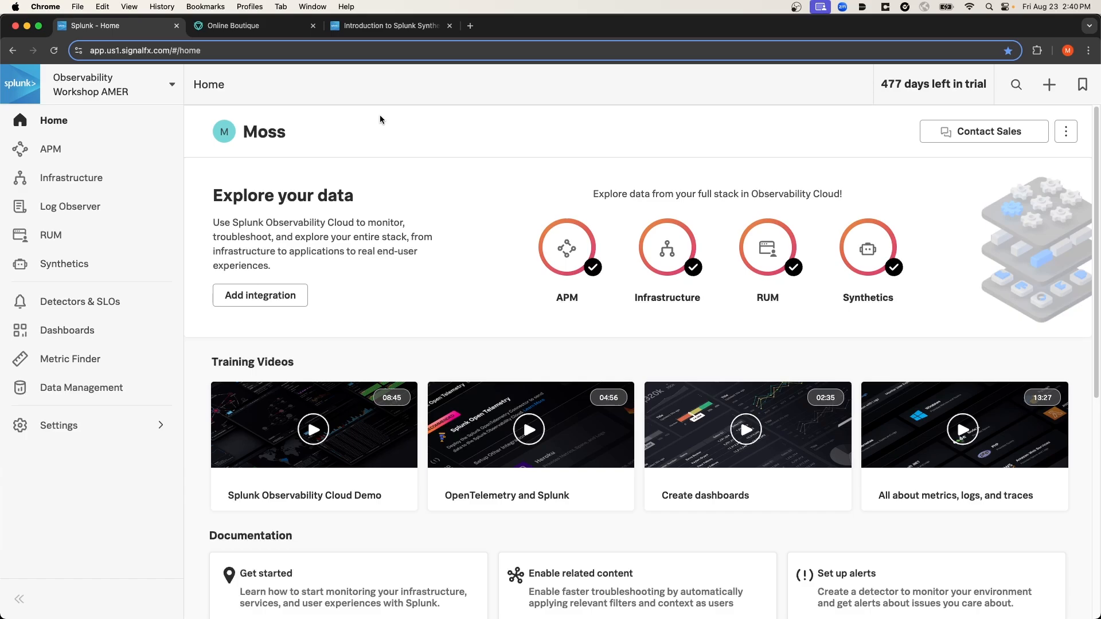
# In the Online Boutique shop, view the Vintage Camera Lens product page
pyautogui.click(254, 25)
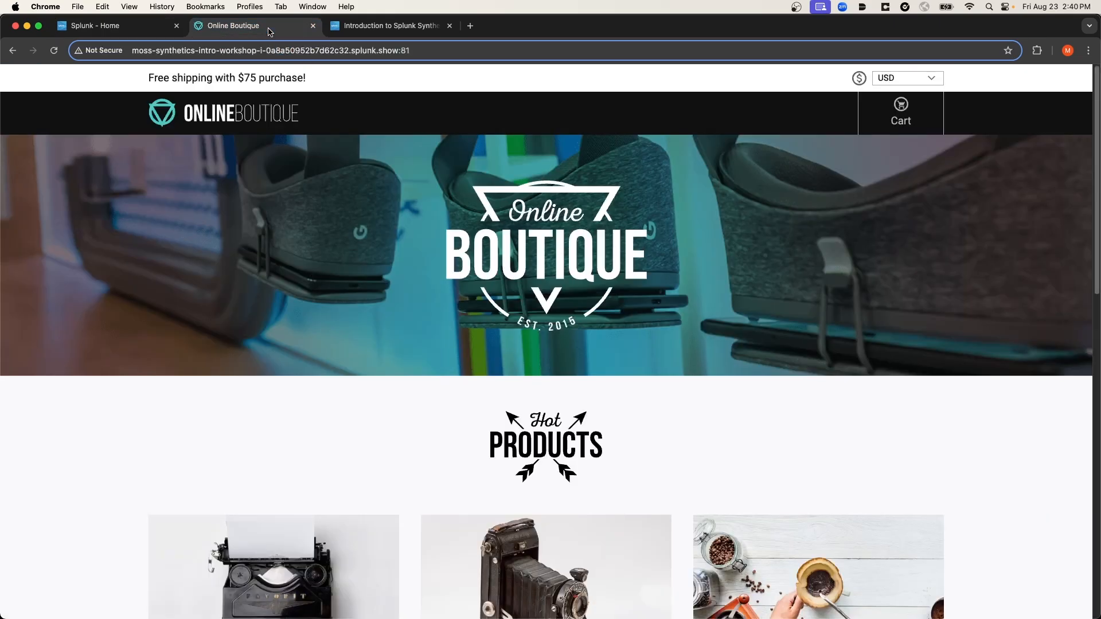
pyautogui.moveTo(502, 222)
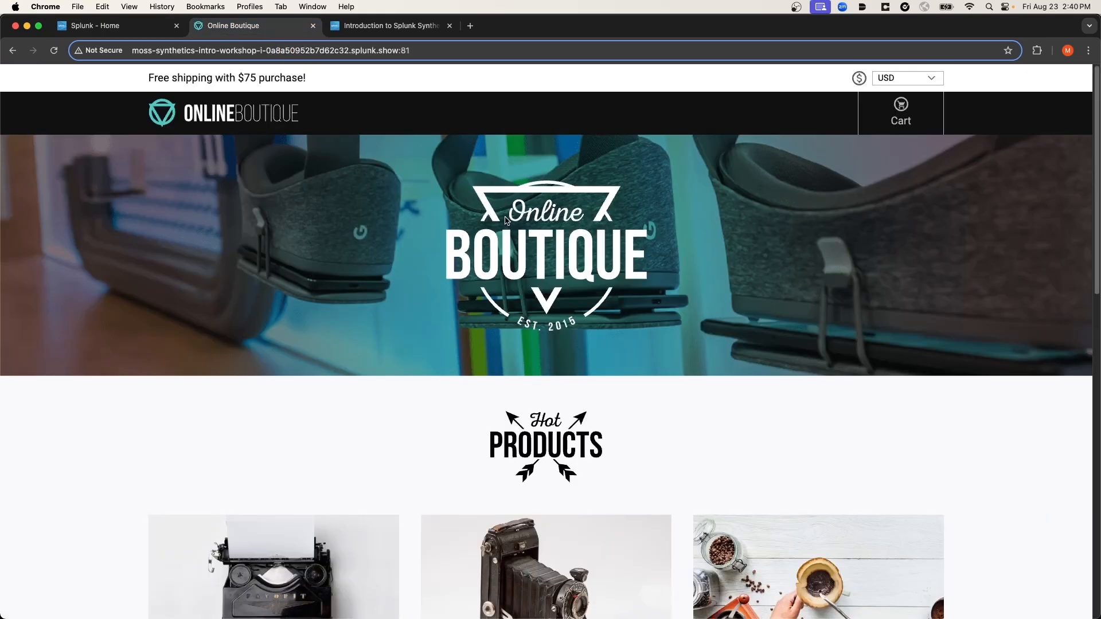
pyautogui.moveTo(396, 234)
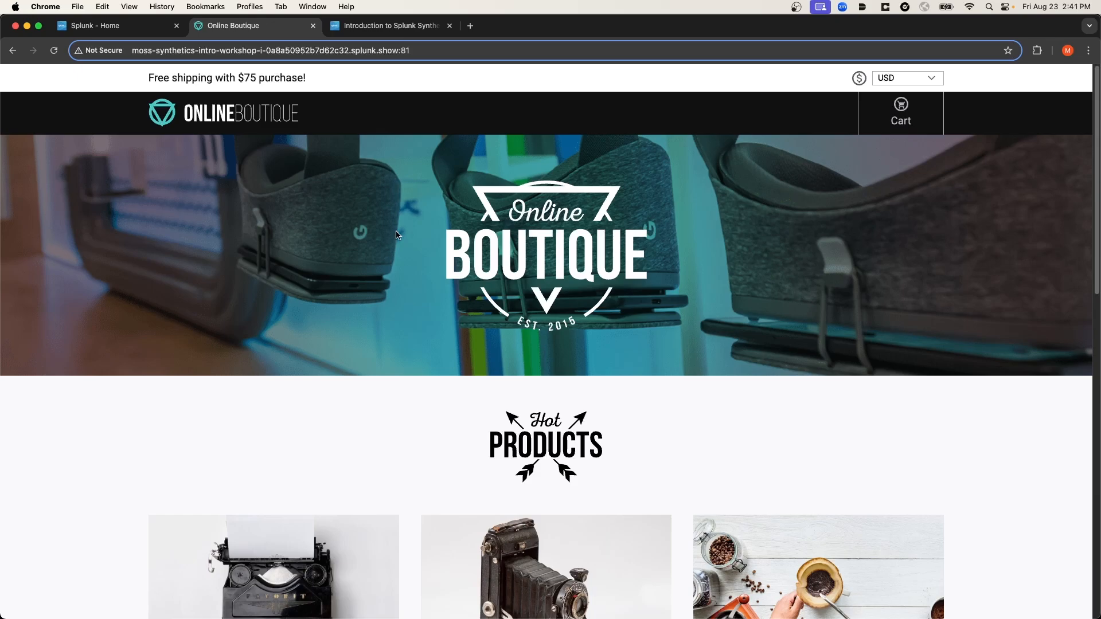
pyautogui.moveTo(410, 209)
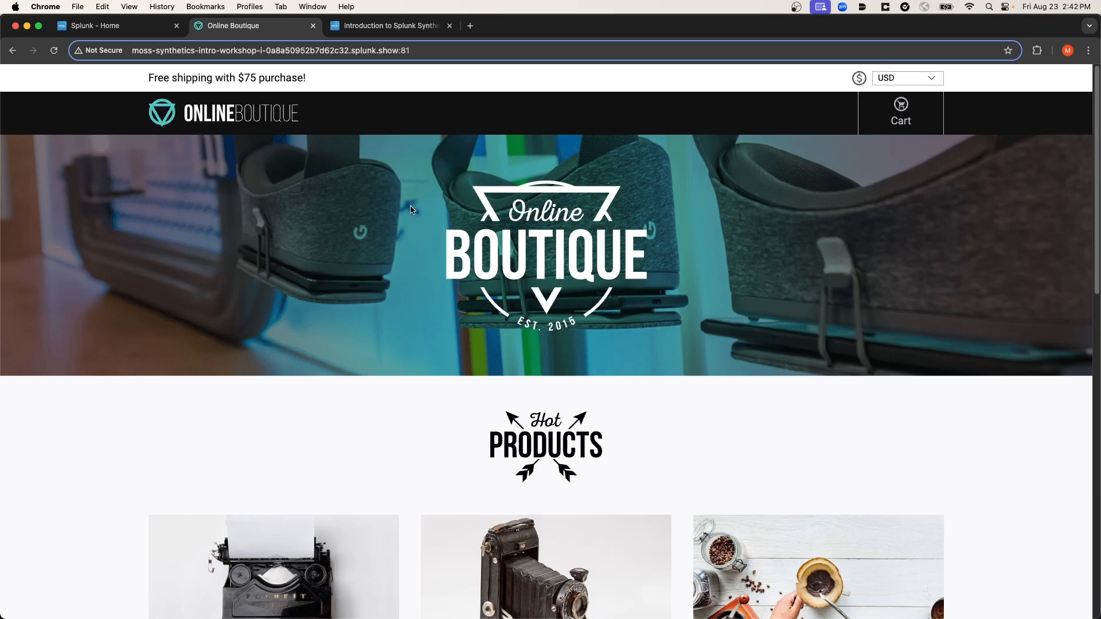
pyautogui.scroll(-3)
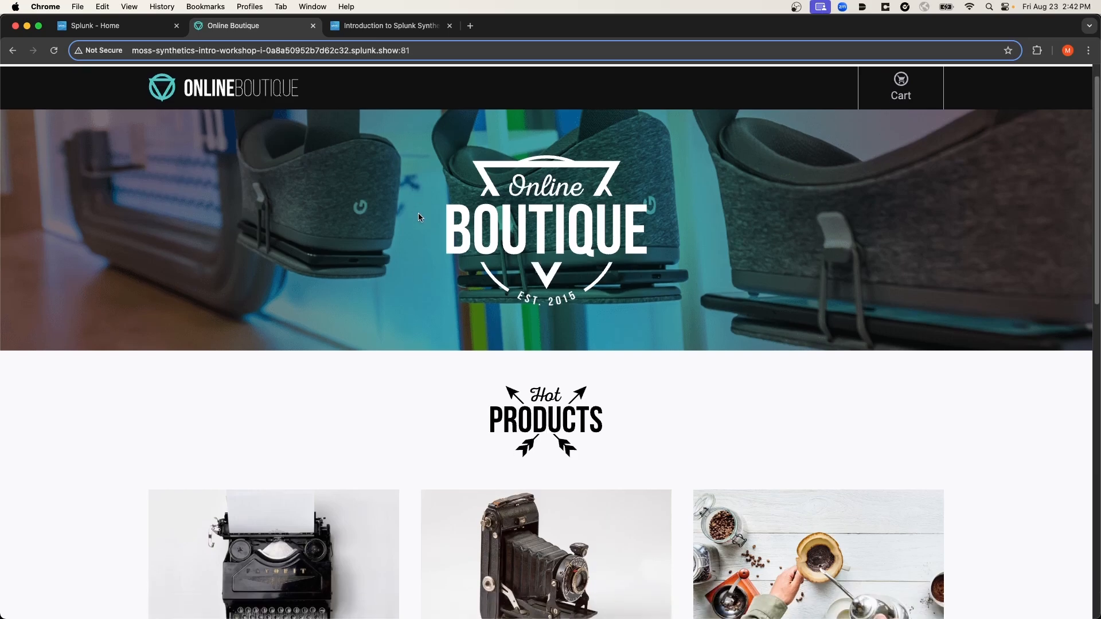
pyautogui.scroll(-3)
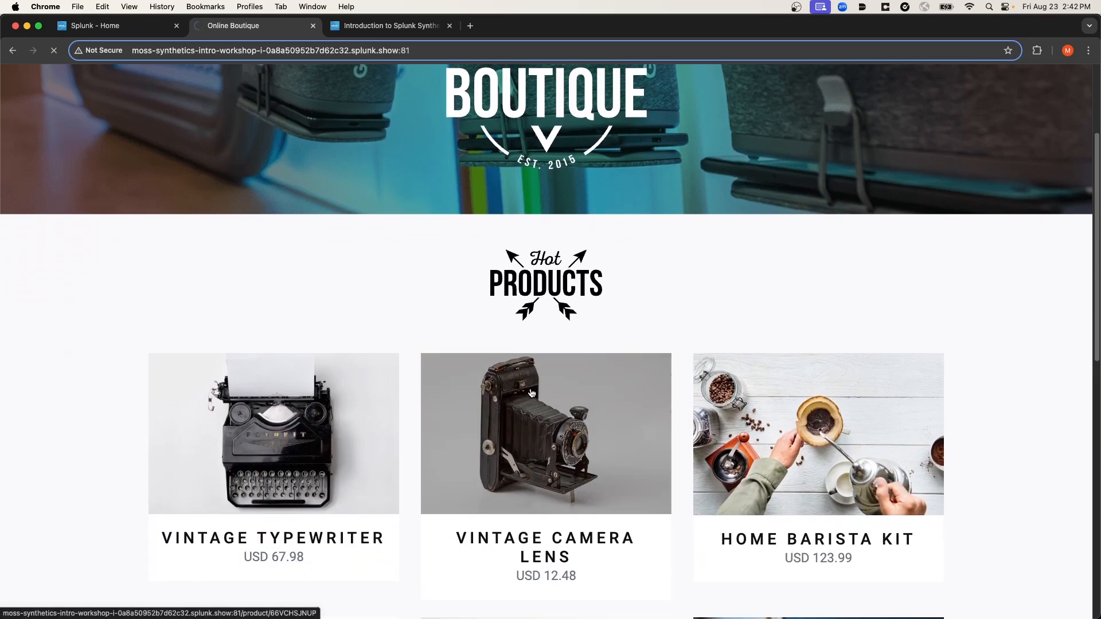
pyautogui.click(545, 433)
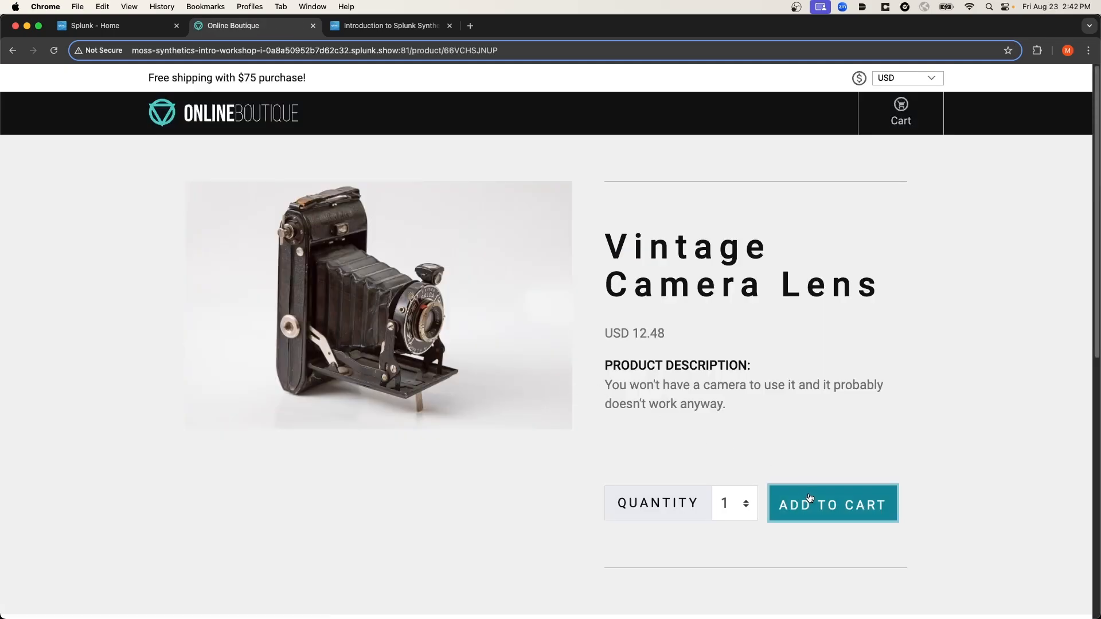
# Add the Vintage Camera Lens to the cart, then empty the cart back to the shop front
pyautogui.click(832, 504)
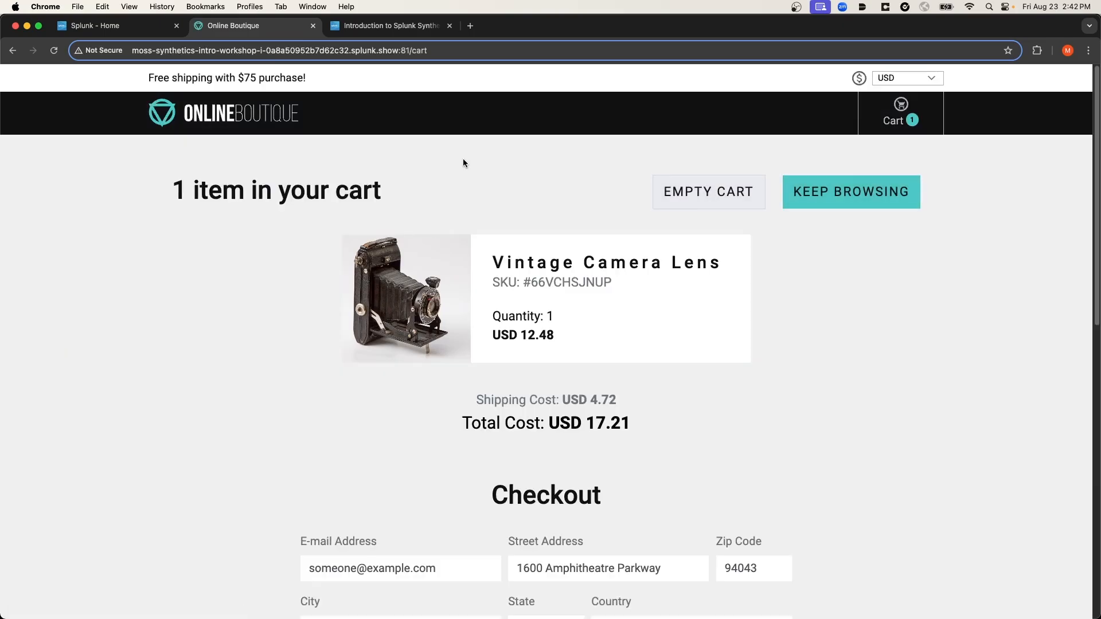
pyautogui.scroll(-3)
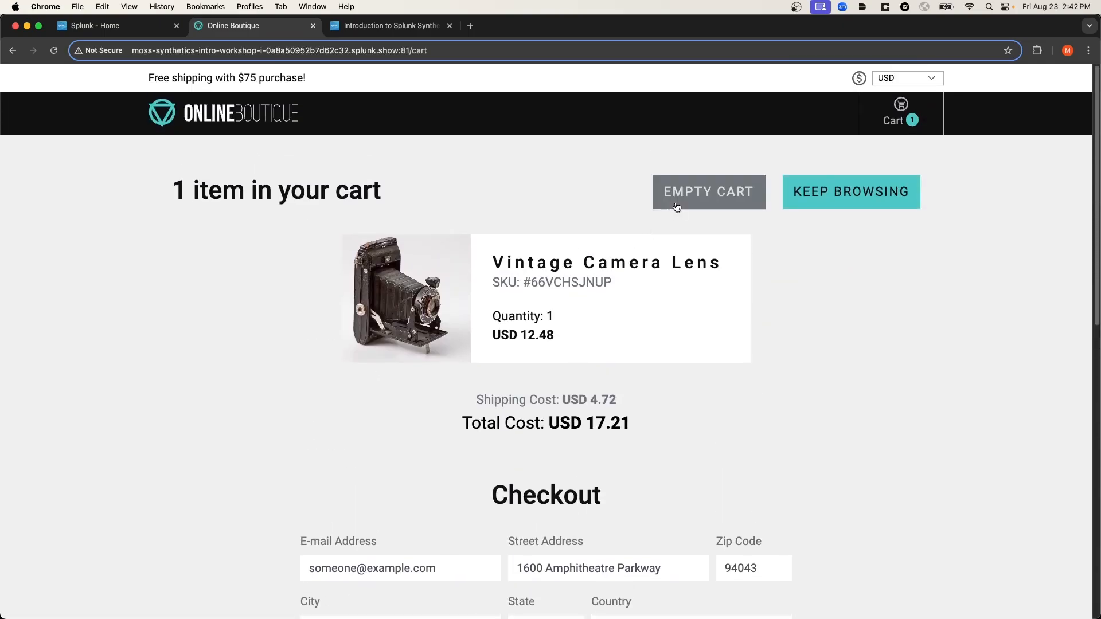
pyautogui.click(707, 191)
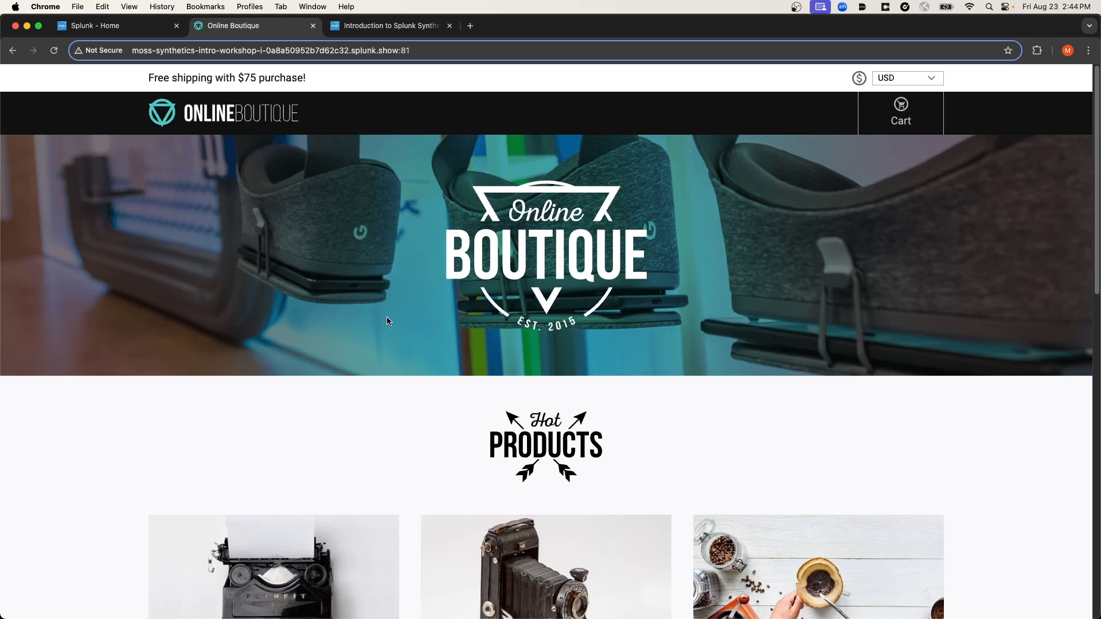
pyautogui.moveTo(443, 345)
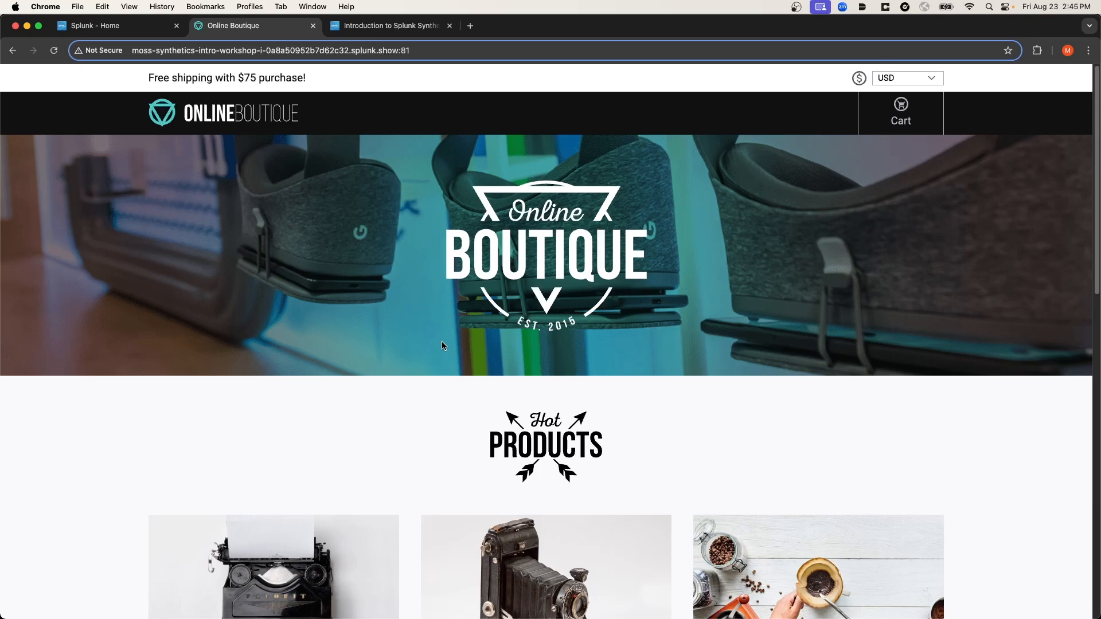
pyautogui.moveTo(286, 396)
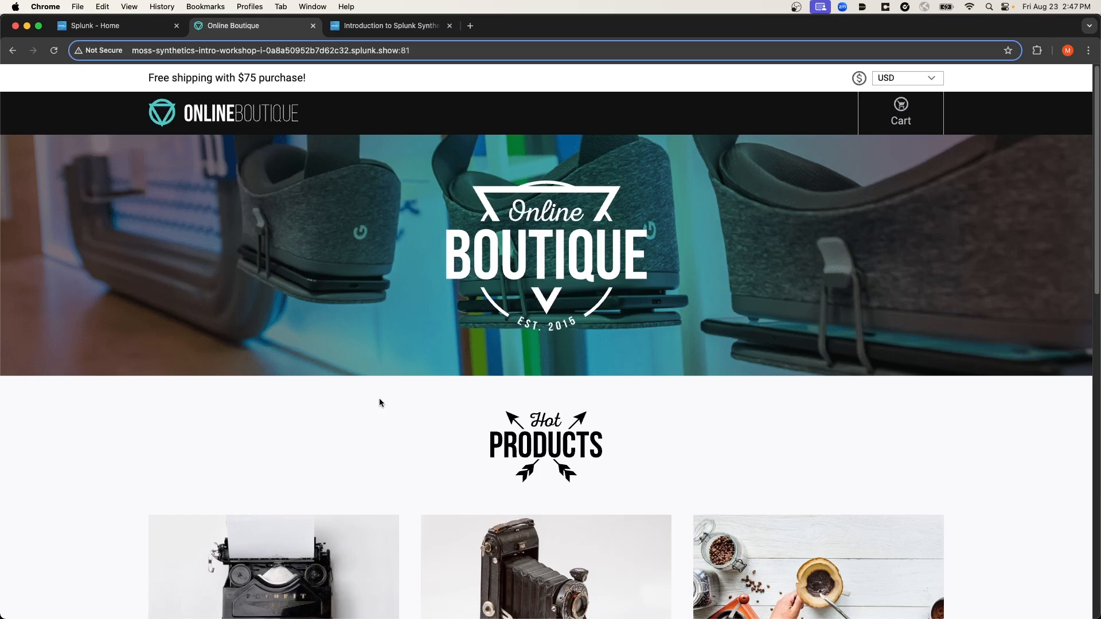
# Go to the Synthetics tests list in Splunk and show the Add new test choices
pyautogui.click(113, 25)
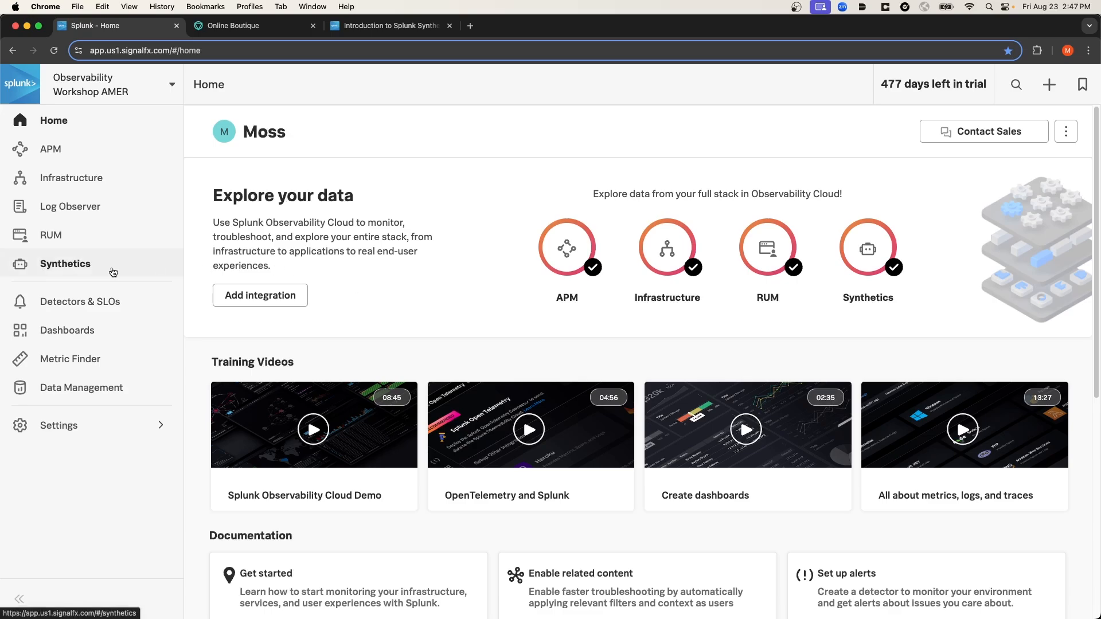
pyautogui.click(66, 263)
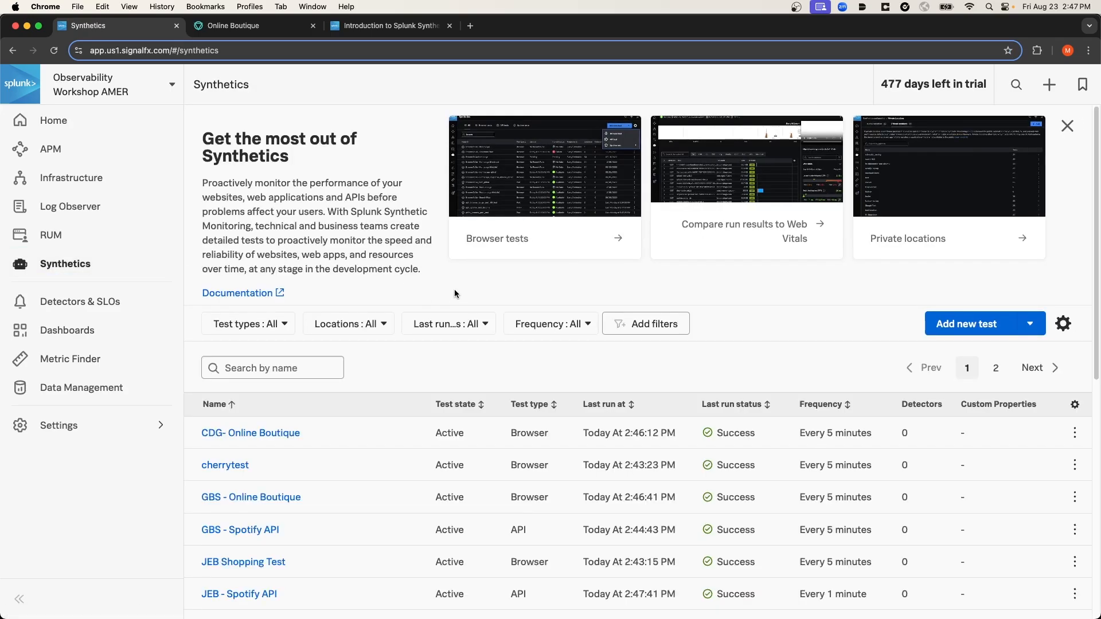
pyautogui.moveTo(468, 293)
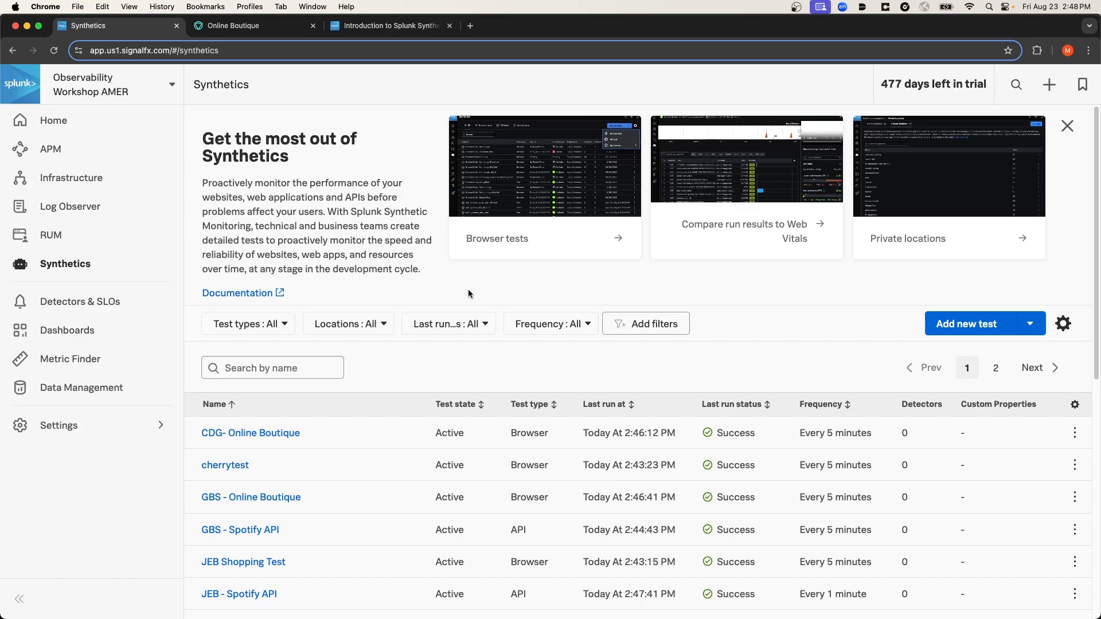
pyautogui.moveTo(423, 297)
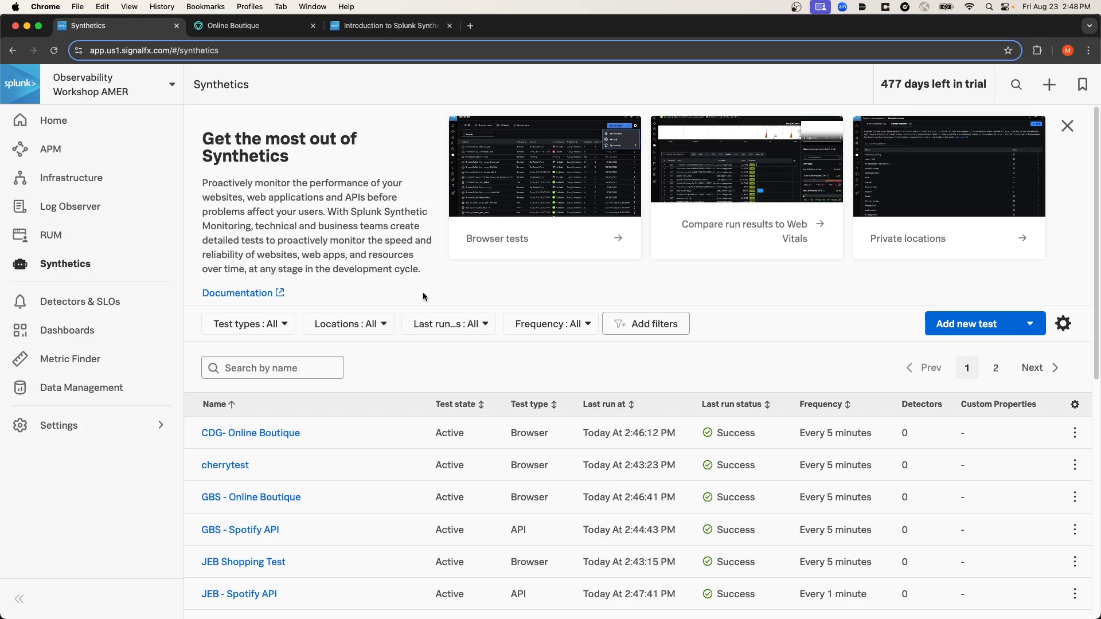
pyautogui.moveTo(414, 298)
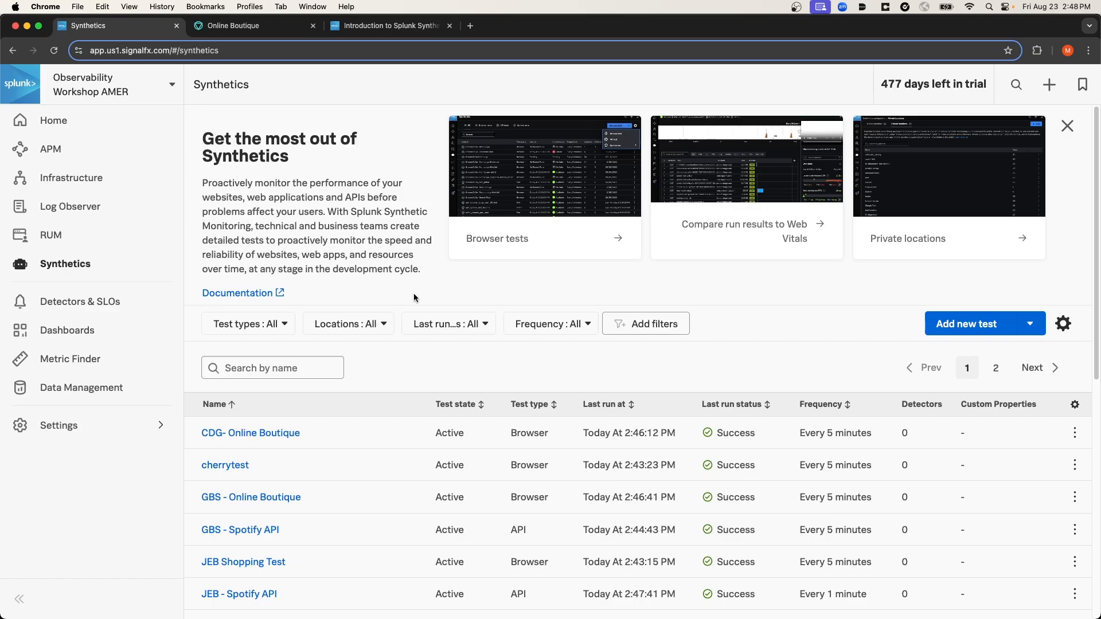
pyautogui.click(349, 323)
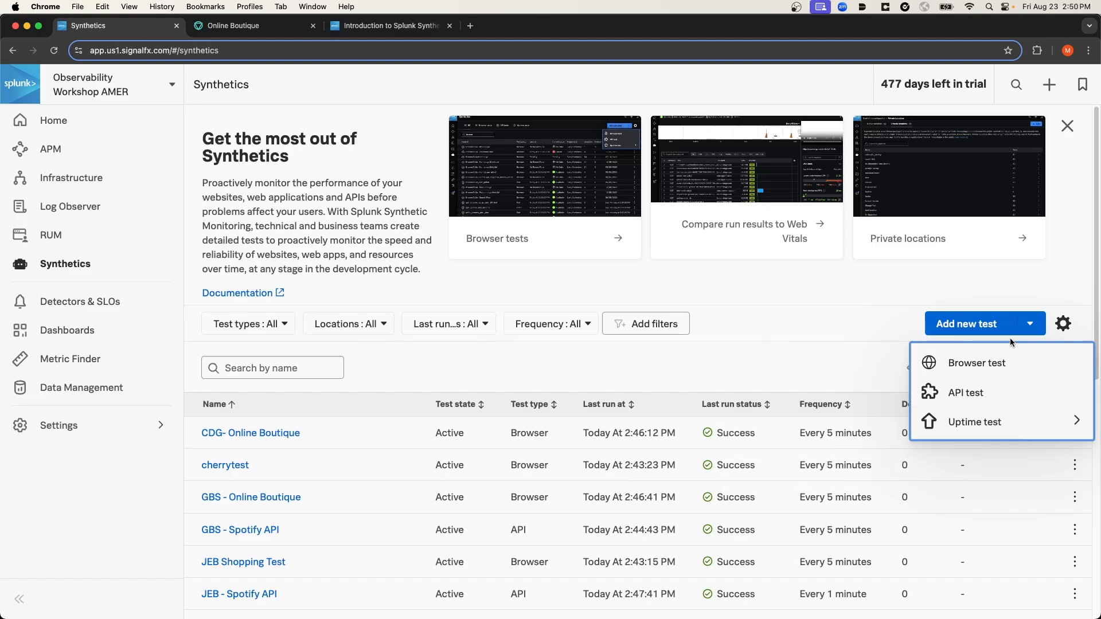
pyautogui.moveTo(976, 363)
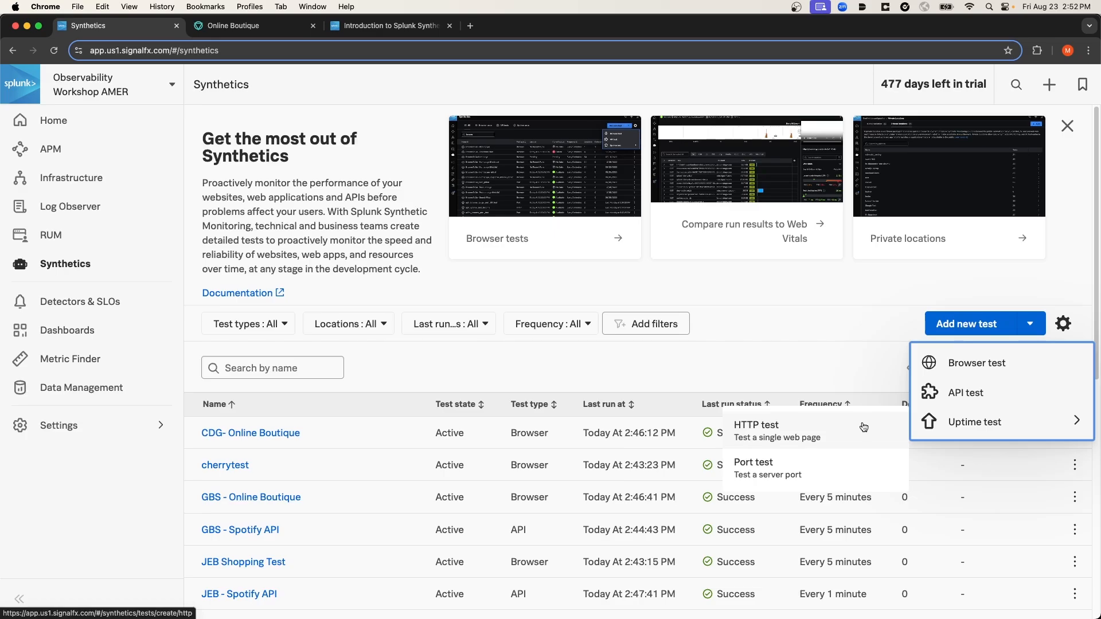
pyautogui.moveTo(853, 467)
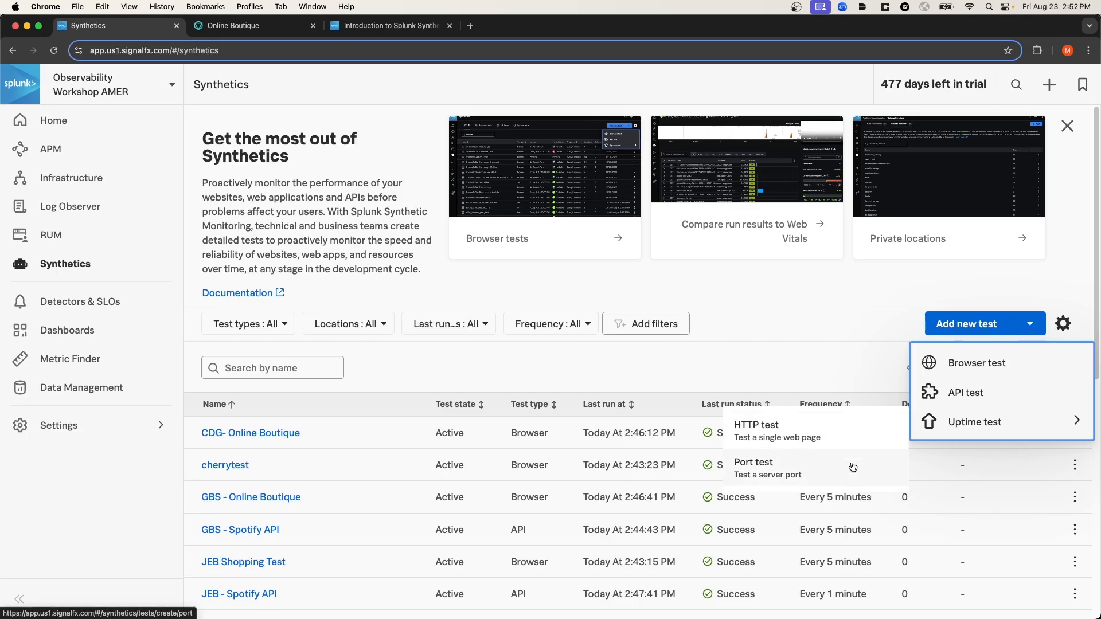
pyautogui.moveTo(856, 463)
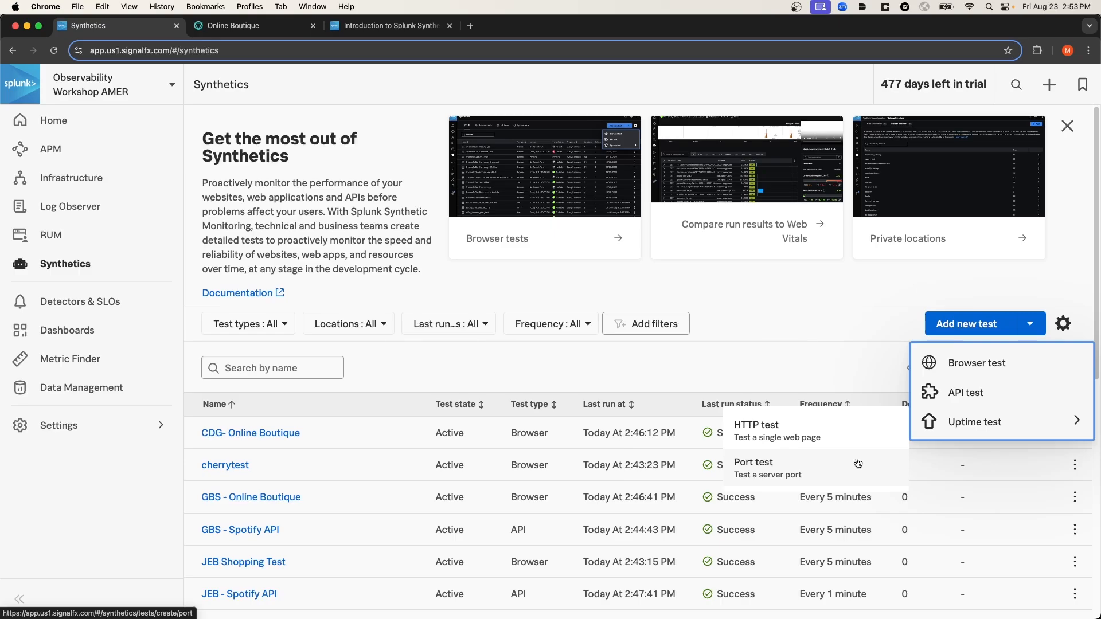
pyautogui.moveTo(974, 363)
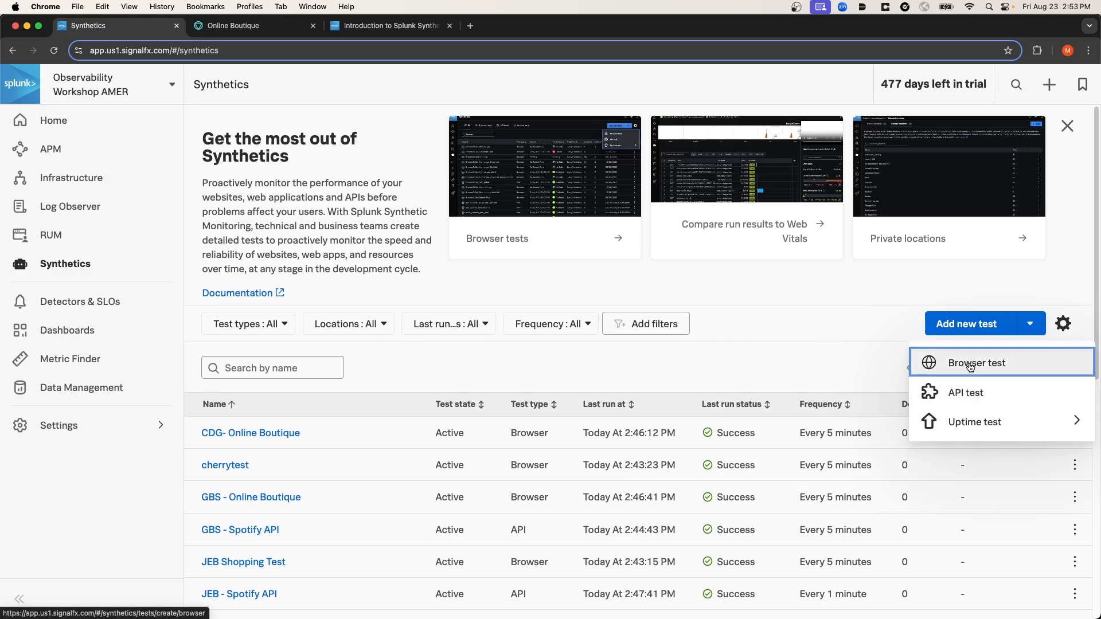
# Start a new browser test named moss-test-online-boutique
pyautogui.click(976, 362)
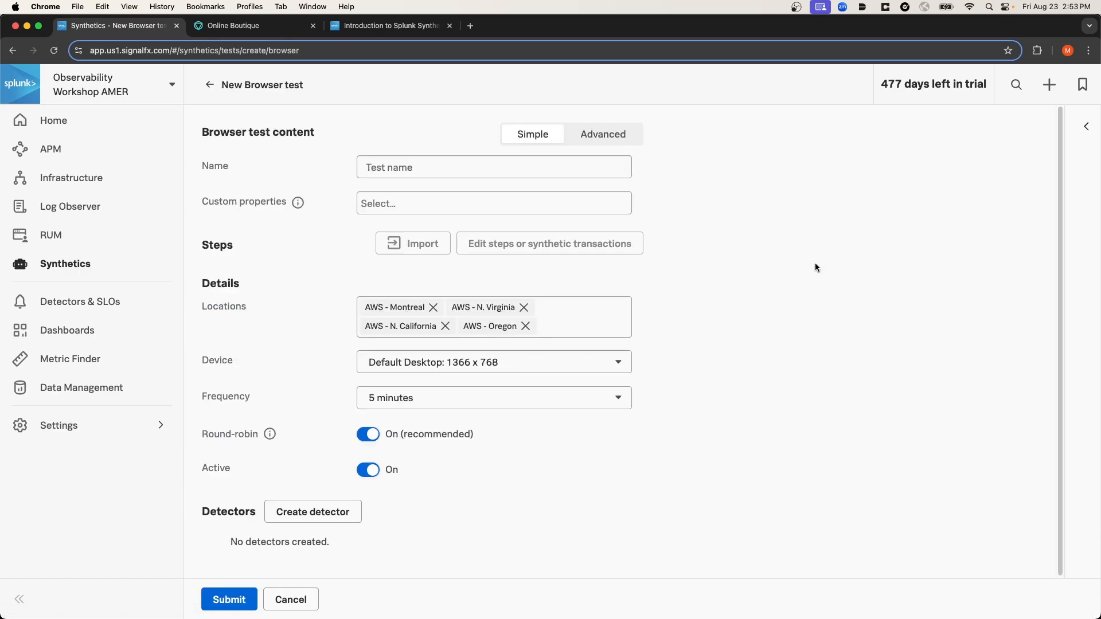
pyautogui.click(493, 167)
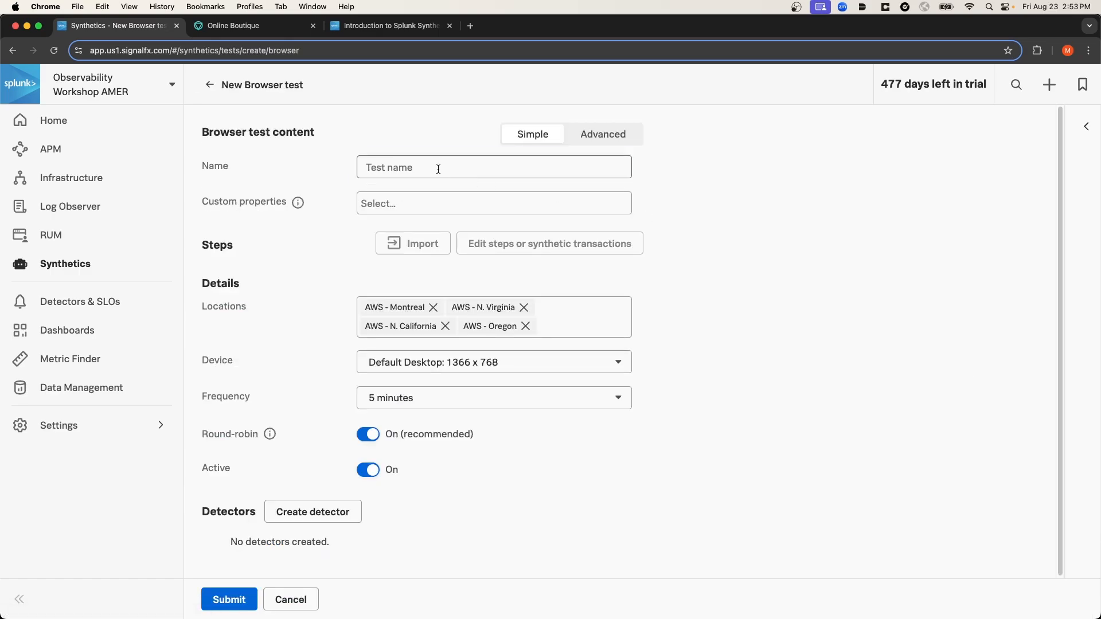
pyautogui.write('moss-test-online-')
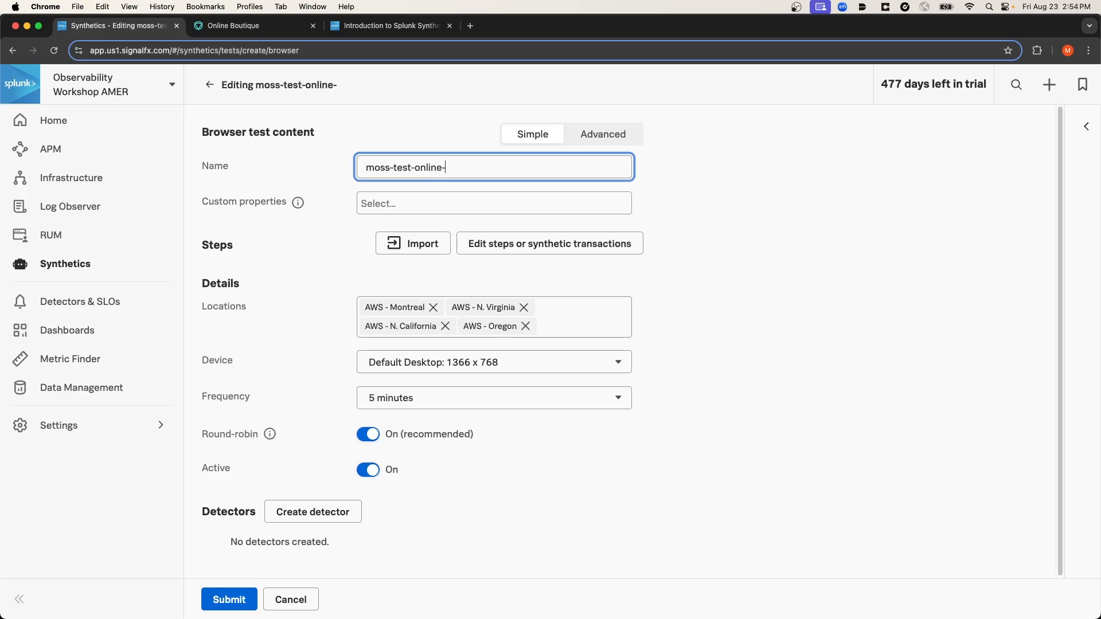
pyautogui.write('boutique')
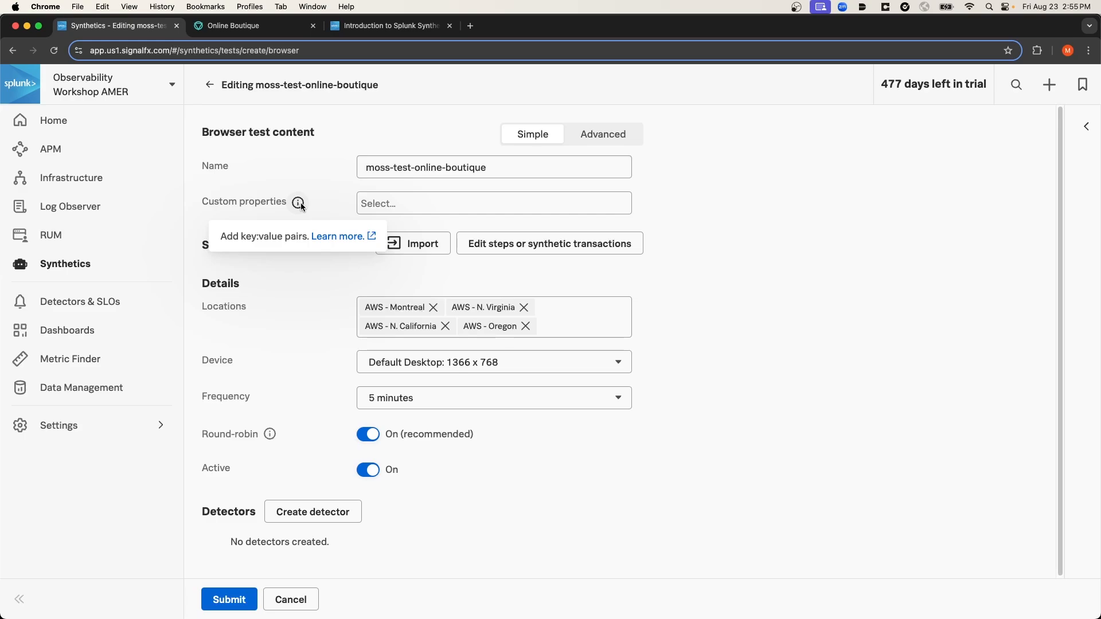
pyautogui.moveTo(339, 206)
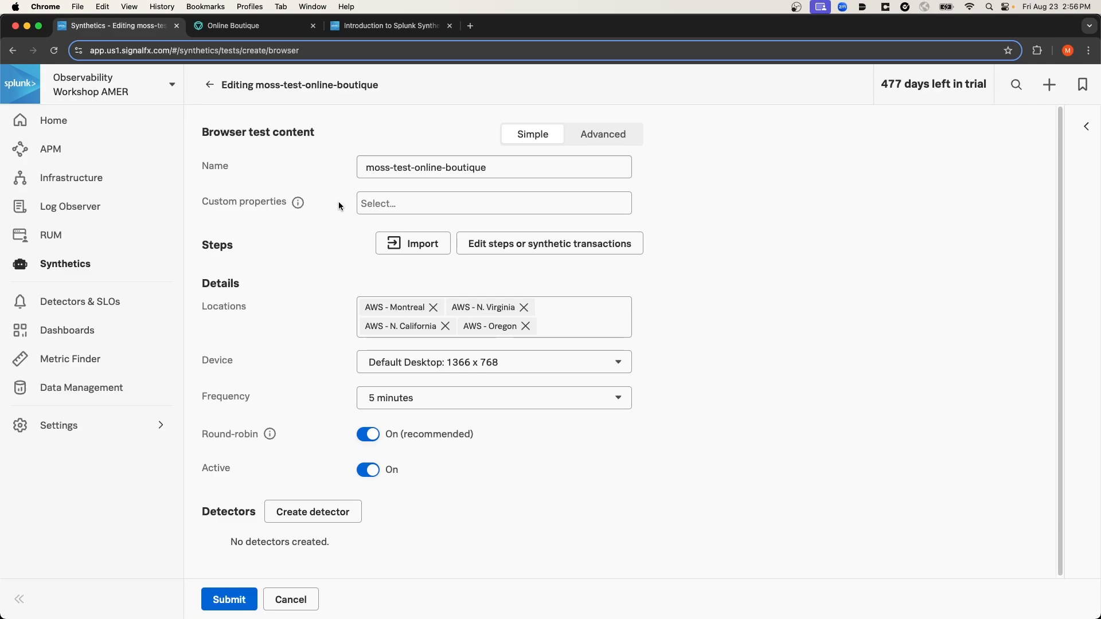
pyautogui.moveTo(330, 204)
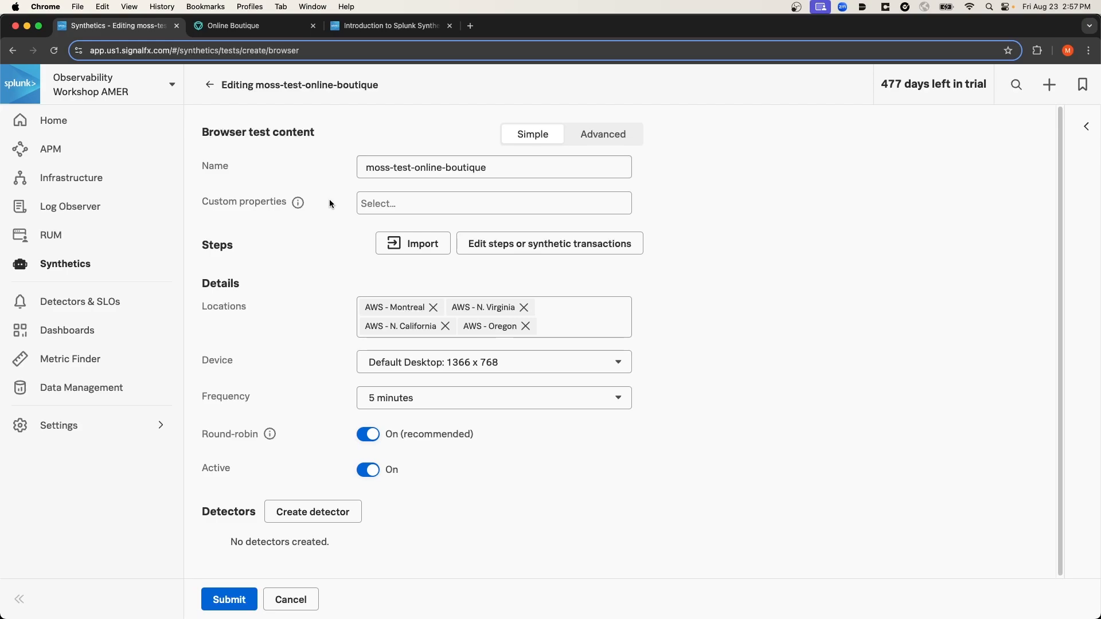
# Add the custom property environment:staging to the test
pyautogui.click(493, 203)
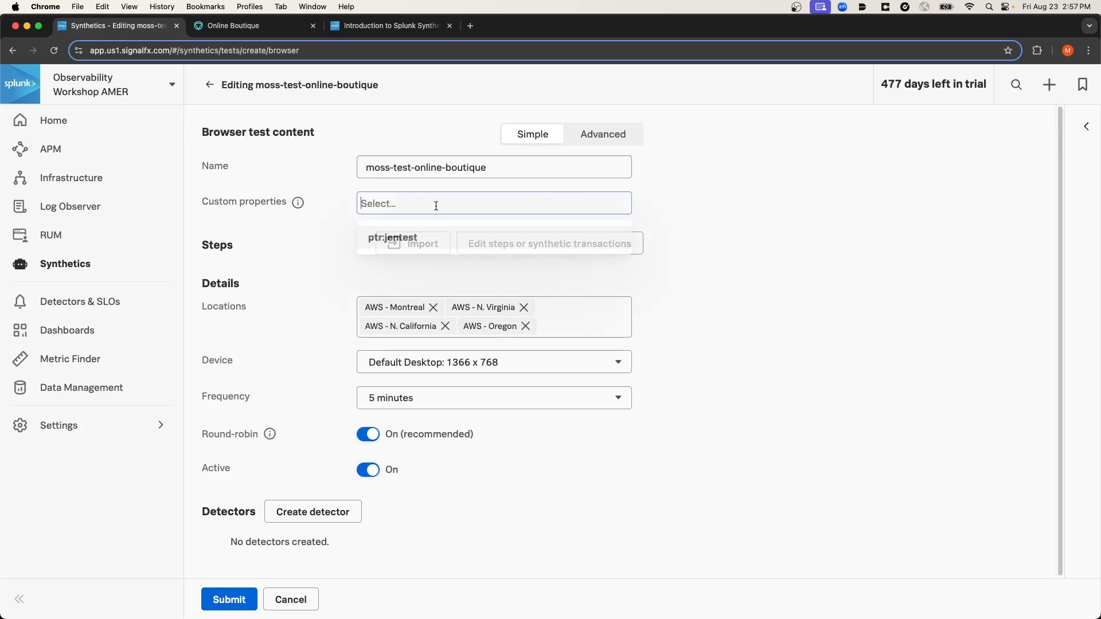
pyautogui.write('enviornm')
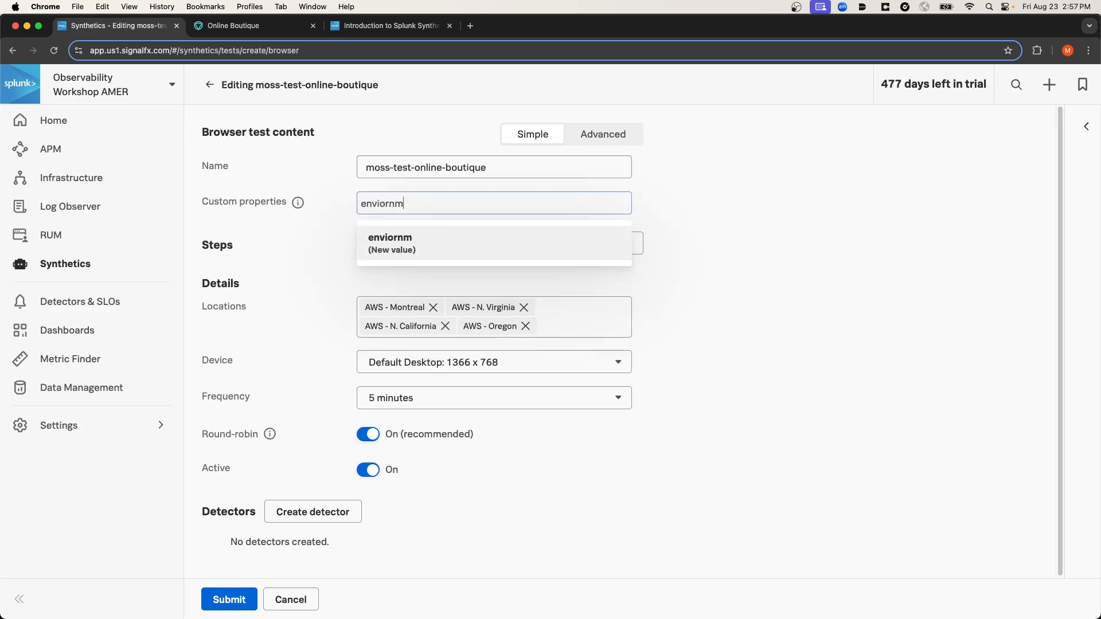
pyautogui.write('environment:')
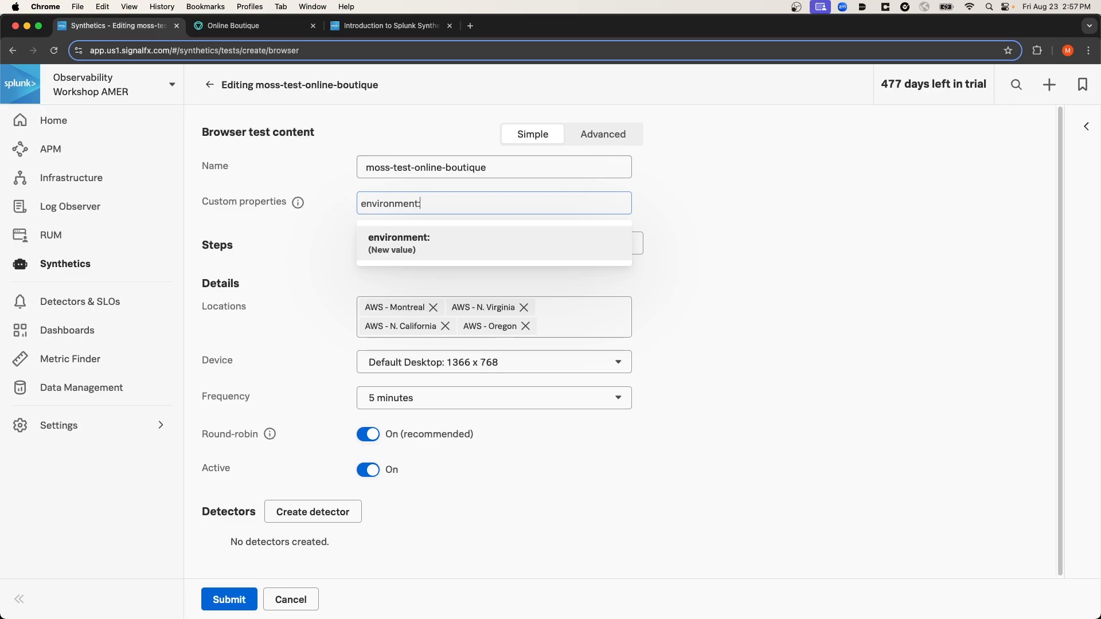
pyautogui.write('staging')
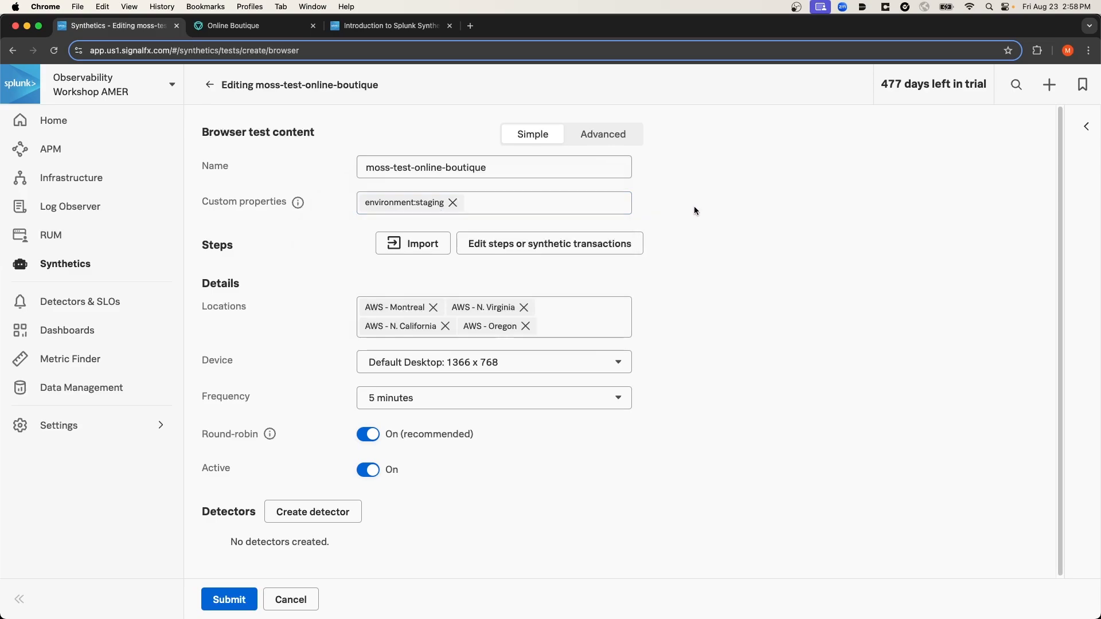
pyautogui.click(493, 167)
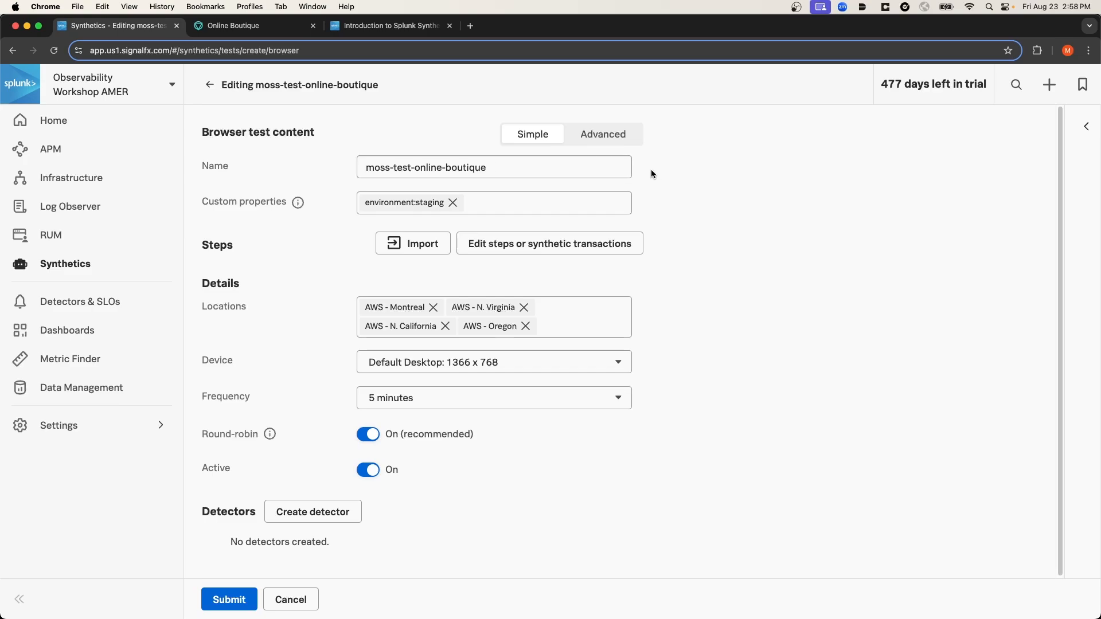
pyautogui.click(493, 168)
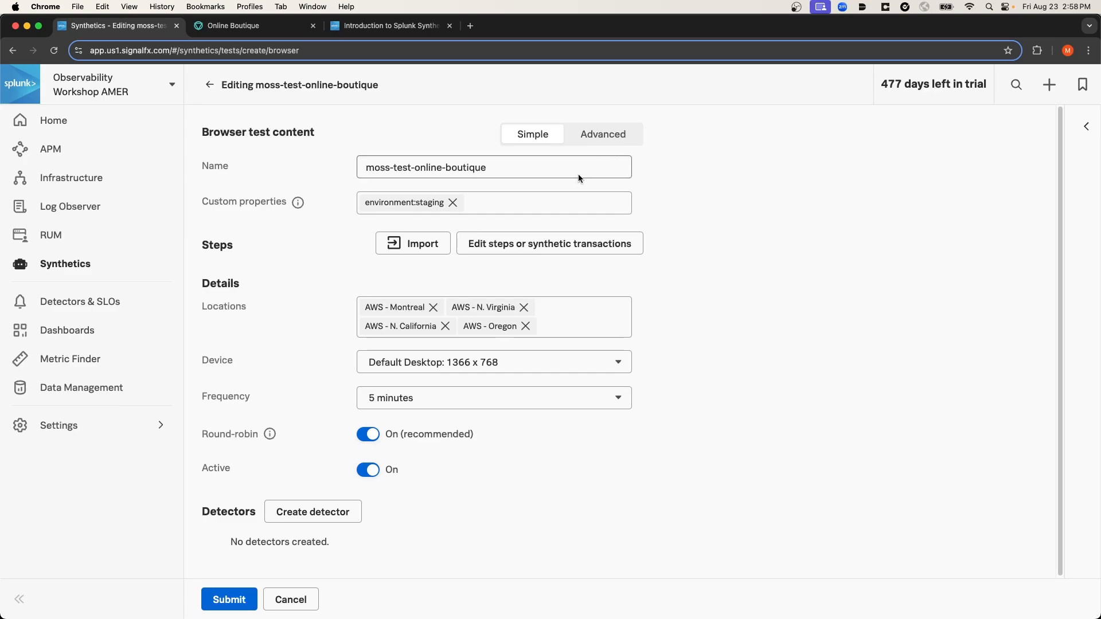
pyautogui.moveTo(635, 174)
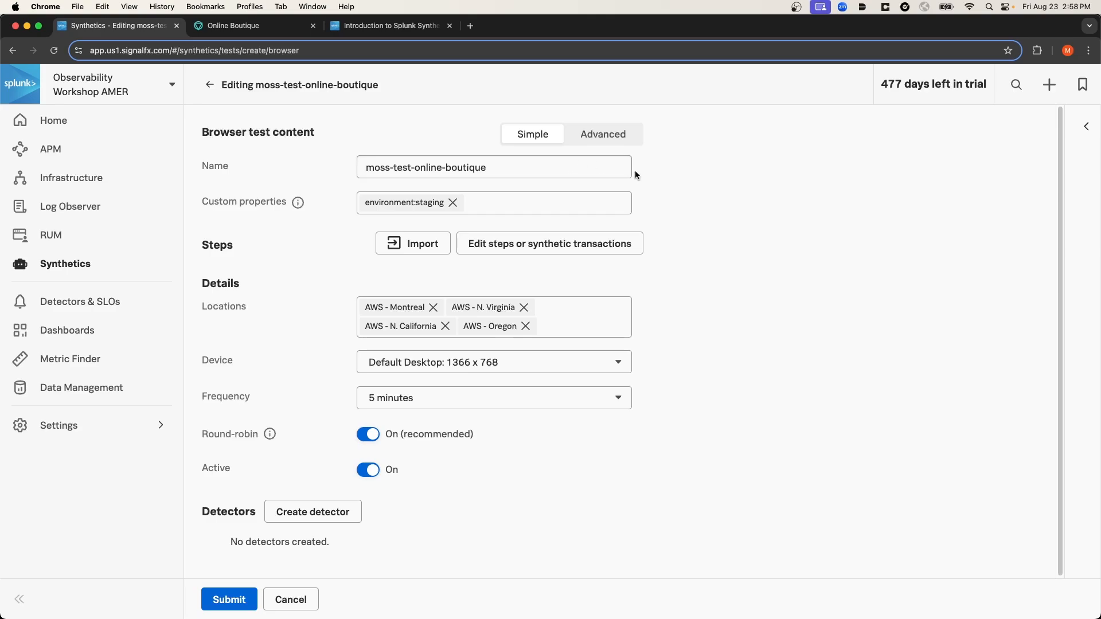
pyautogui.moveTo(660, 196)
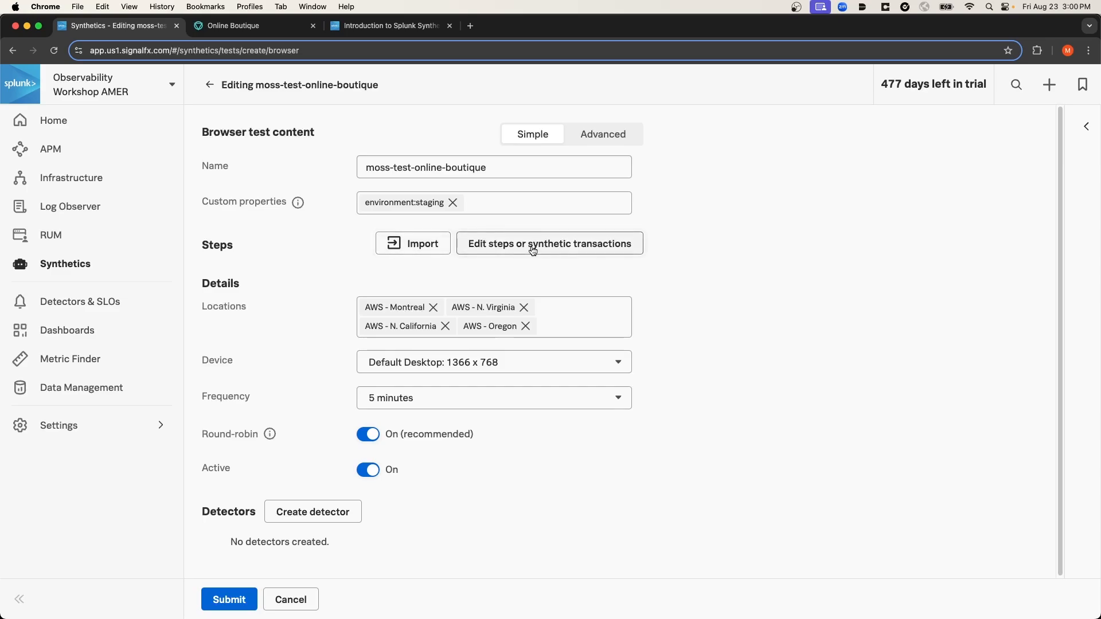
pyautogui.moveTo(527, 252)
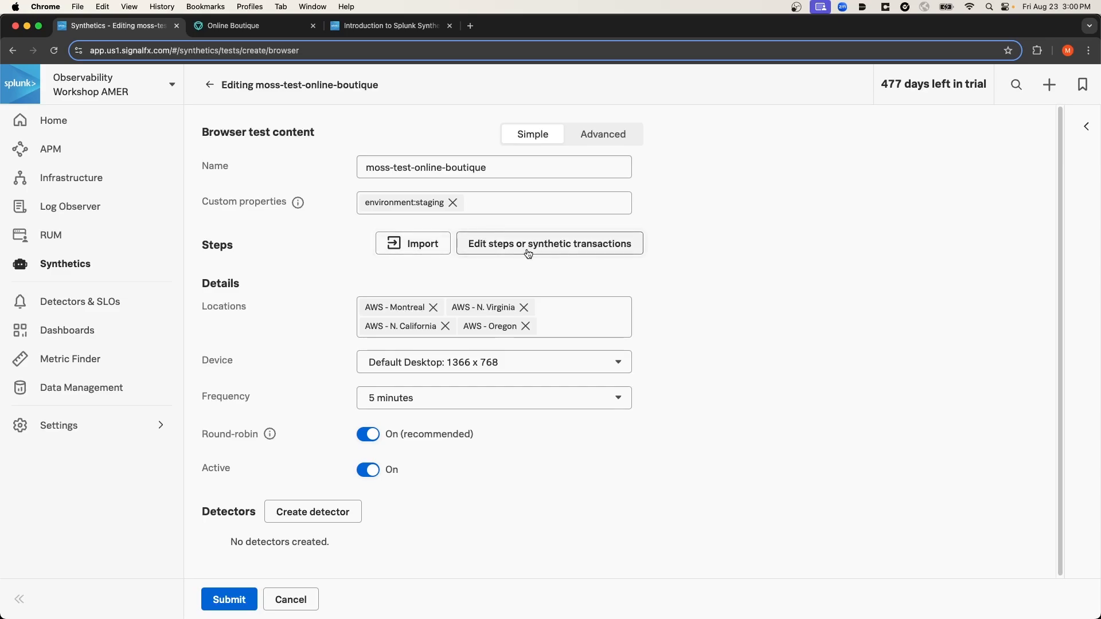
# In the step editor, name the transaction Online Boutique and choose the Go to url action
pyautogui.click(550, 243)
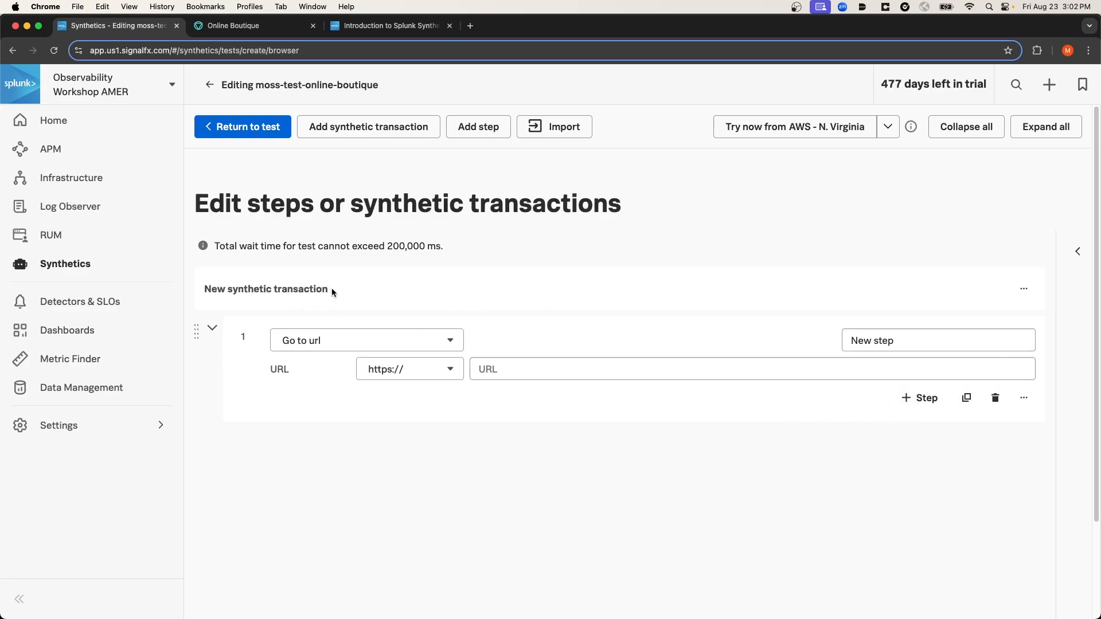
pyautogui.moveTo(329, 293)
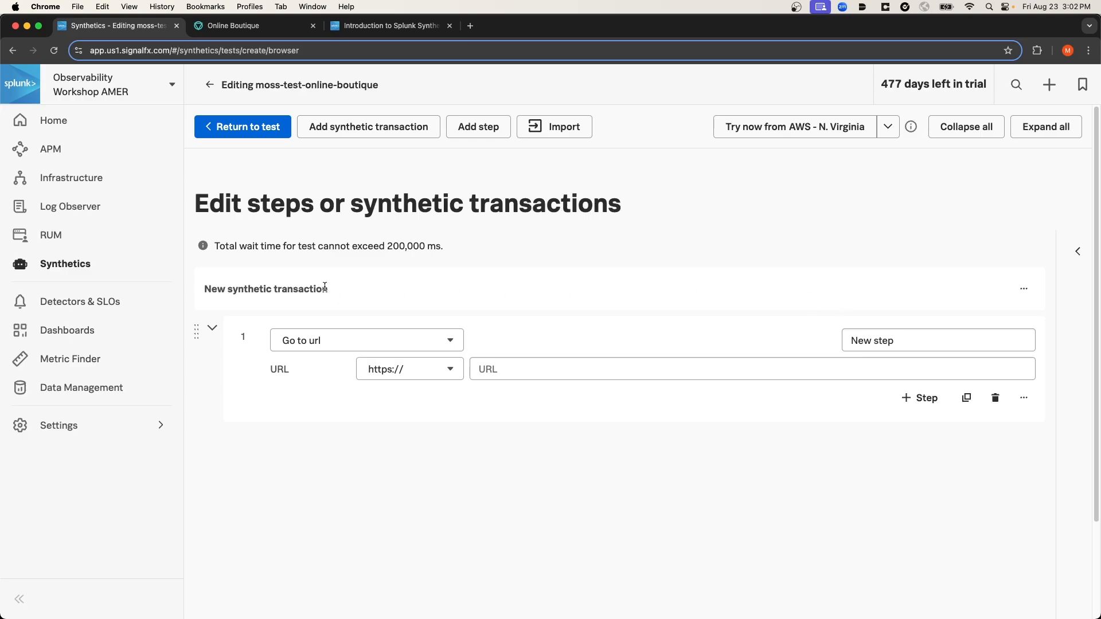
pyautogui.moveTo(329, 291)
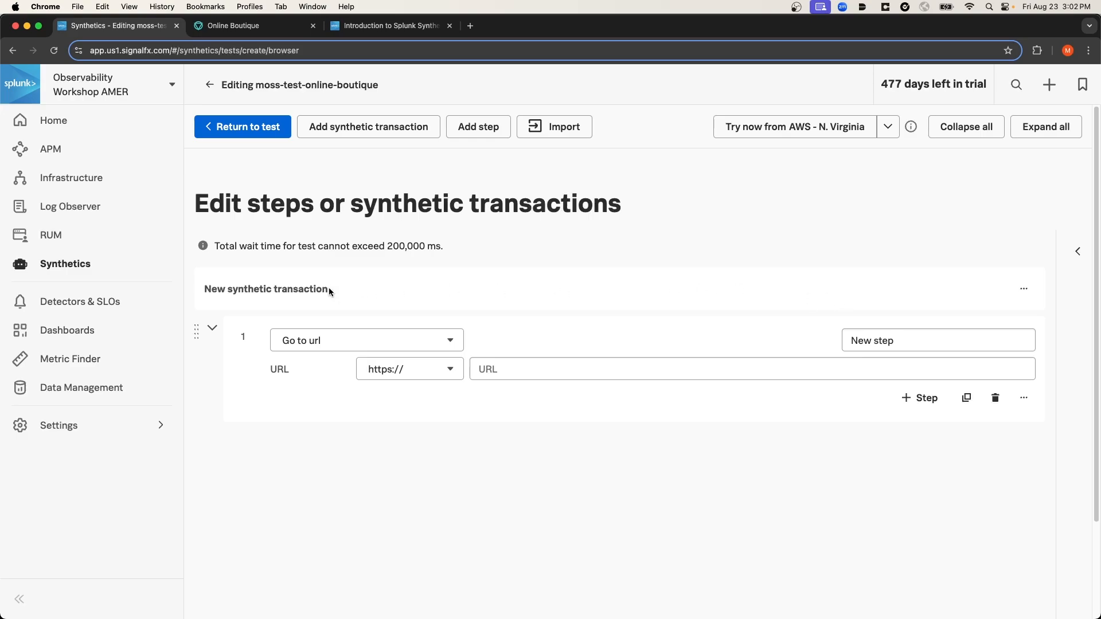
pyautogui.doubleClick(267, 289)
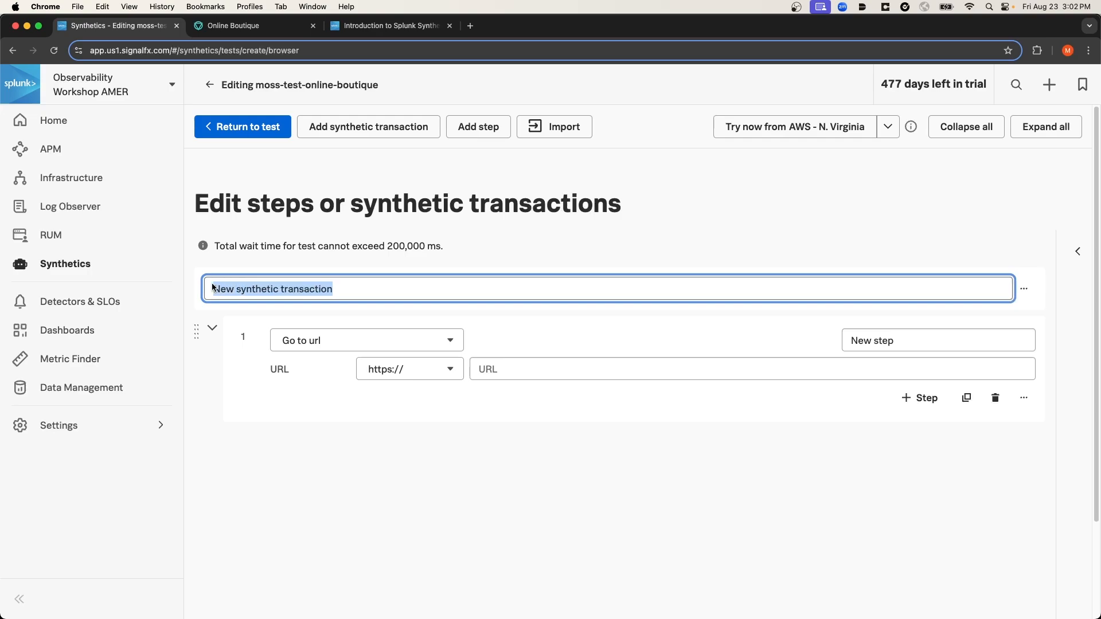
pyautogui.write('Online Boutique Homepage')
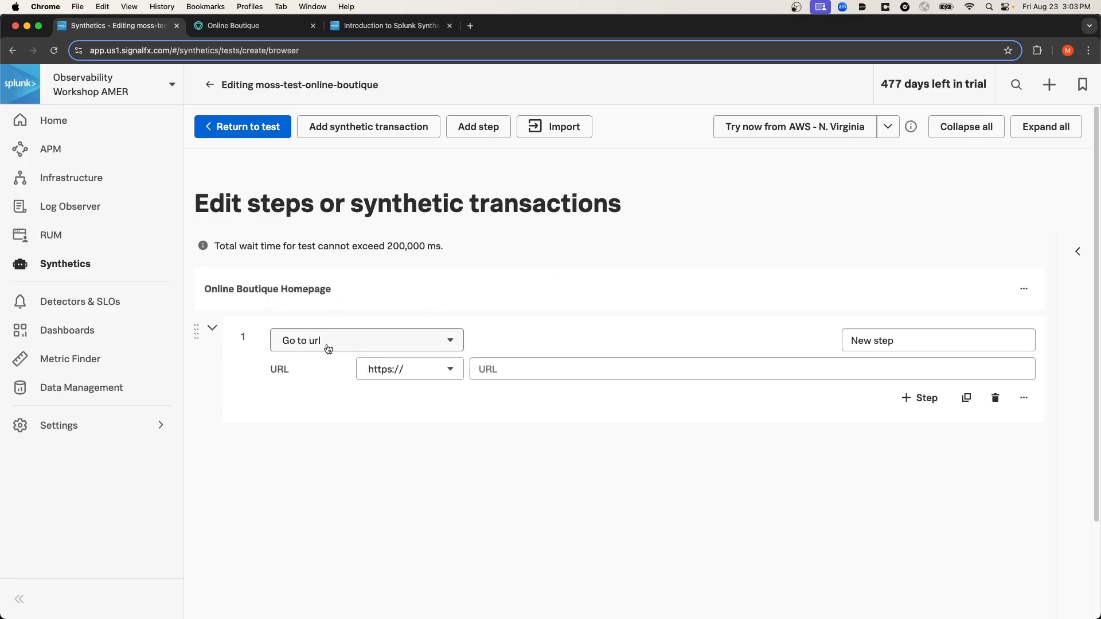
pyautogui.moveTo(357, 343)
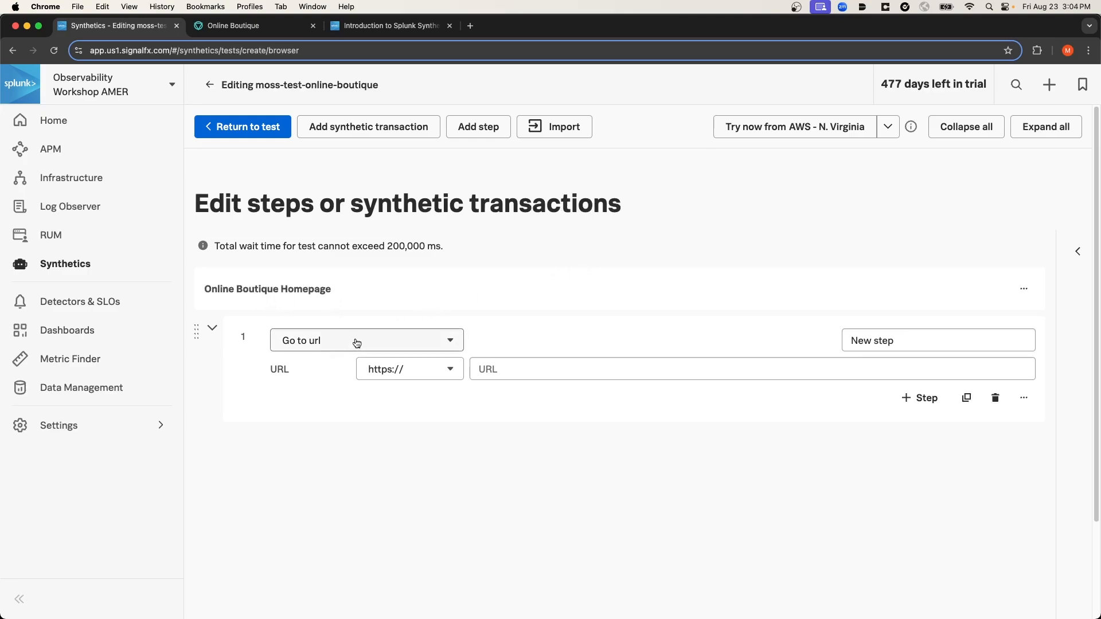
pyautogui.click(366, 341)
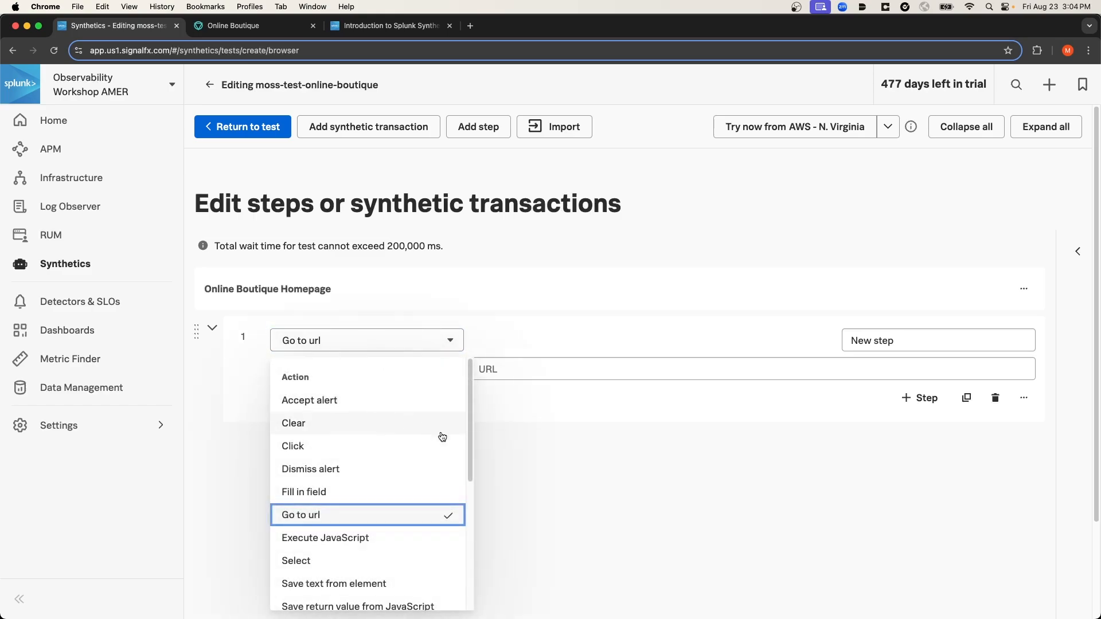
pyautogui.scroll(-3)
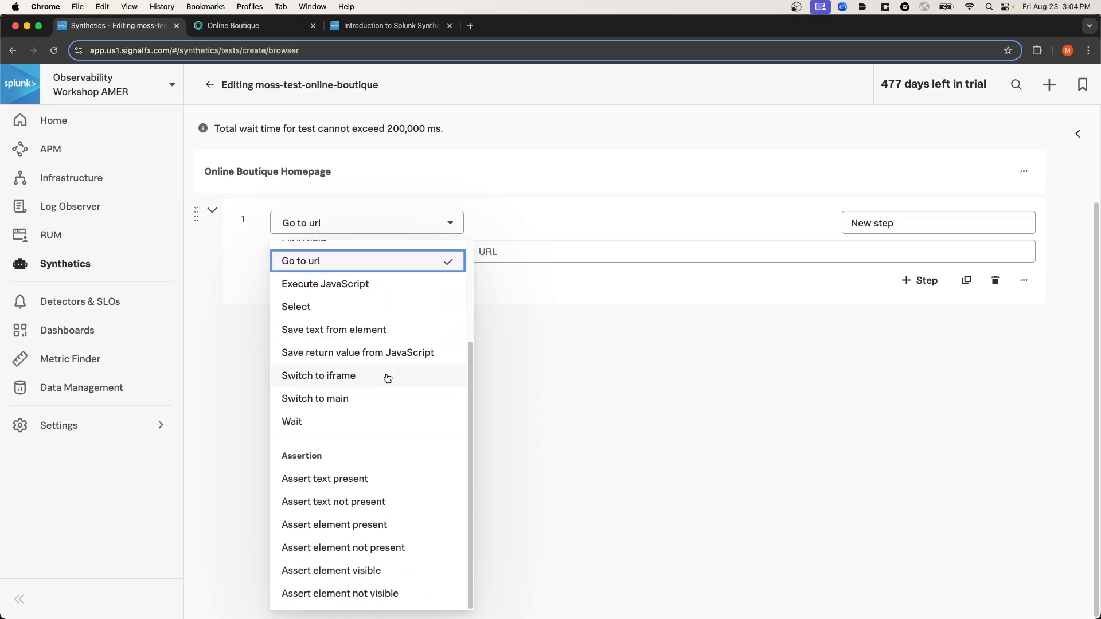
pyautogui.moveTo(351, 461)
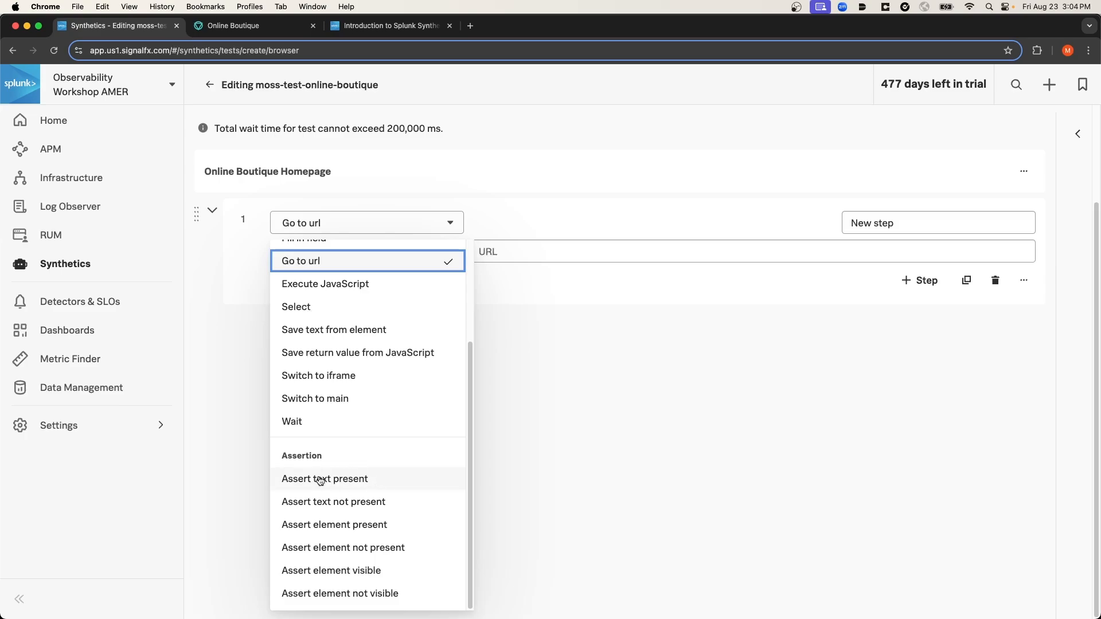
pyautogui.moveTo(349, 485)
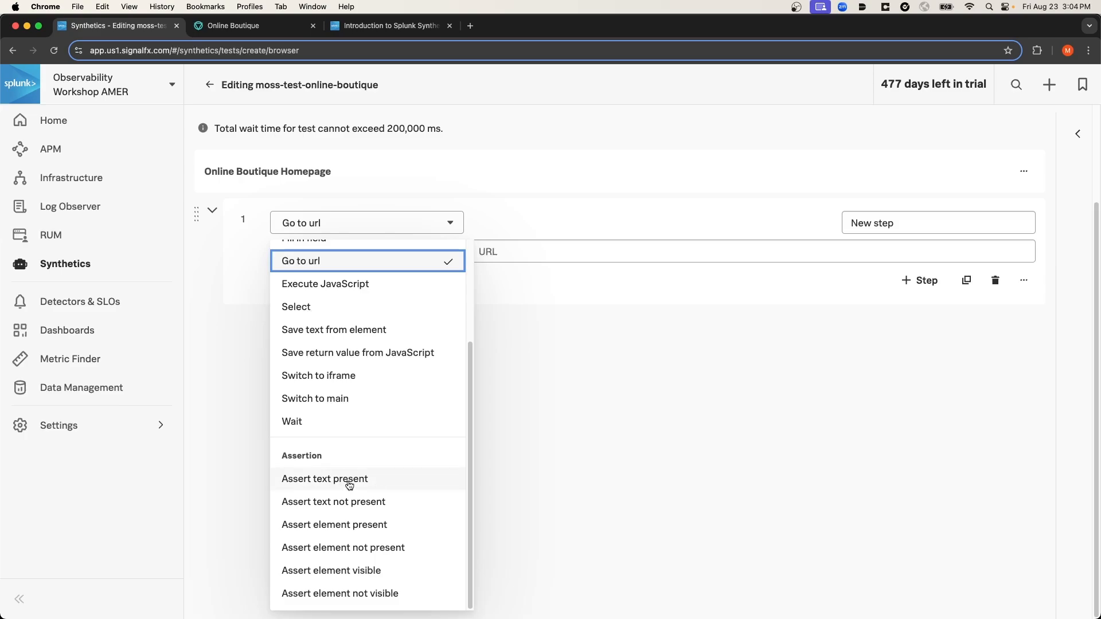
pyautogui.moveTo(381, 479)
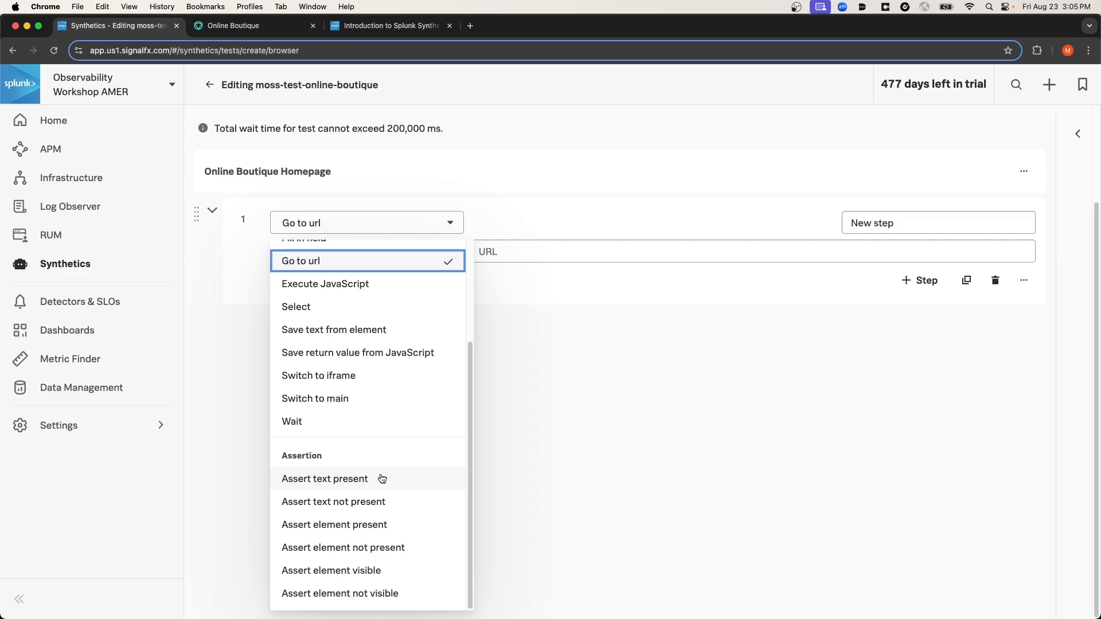
pyautogui.moveTo(509, 312)
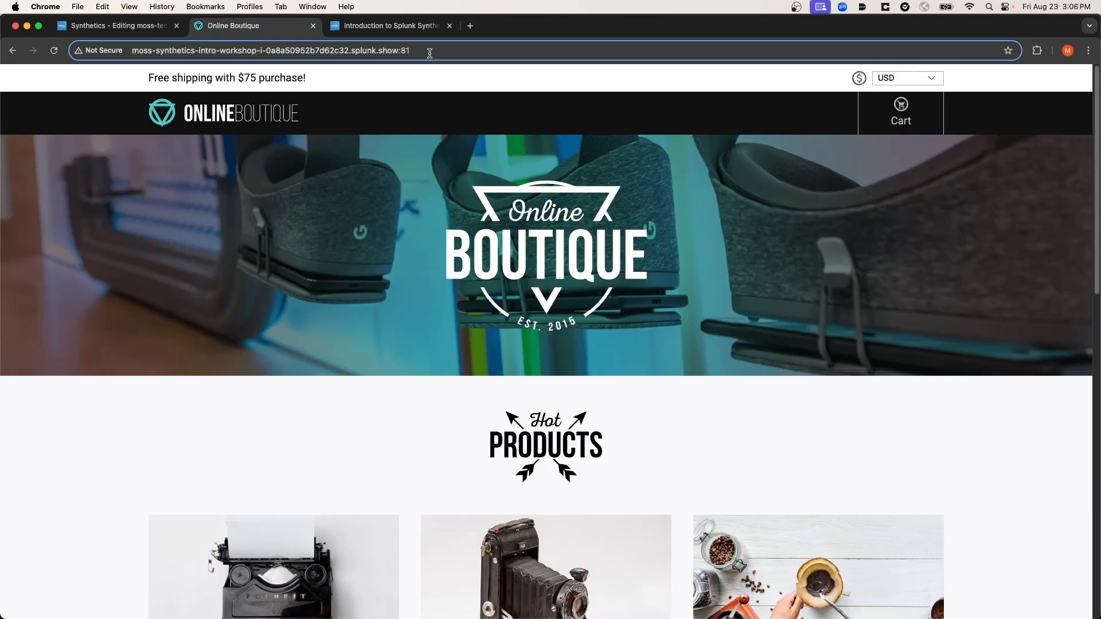
# Point the step at the Online Boutique address over http and label it Go To Homepage
pyautogui.click(115, 25)
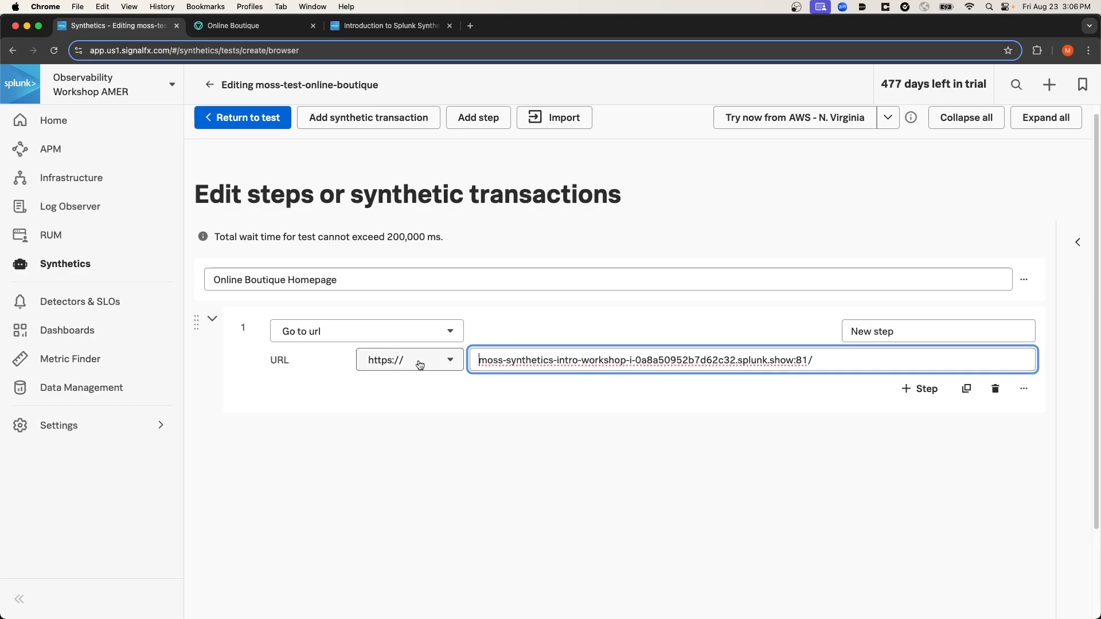
pyautogui.click(409, 359)
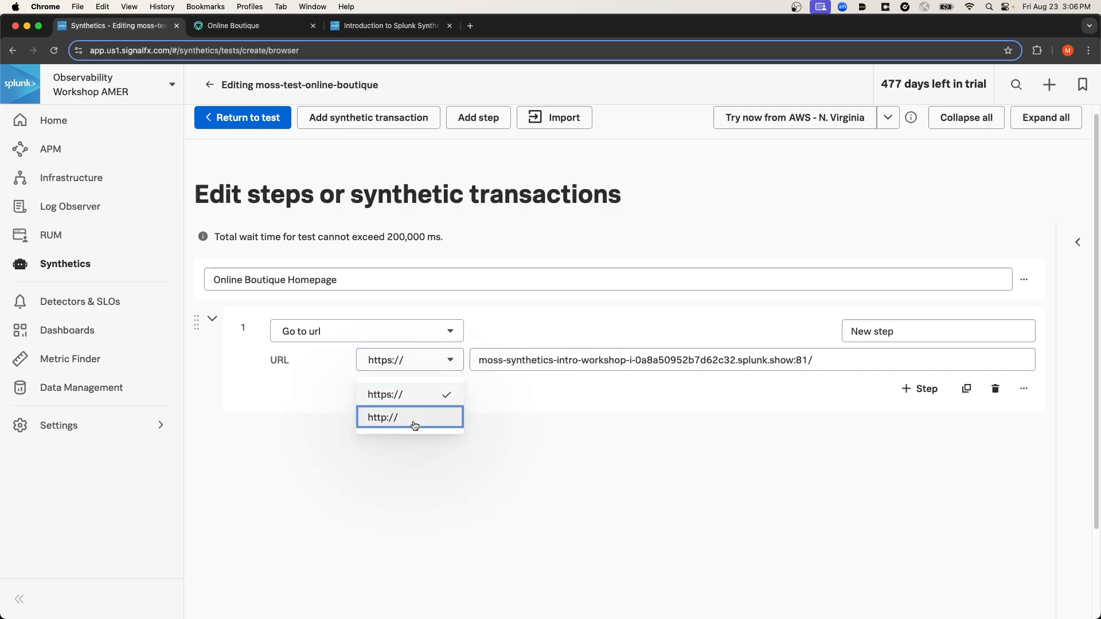
pyautogui.click(409, 417)
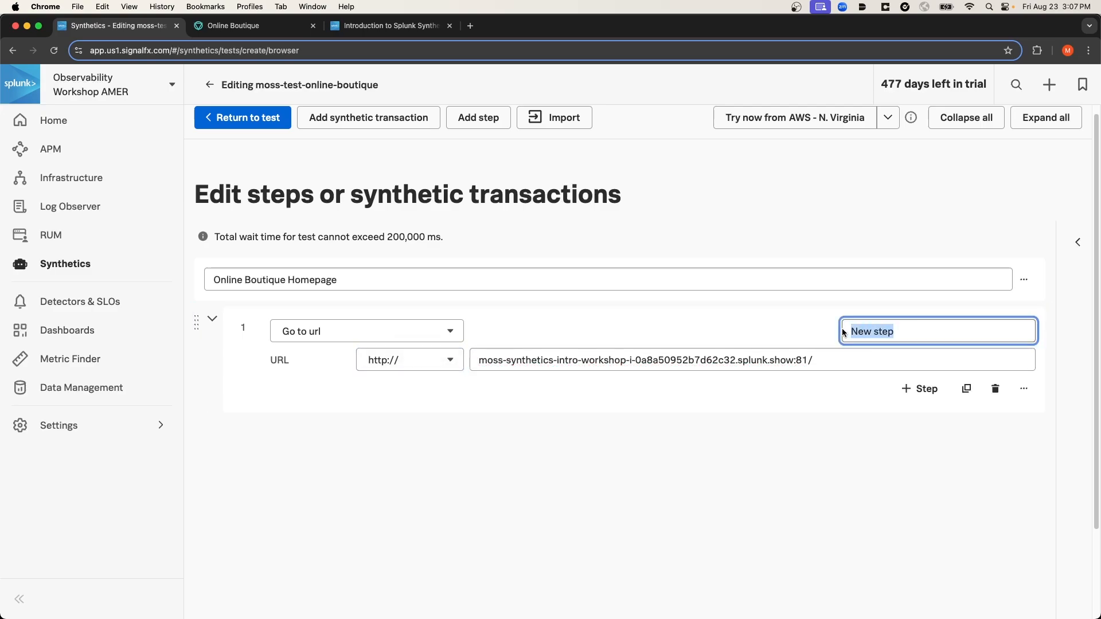
pyautogui.write('Go To Homepage')
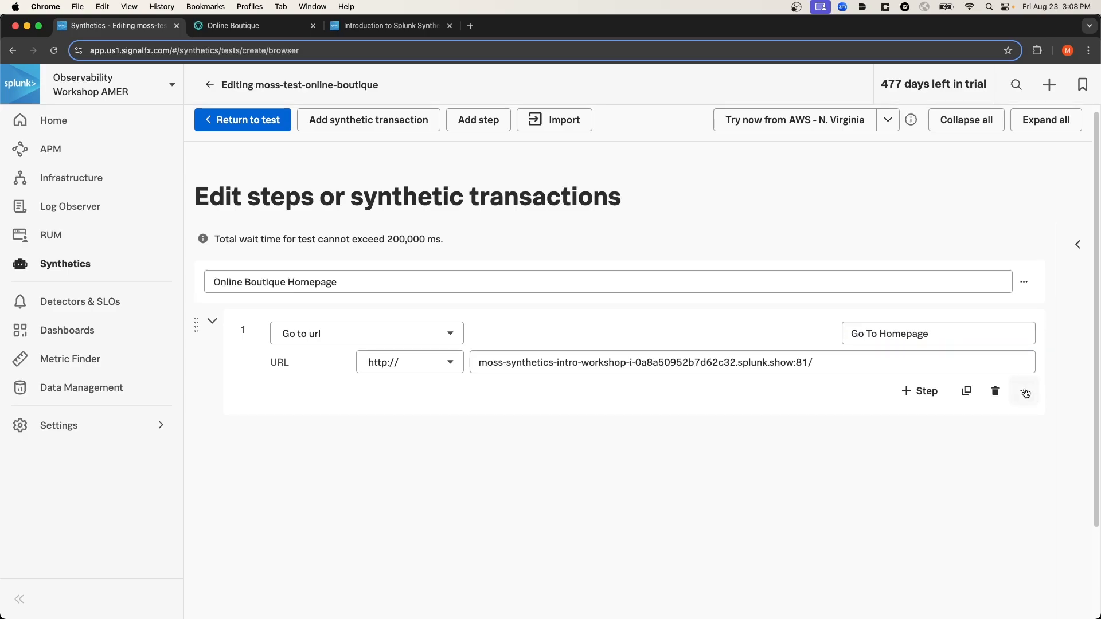
pyautogui.click(1024, 391)
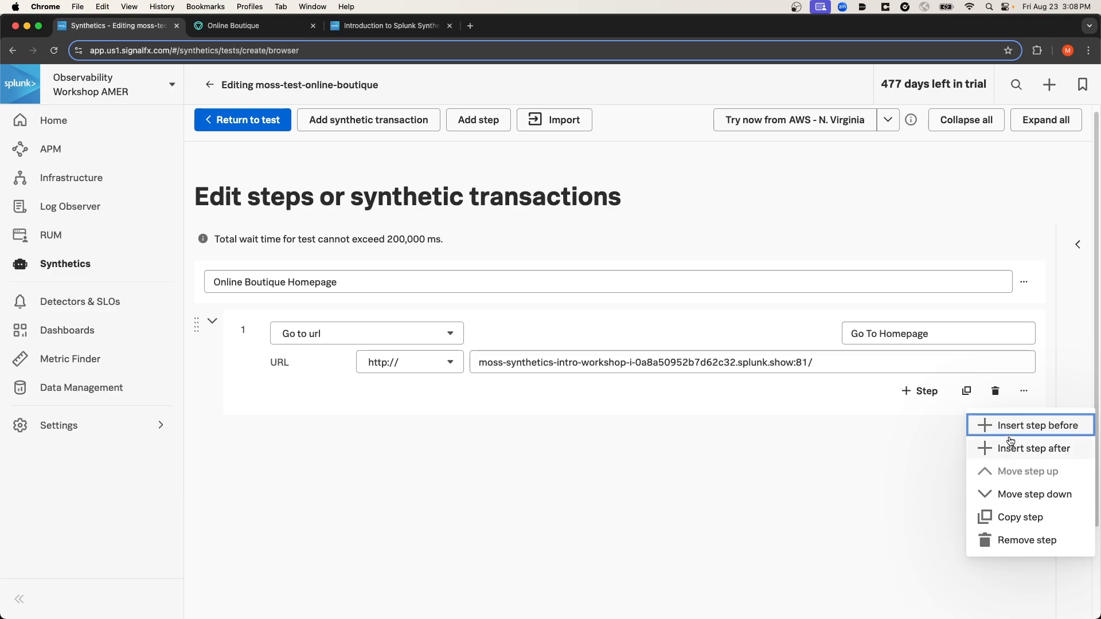
pyautogui.moveTo(1020, 488)
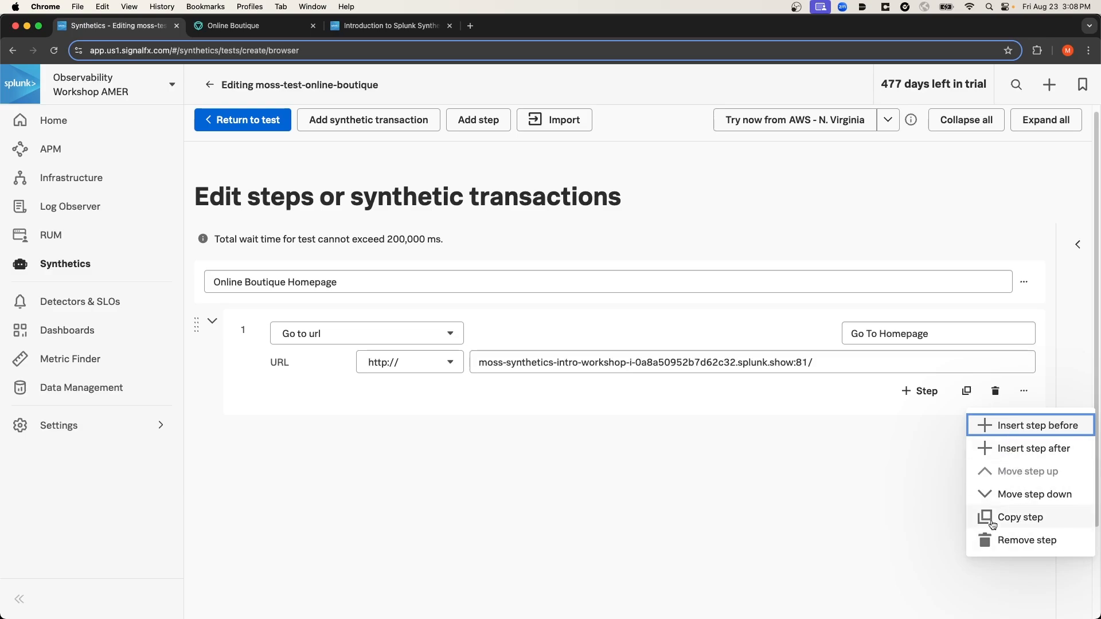
pyautogui.click(571, 420)
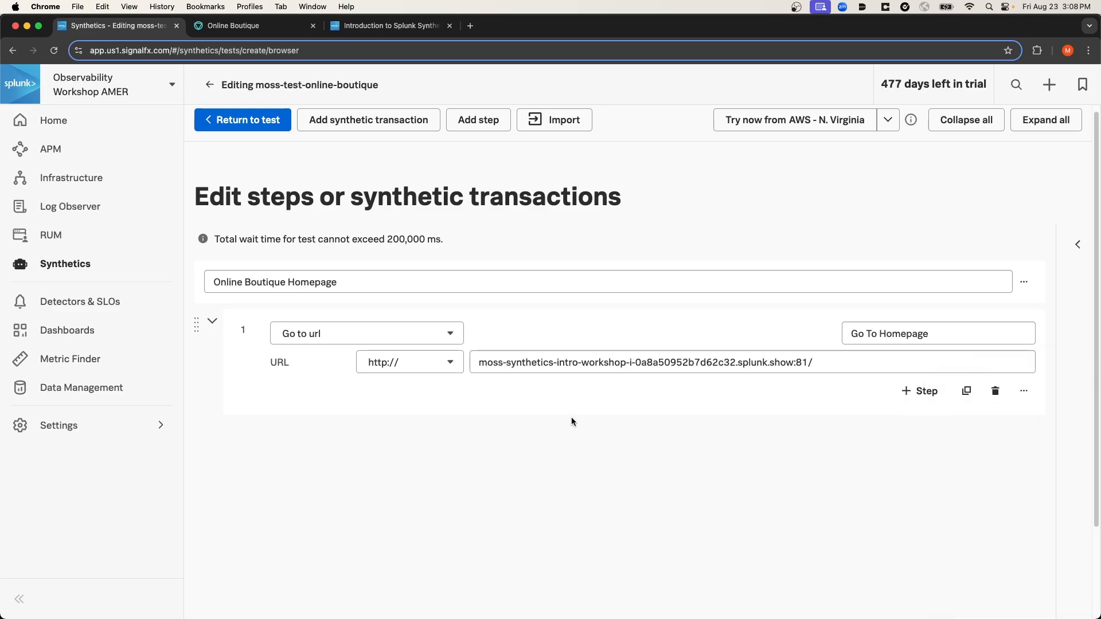
pyautogui.moveTo(578, 412)
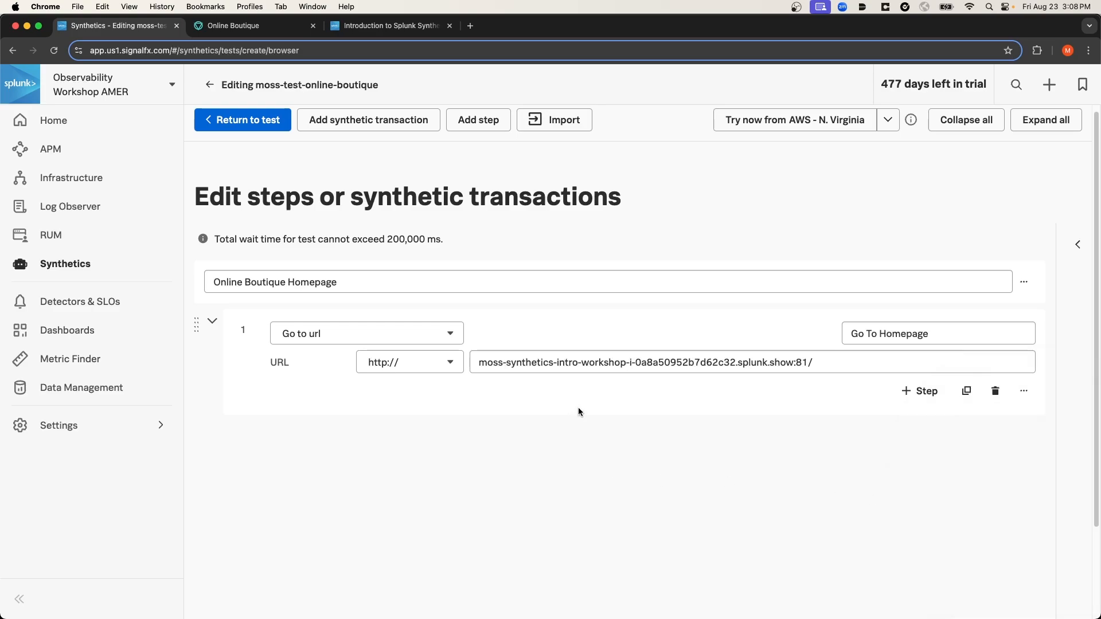
pyautogui.moveTo(726, 158)
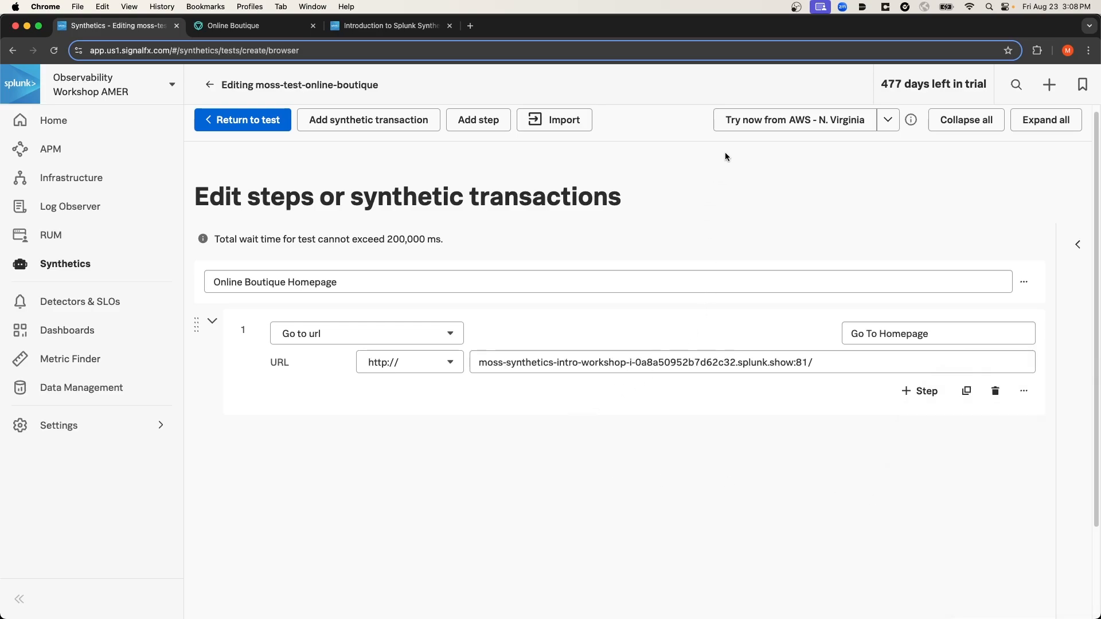
pyautogui.moveTo(793, 120)
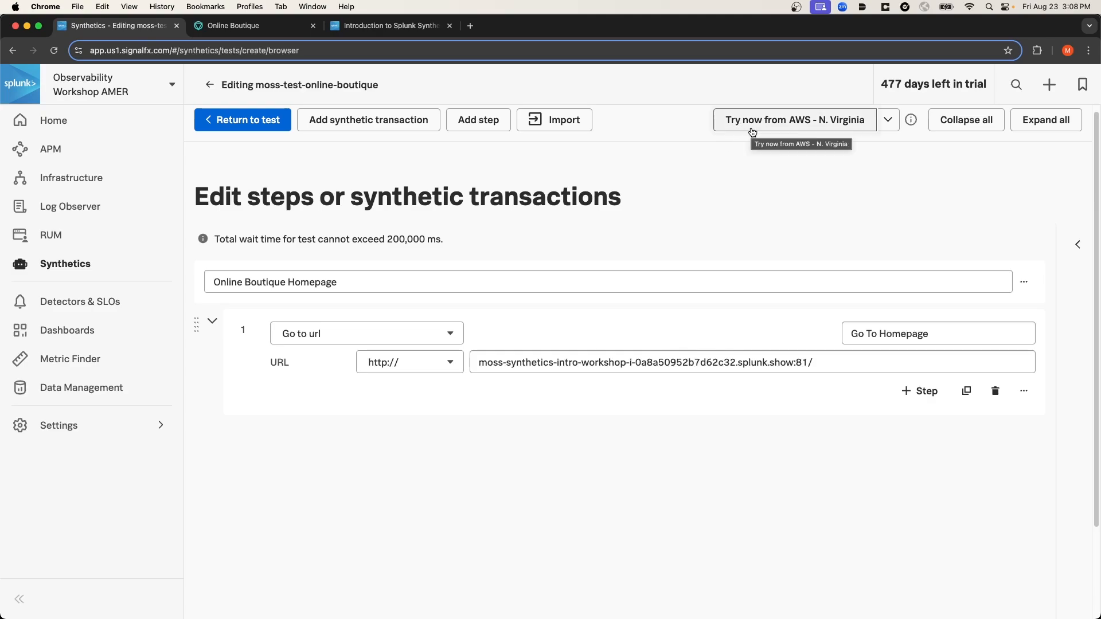
# Run the test once on demand from AWS N. Virginia and view the try-now result
pyautogui.click(793, 119)
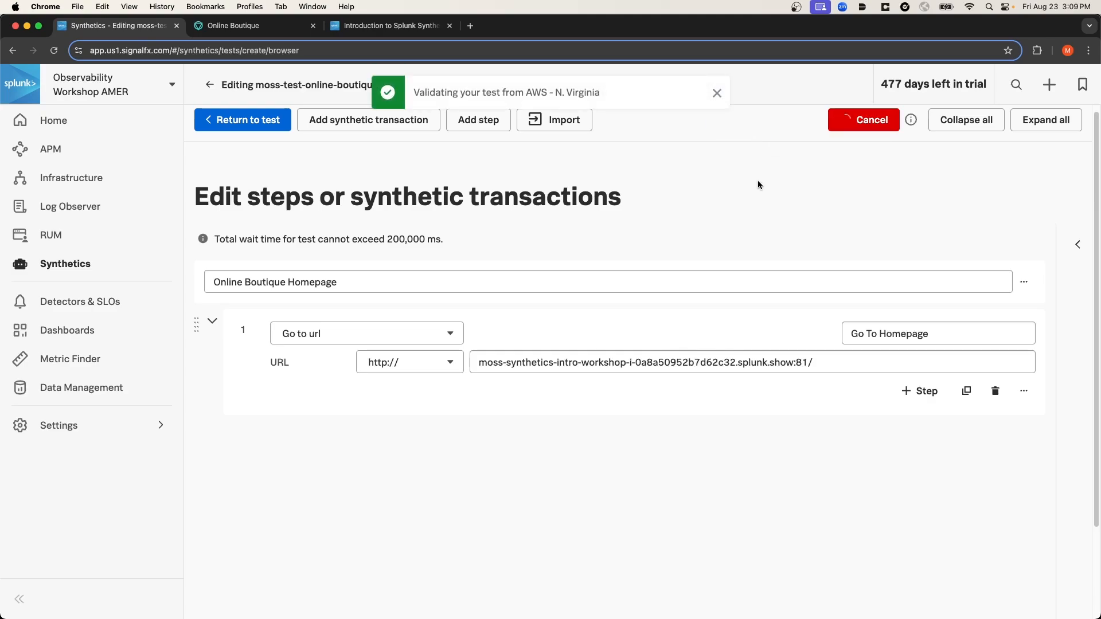
pyautogui.click(716, 92)
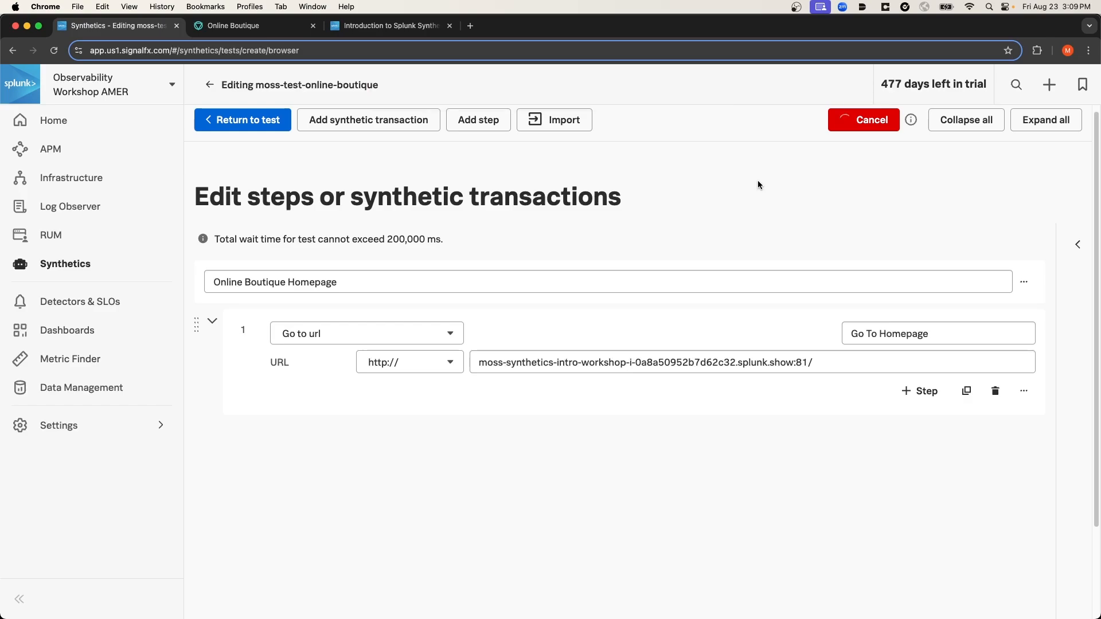
pyautogui.click(862, 120)
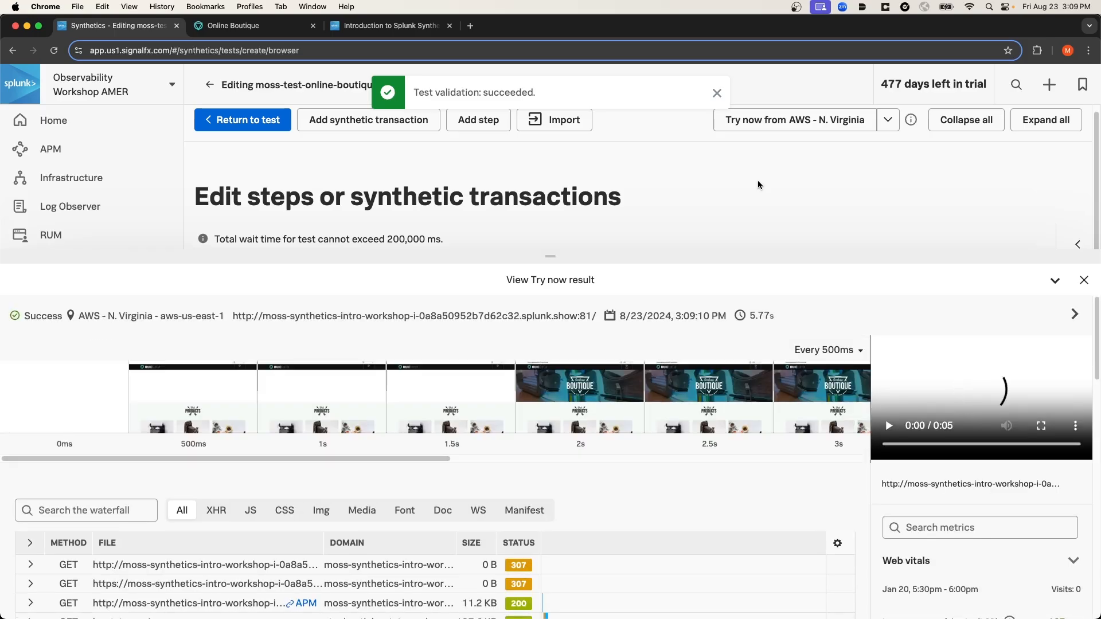
pyautogui.click(716, 91)
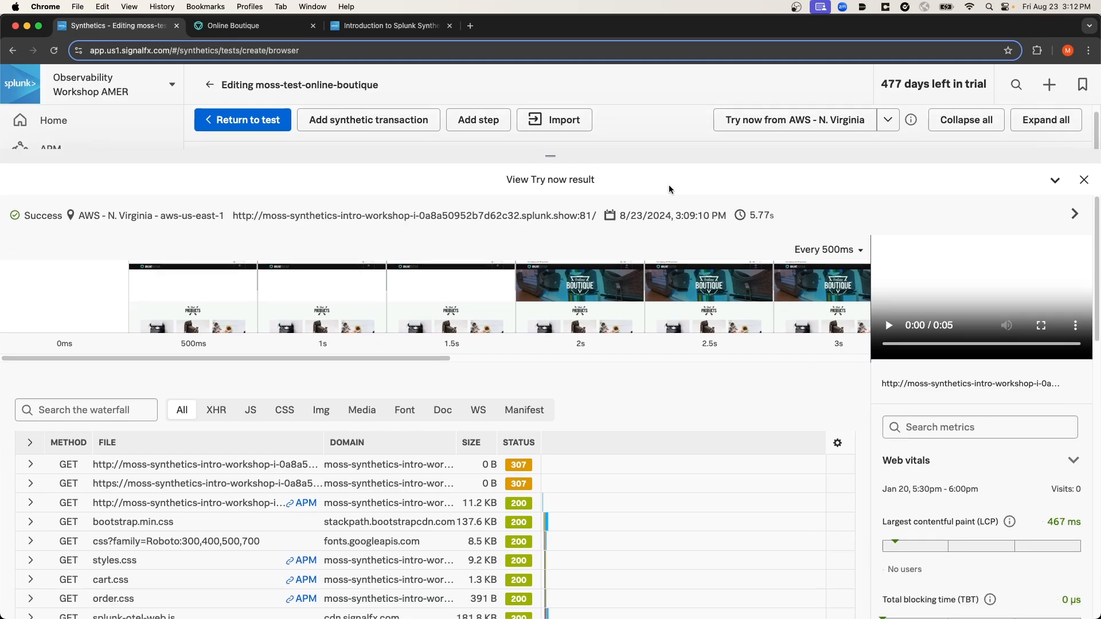
pyautogui.moveTo(758, 254)
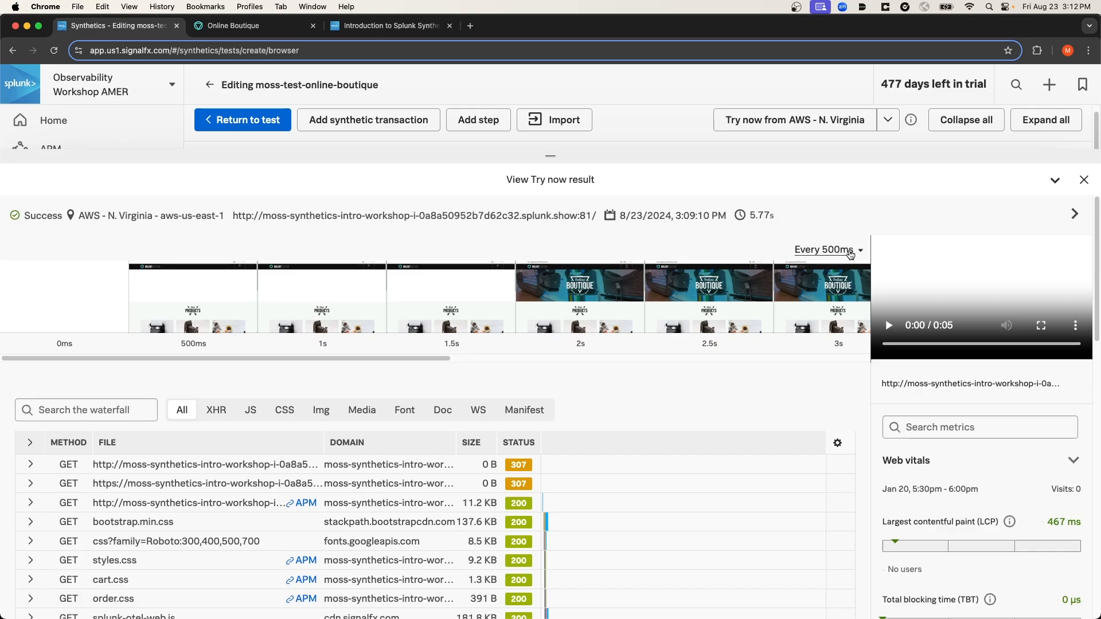
pyautogui.moveTo(851, 255)
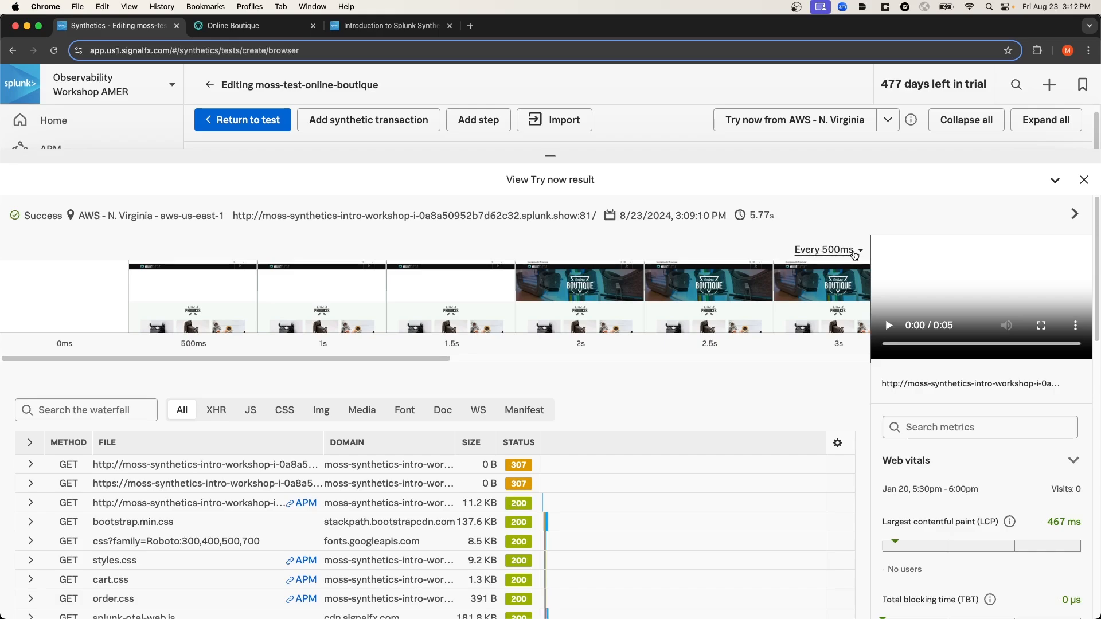
# Show a filmstrip frame every 1s and play back the run recording
pyautogui.click(827, 249)
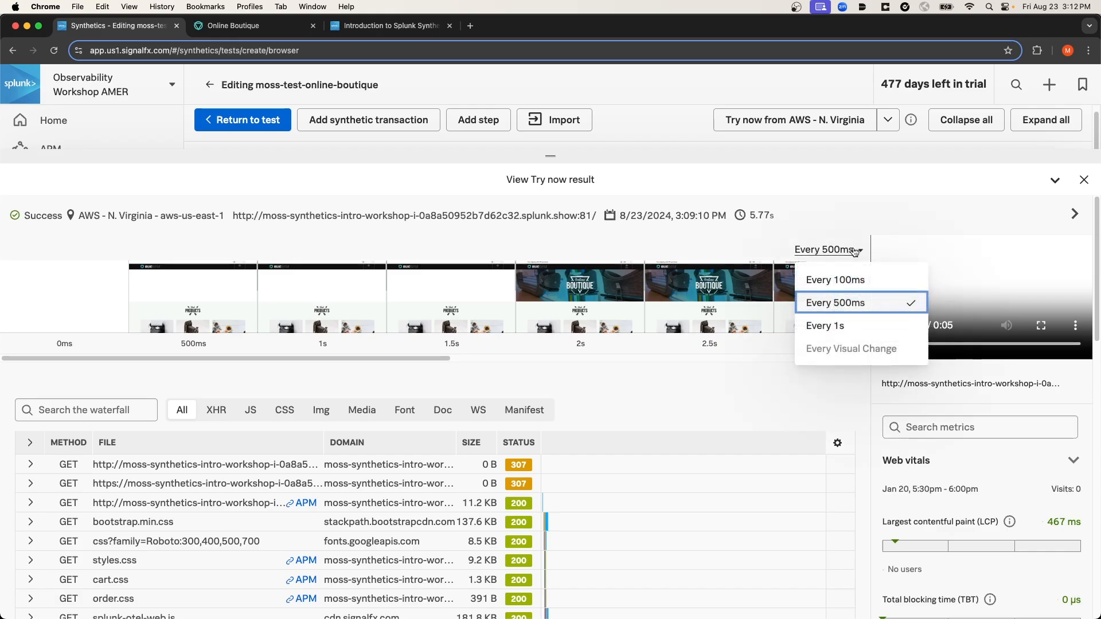
pyautogui.moveTo(824, 325)
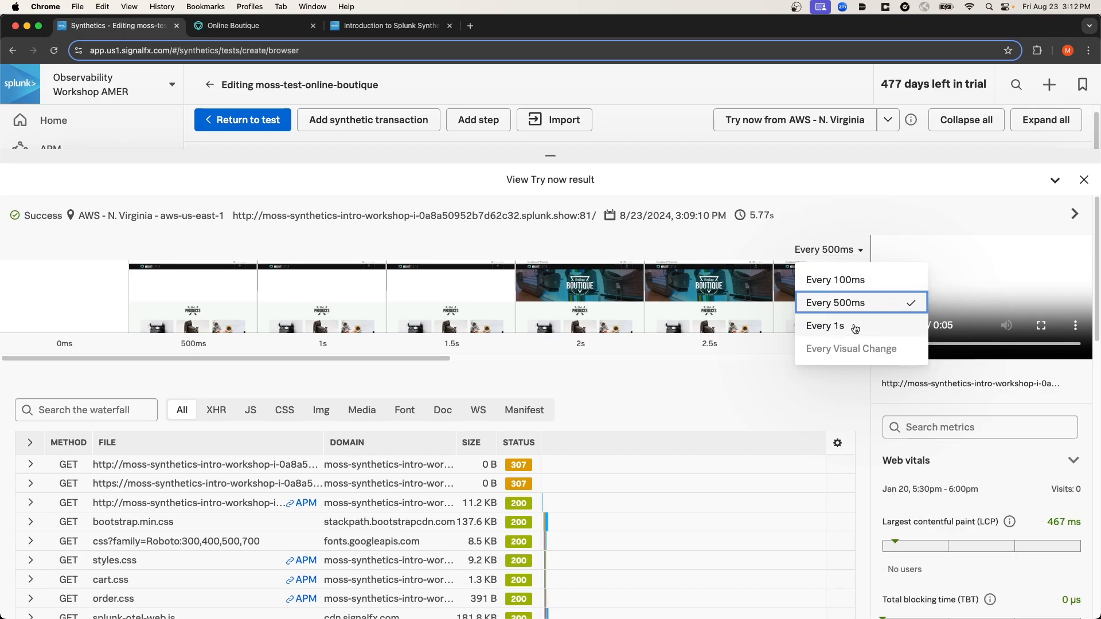
pyautogui.click(824, 324)
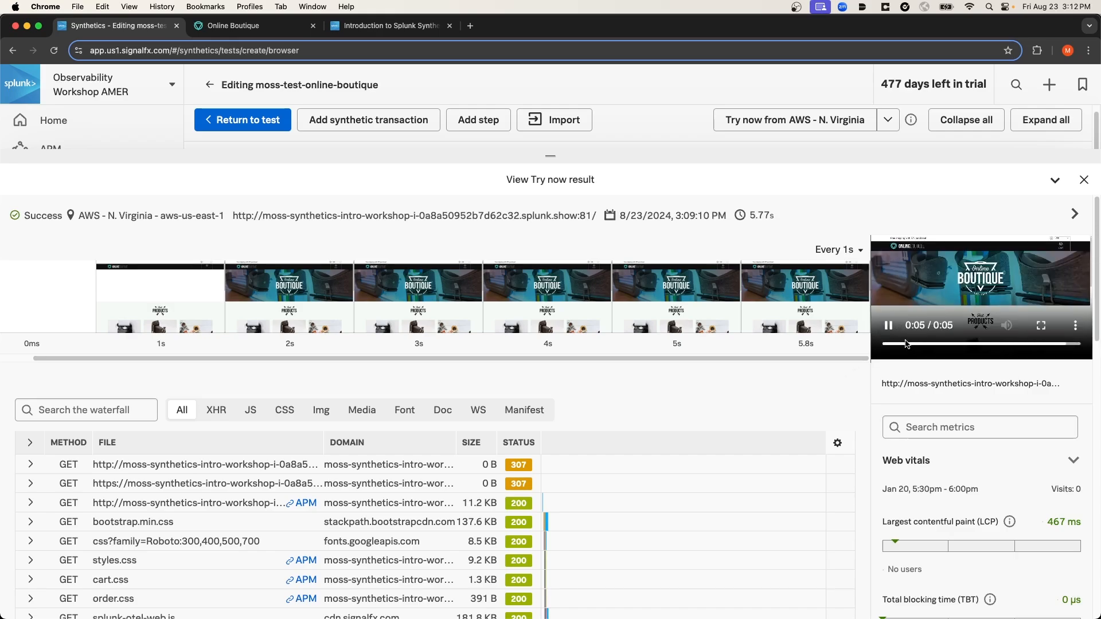
pyautogui.click(887, 325)
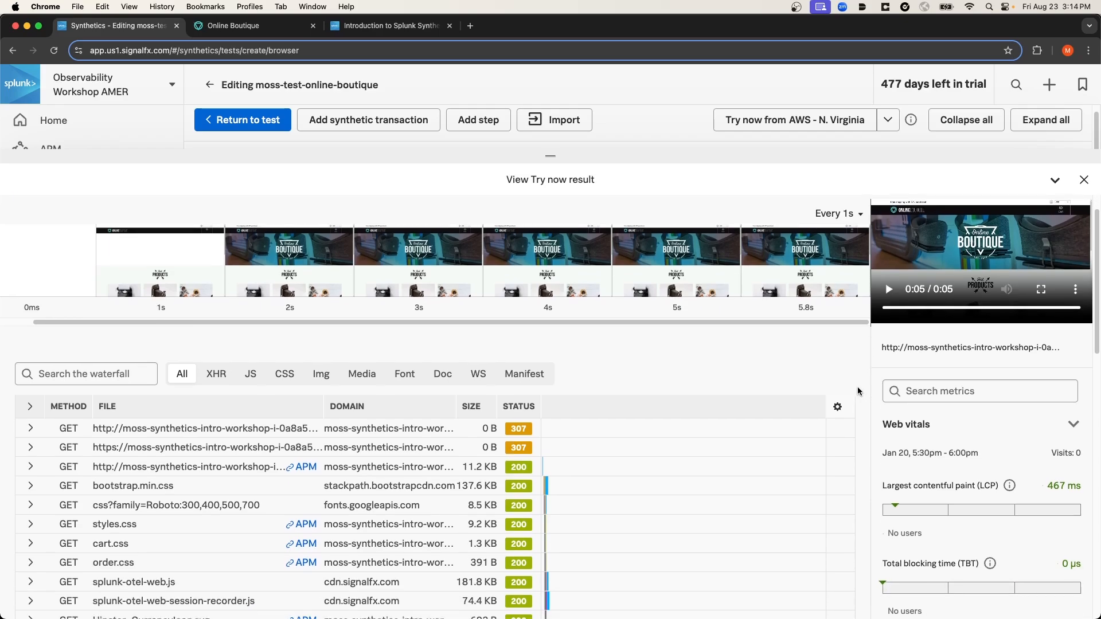
pyautogui.scroll(-3)
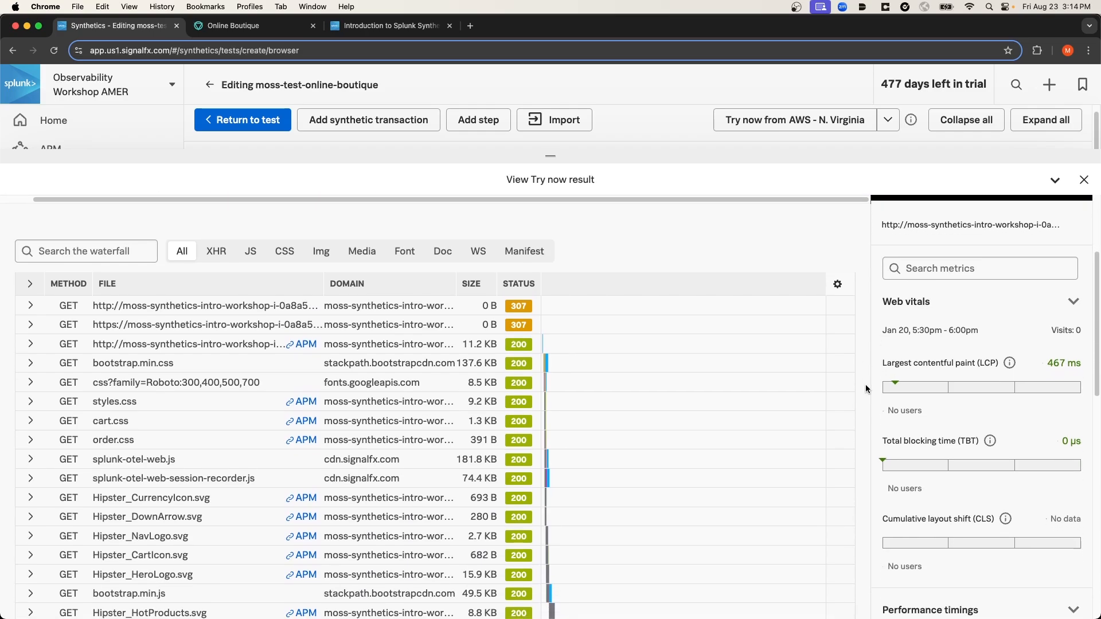
pyautogui.moveTo(867, 389)
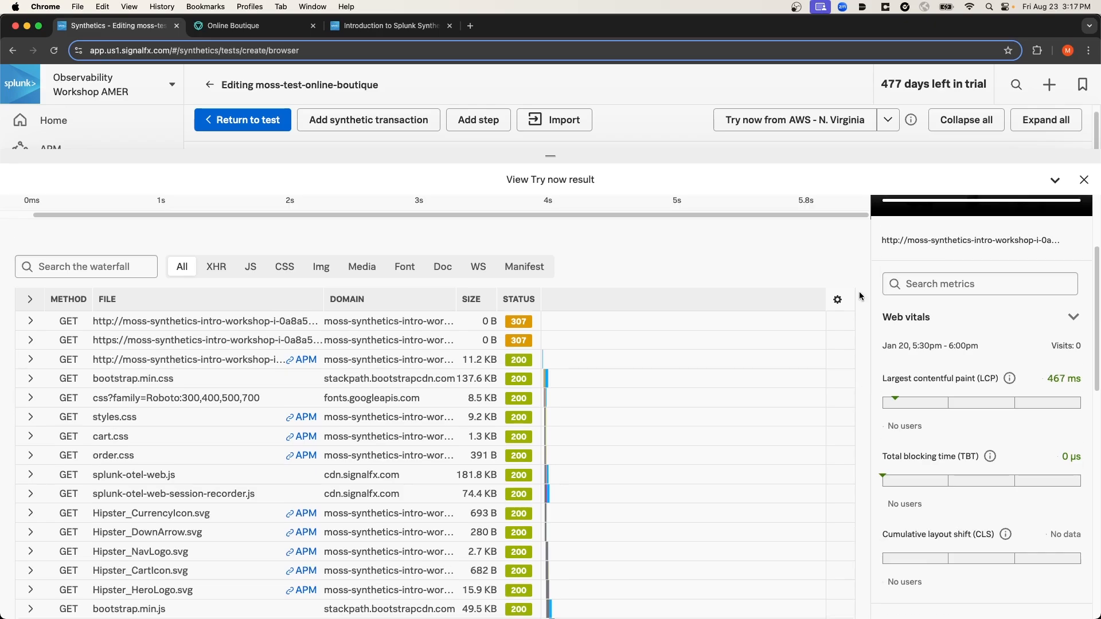
pyautogui.scroll(-3)
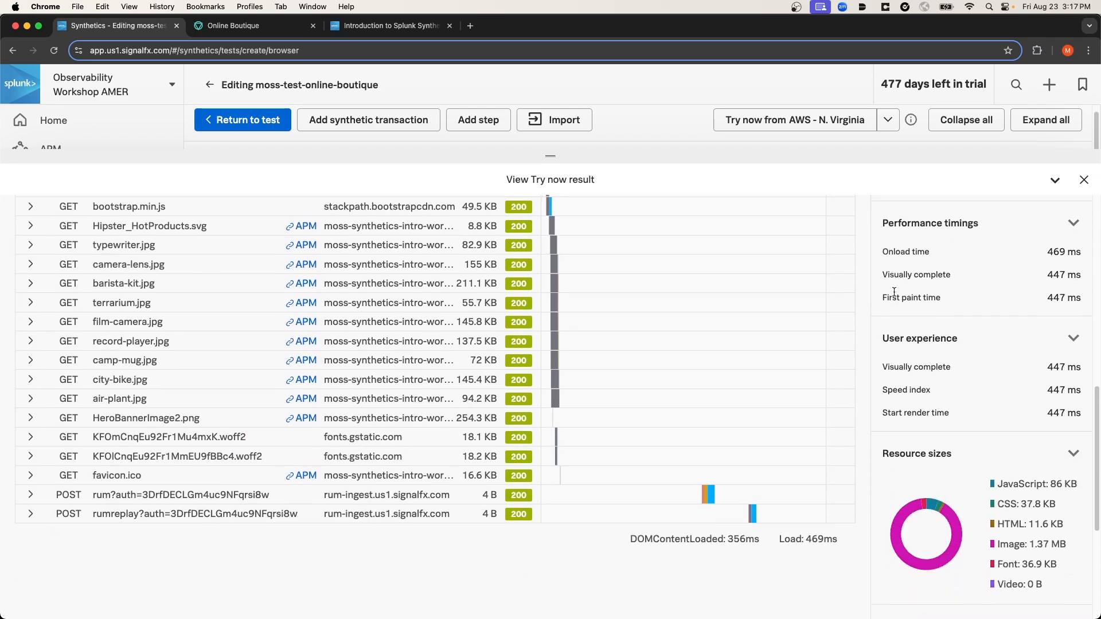
pyautogui.scroll(-3)
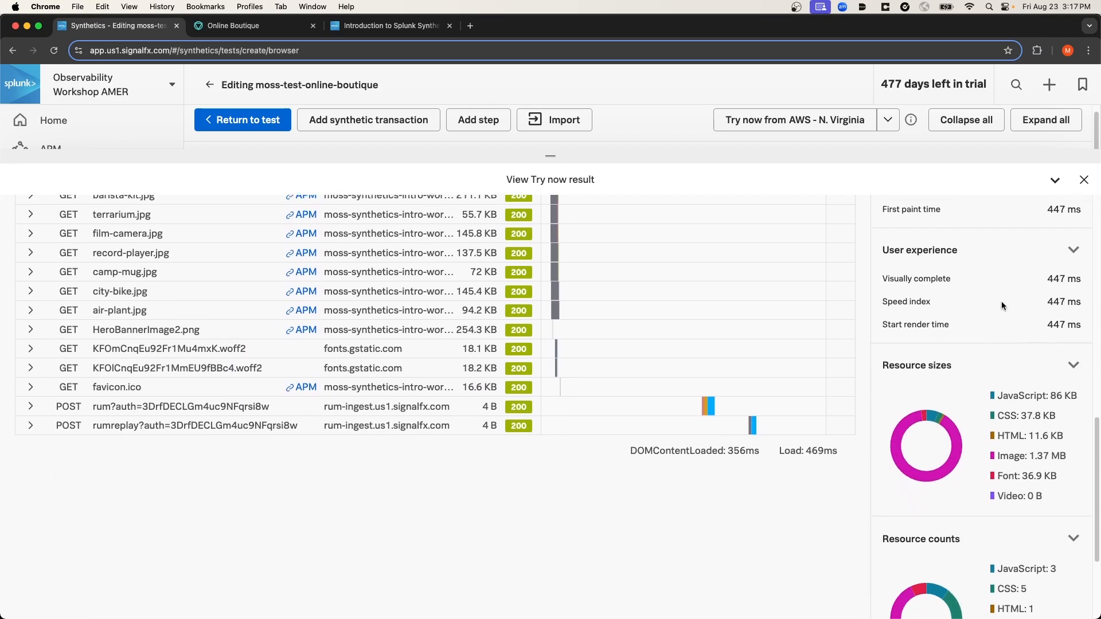
pyautogui.scroll(-3)
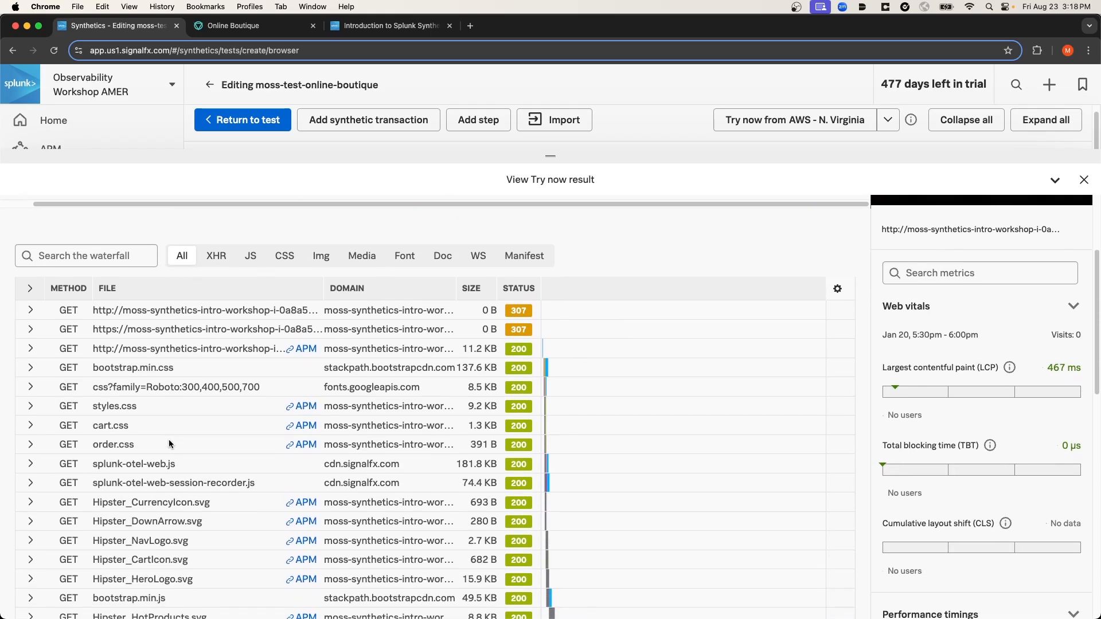
pyautogui.scroll(-3)
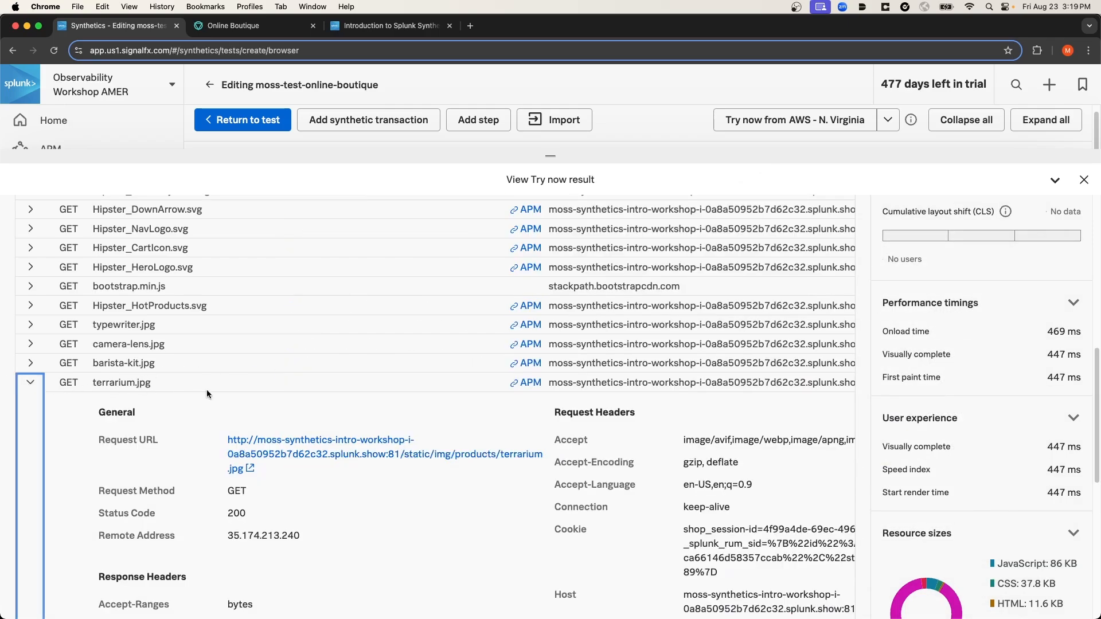
pyautogui.scroll(-3)
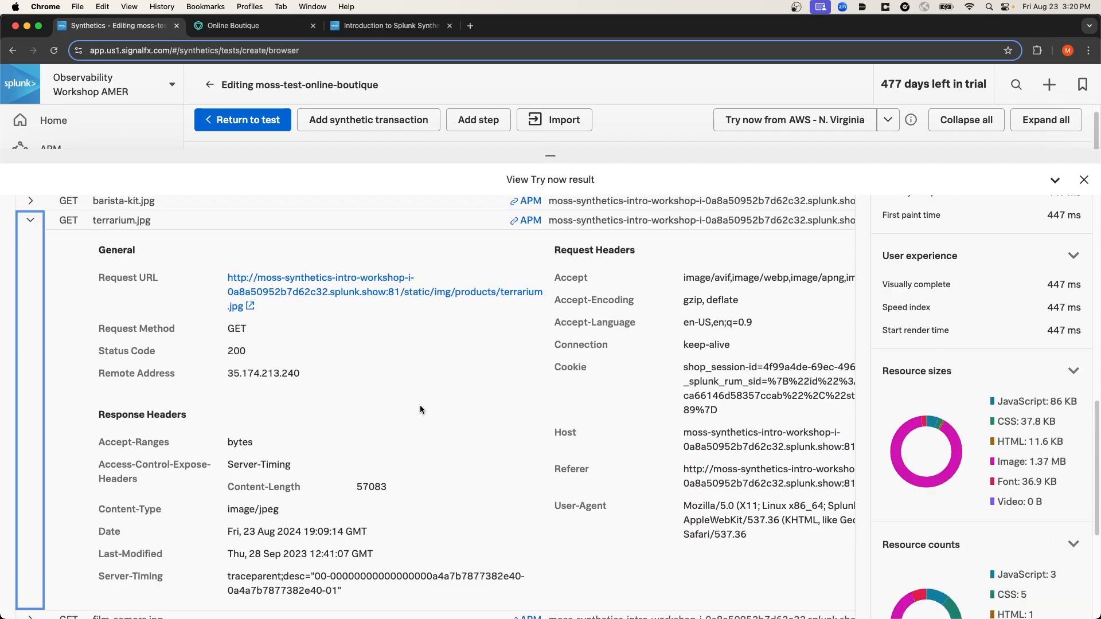
pyautogui.moveTo(529, 230)
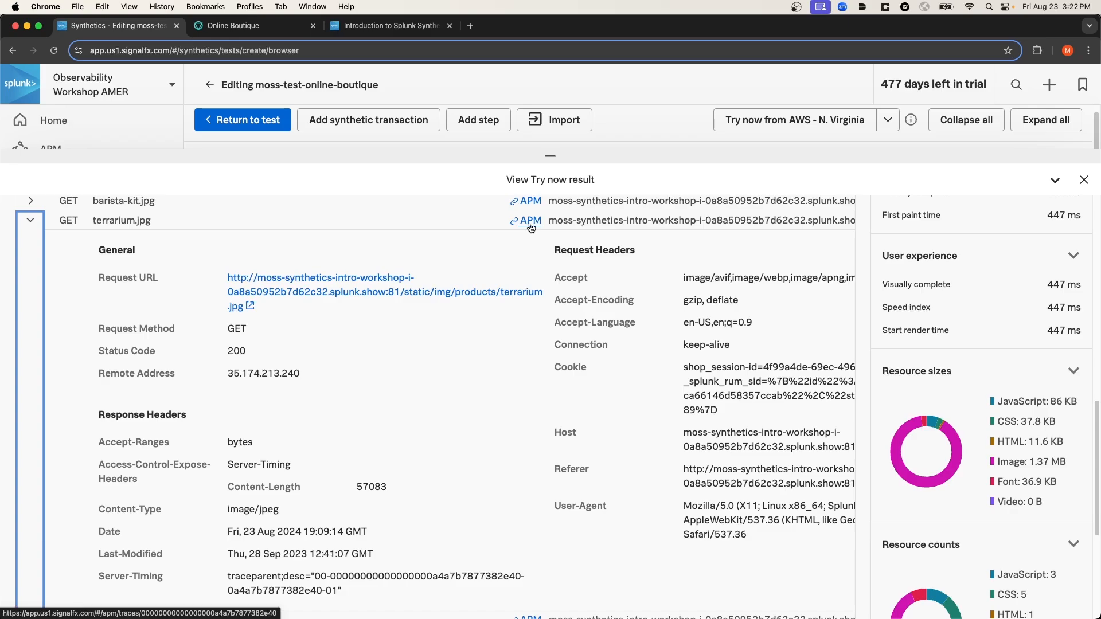
pyautogui.moveTo(213, 205)
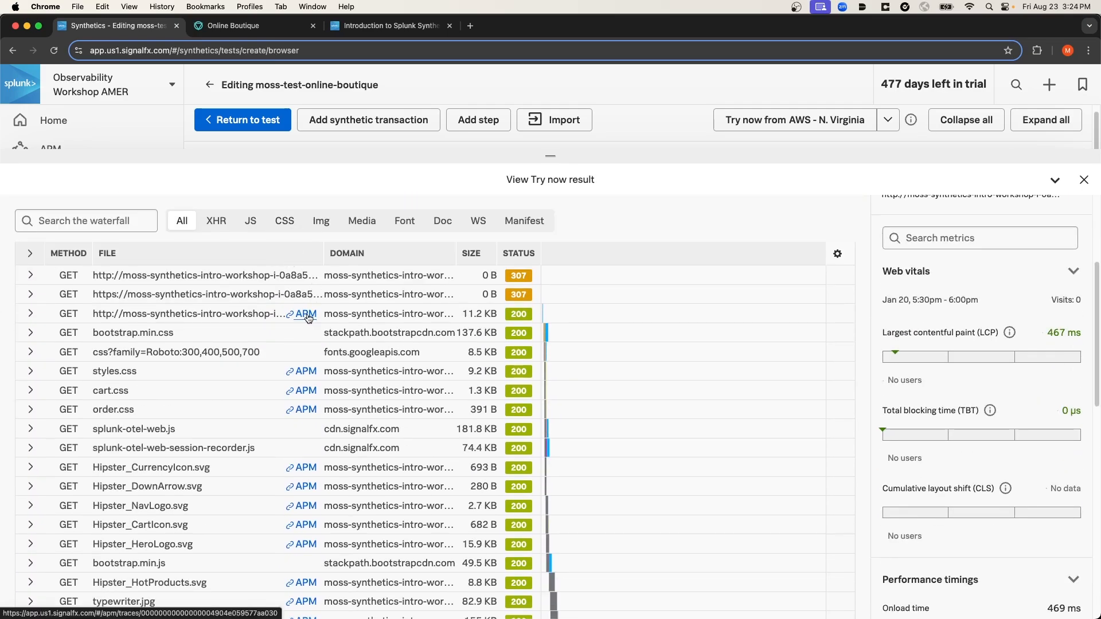
# View the homepage request's APM trace and its related logs, then return to the try-now waterfall
pyautogui.click(305, 314)
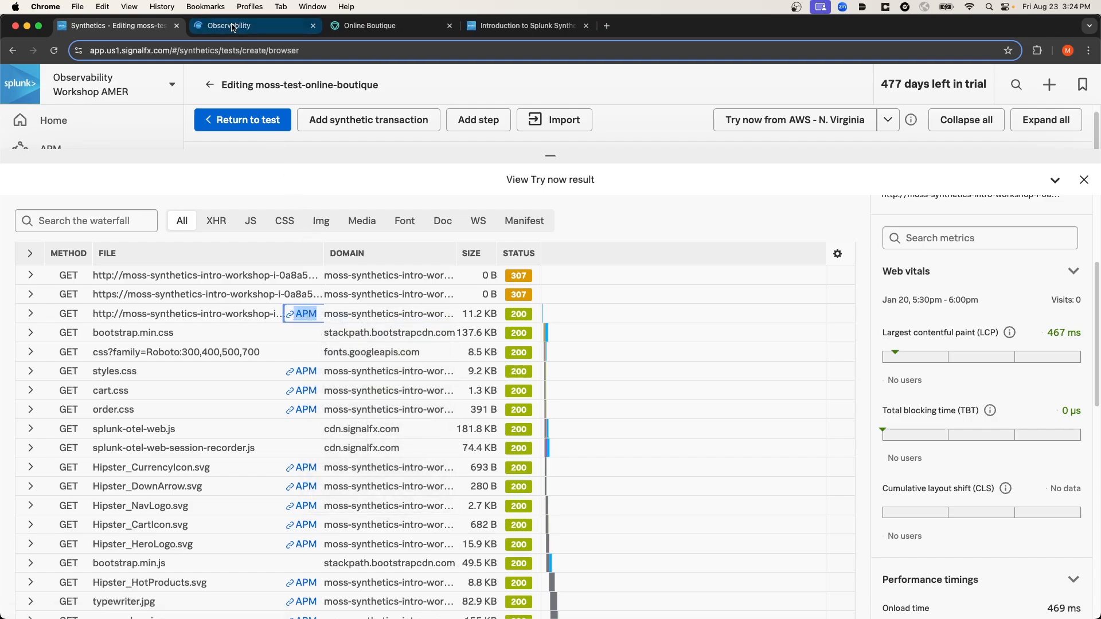
pyautogui.click(305, 313)
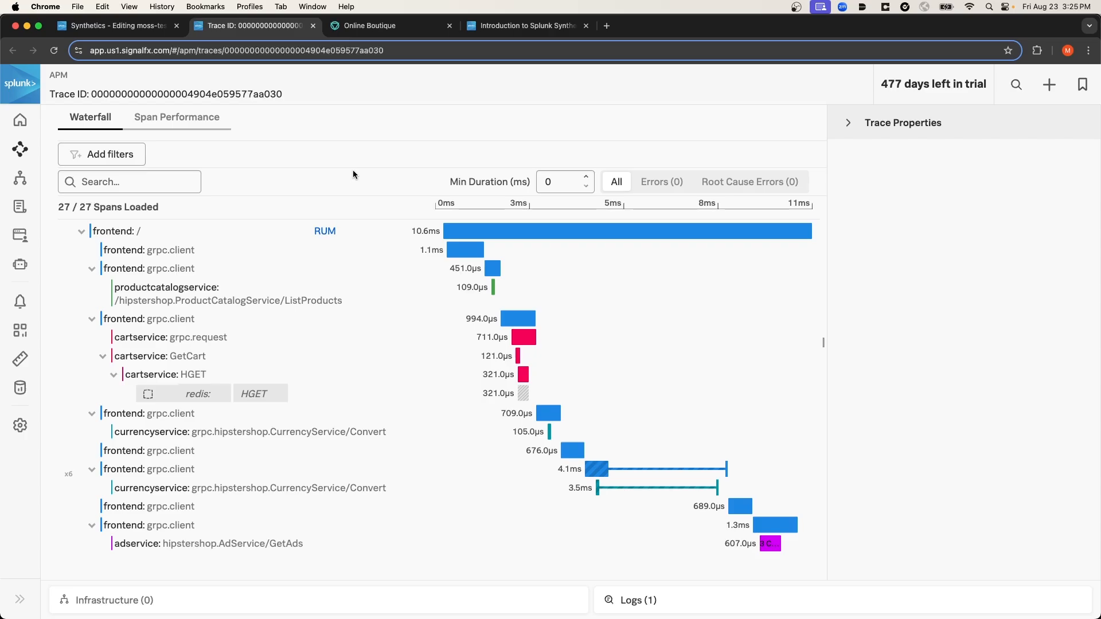
pyautogui.moveTo(455, 126)
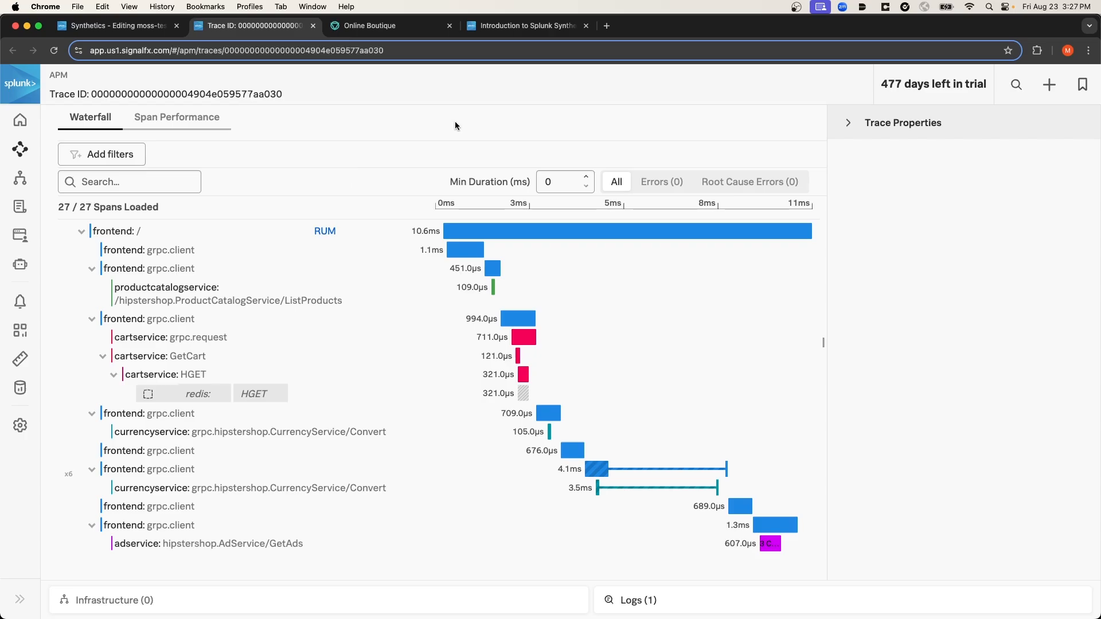
pyautogui.moveTo(453, 127)
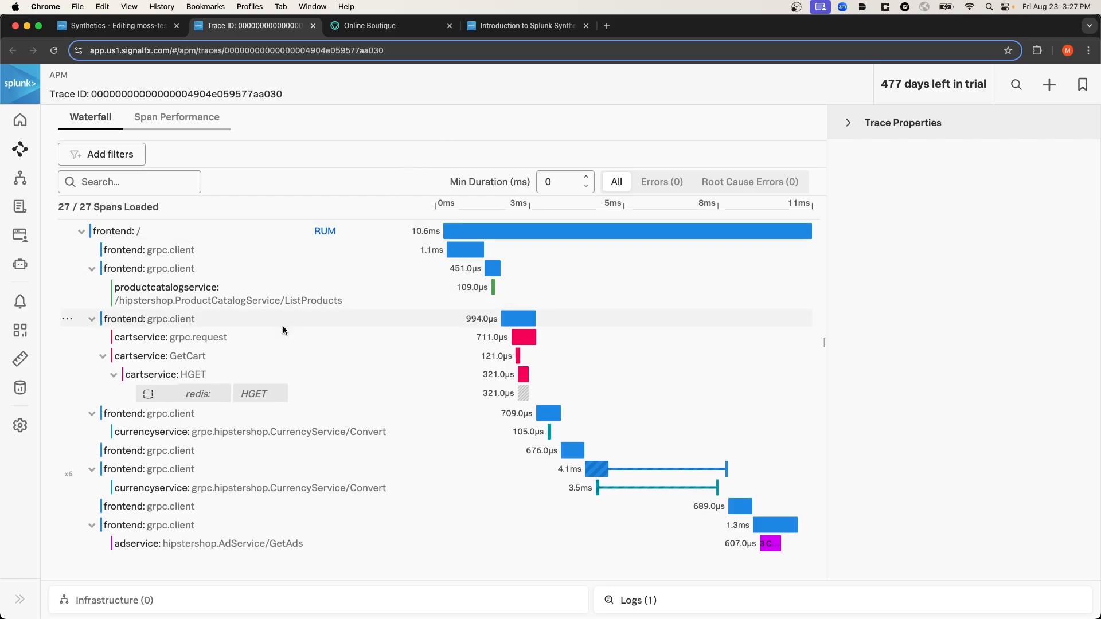
pyautogui.moveTo(287, 339)
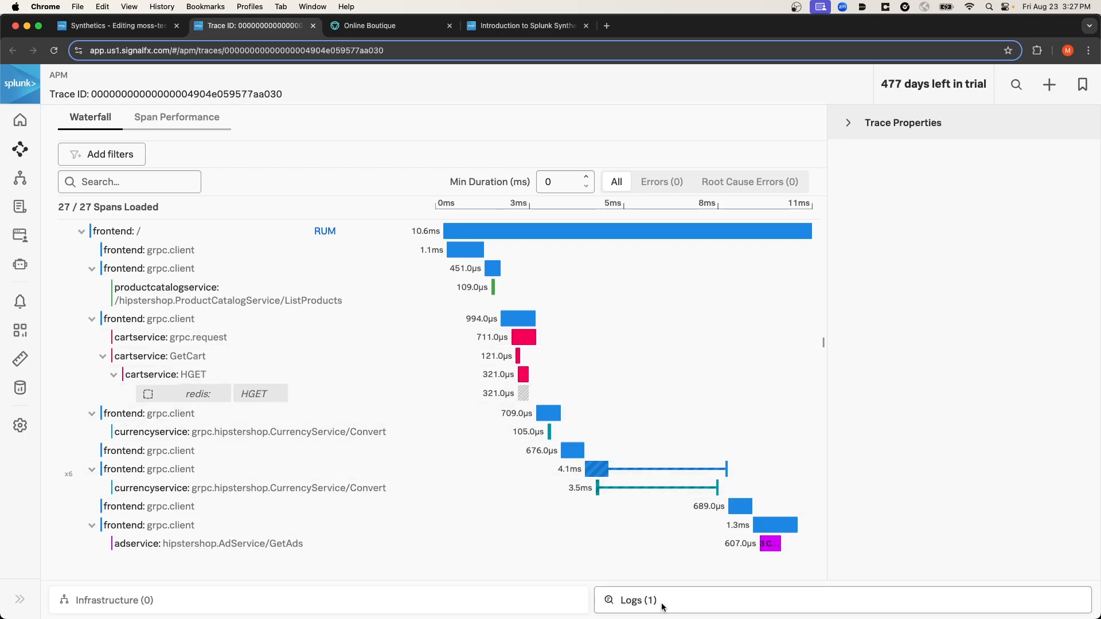
pyautogui.click(636, 599)
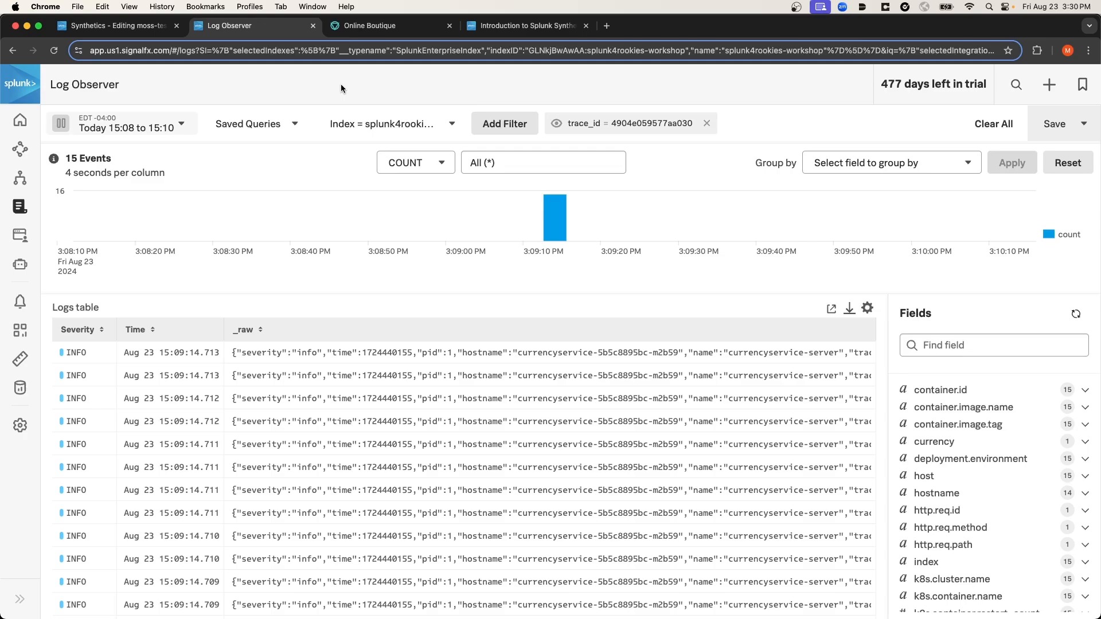
pyautogui.click(115, 25)
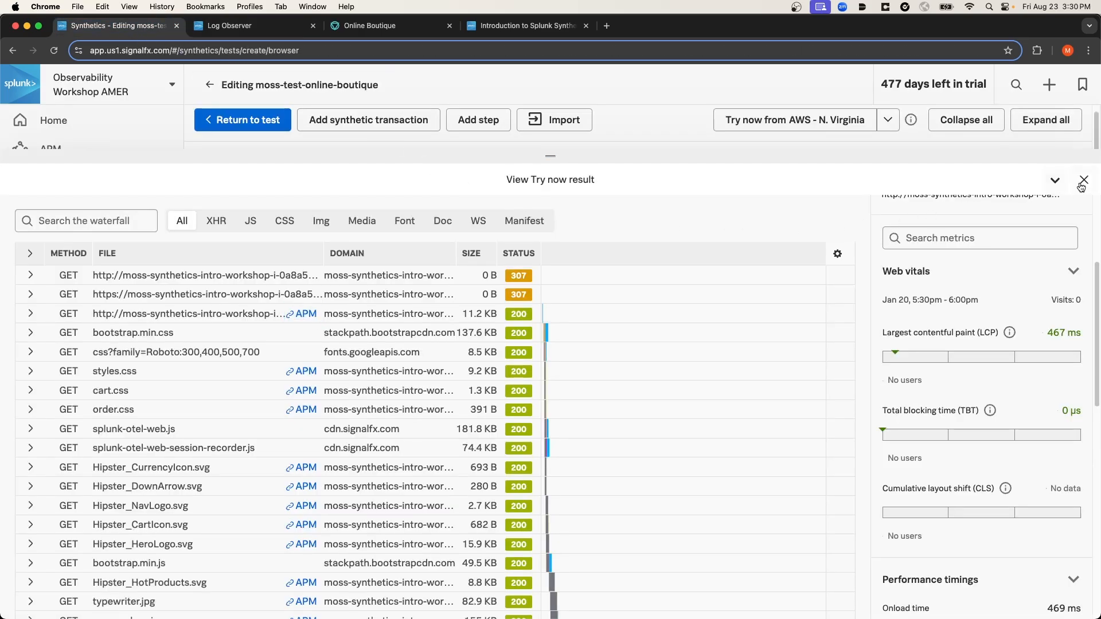
# Close the trial result, return to the test settings and review the four AWS locations
pyautogui.click(1083, 180)
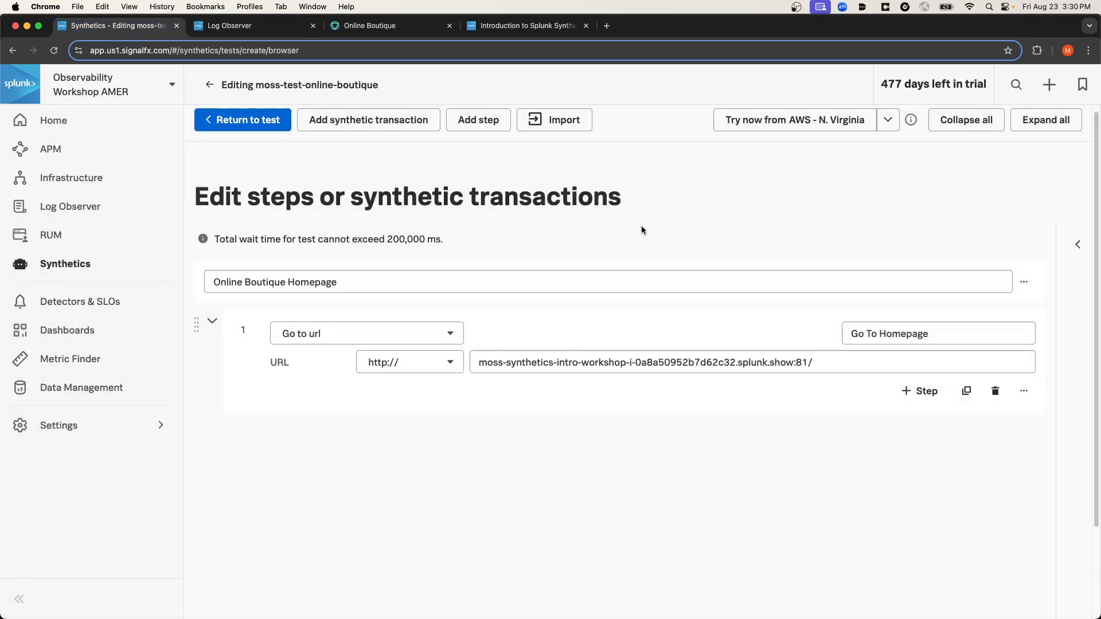
pyautogui.moveTo(709, 232)
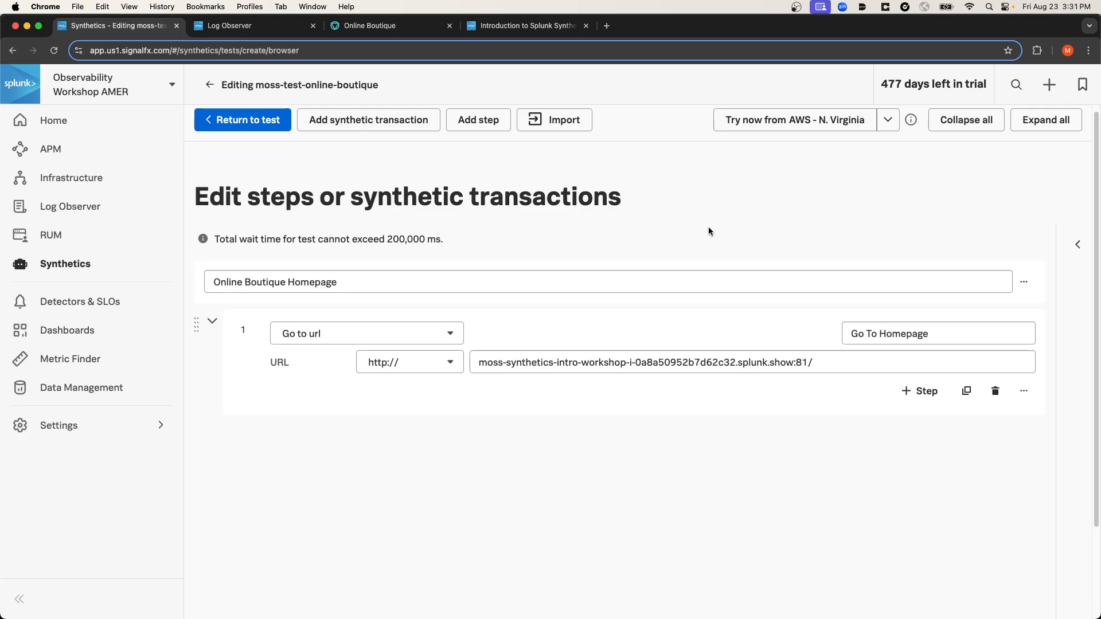
pyautogui.moveTo(428, 187)
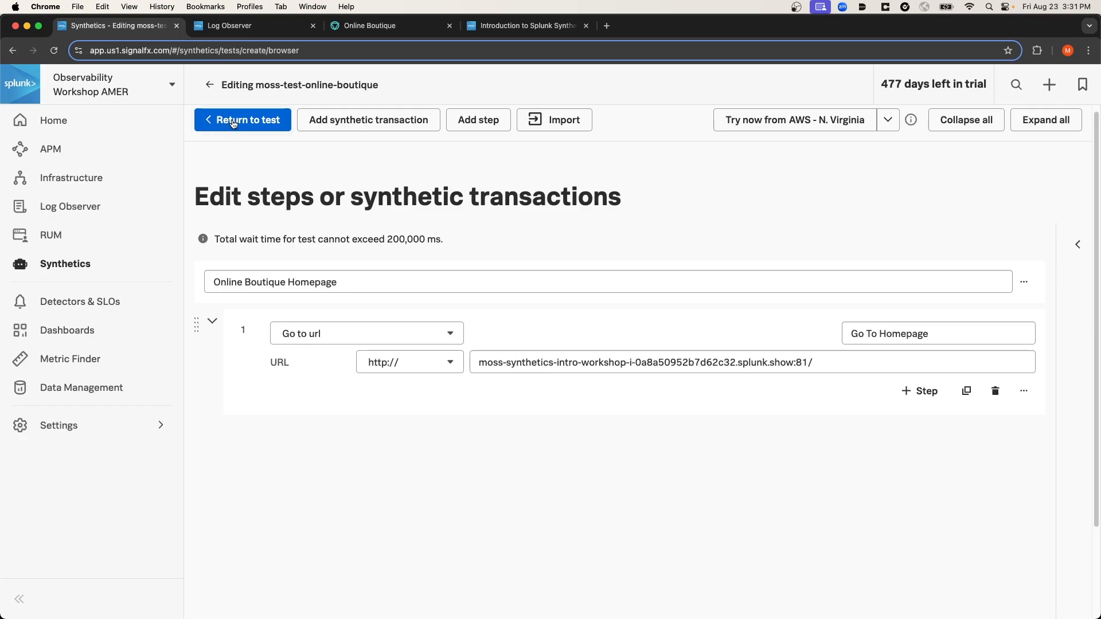
pyautogui.click(249, 119)
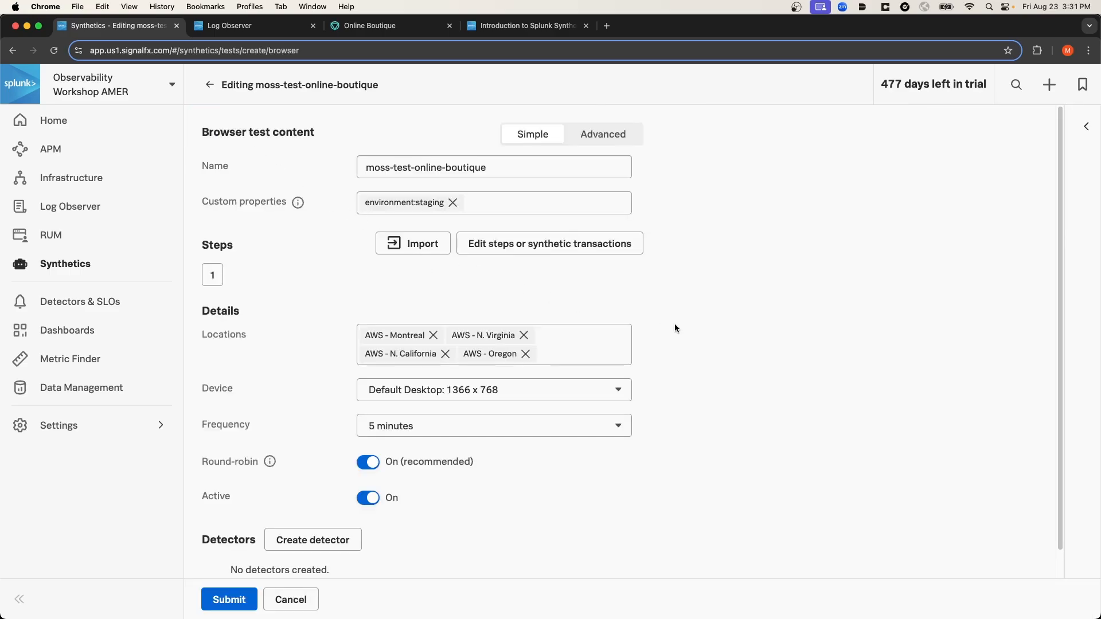
pyautogui.moveTo(768, 406)
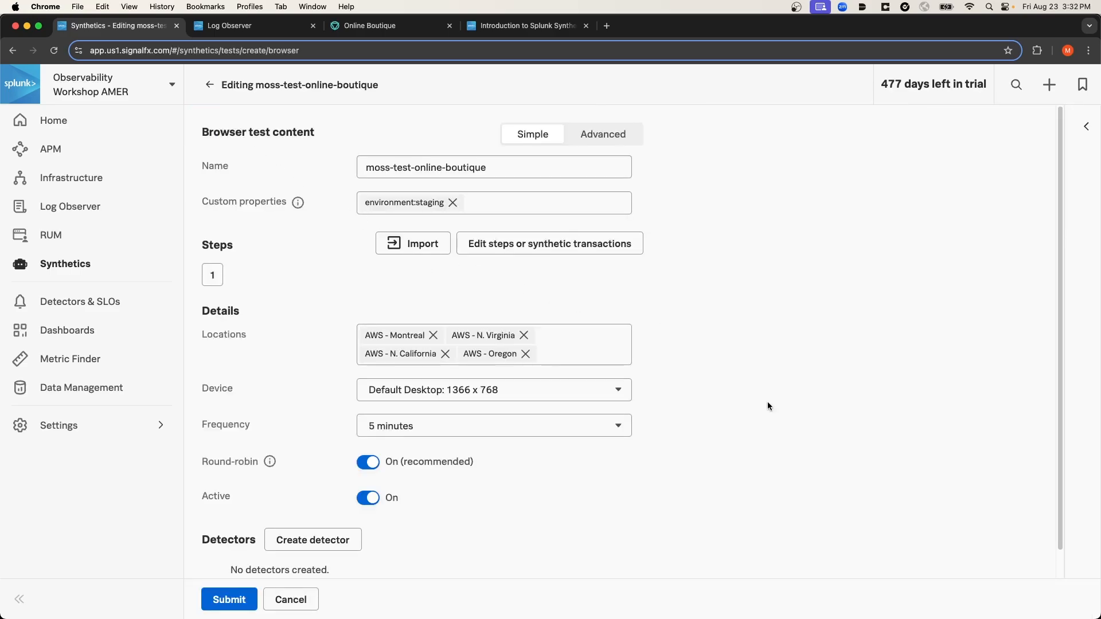
pyautogui.moveTo(688, 351)
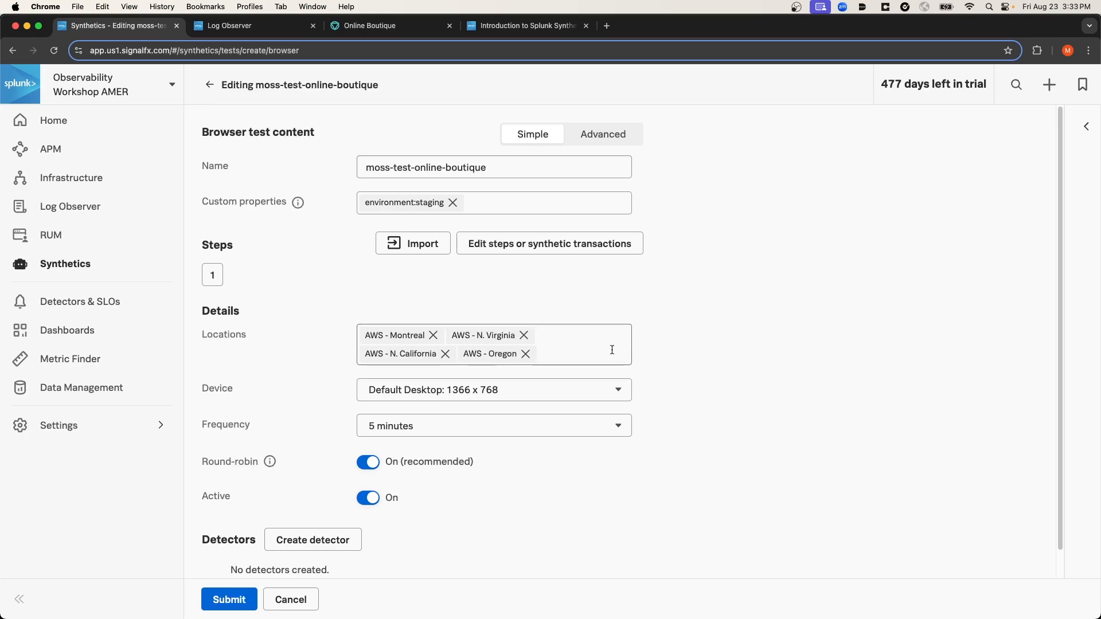
pyautogui.click(575, 344)
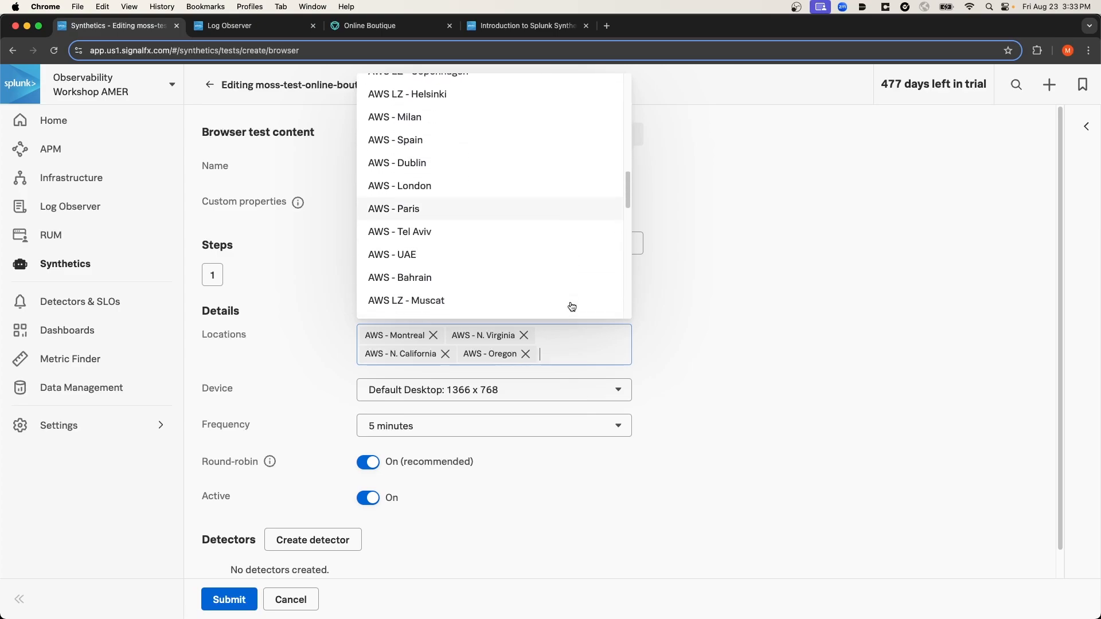
pyautogui.scroll(-3)
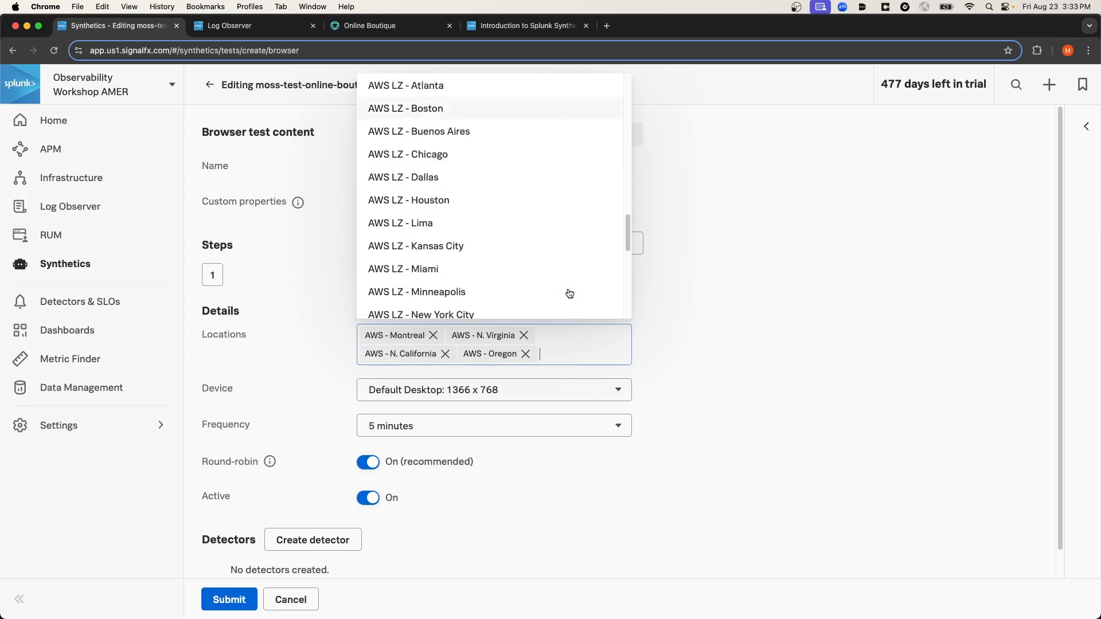
pyautogui.scroll(-3)
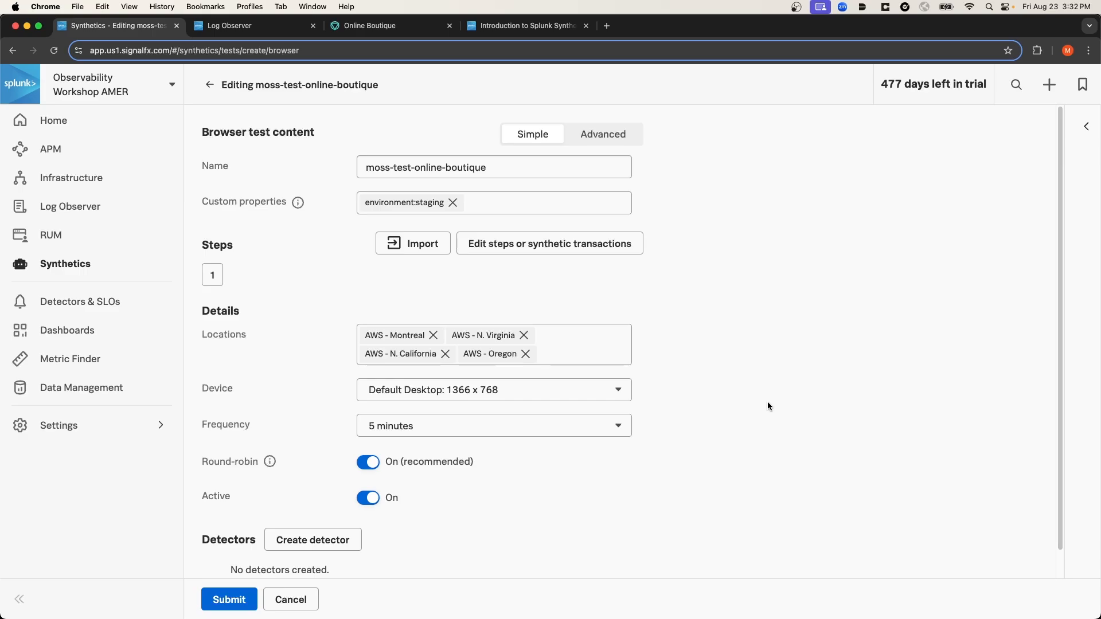
pyautogui.moveTo(720, 386)
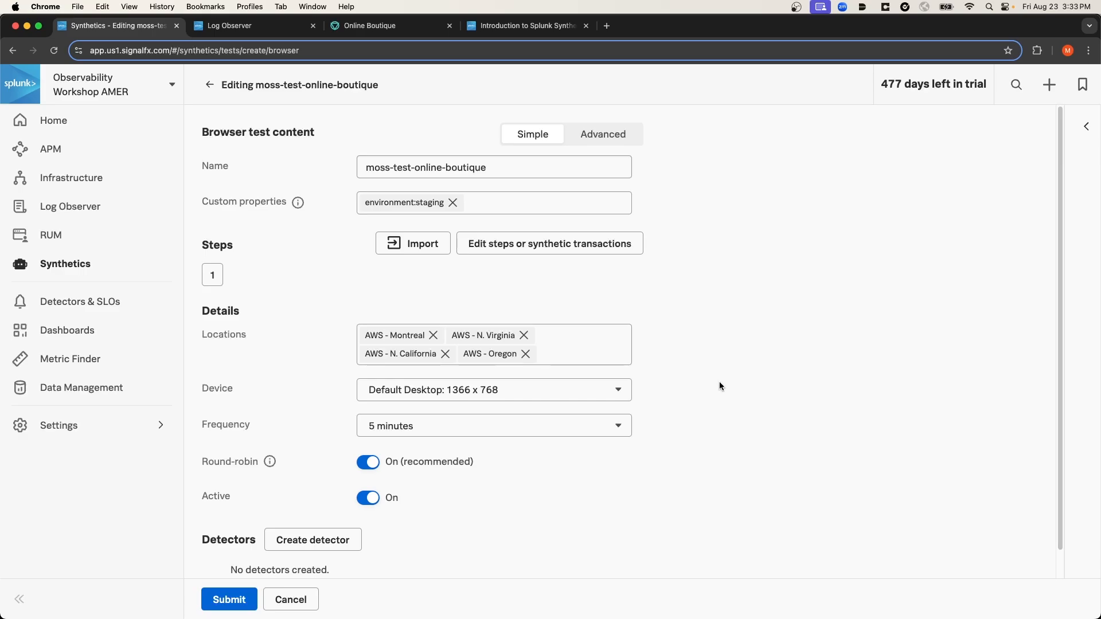
# Review device and frequency, keeping Default Desktop and 5 minutes
pyautogui.click(493, 389)
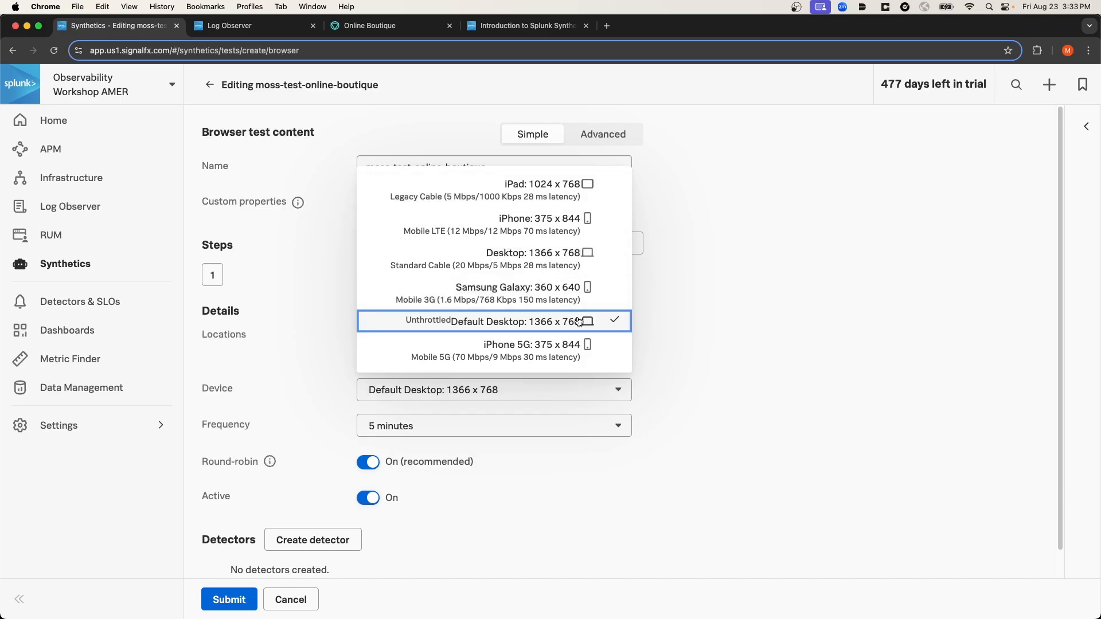
pyautogui.click(495, 321)
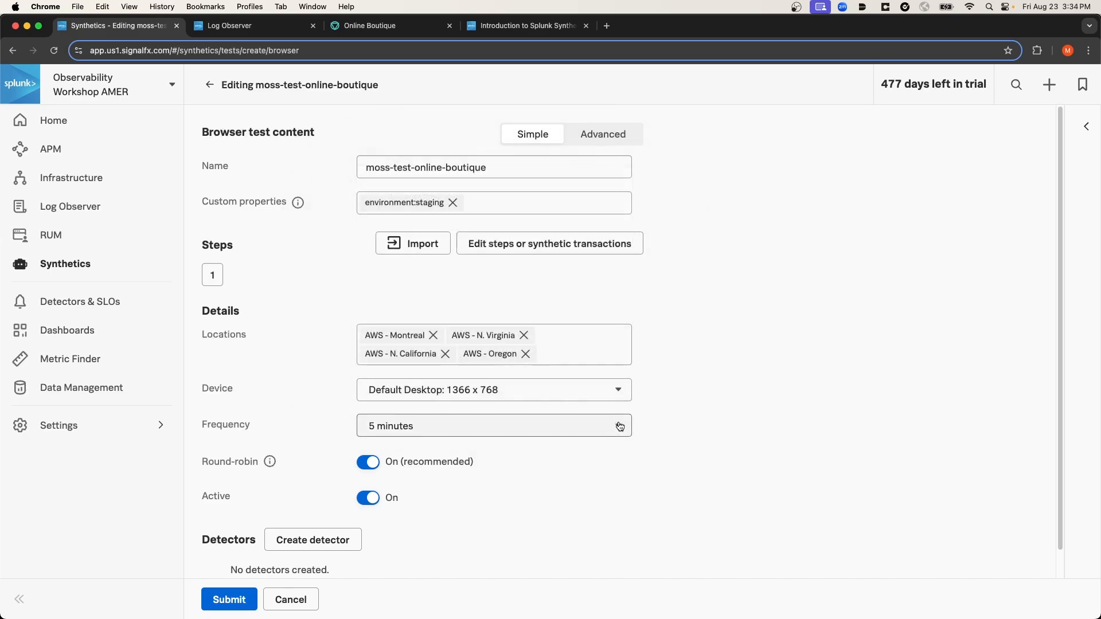
pyautogui.click(493, 425)
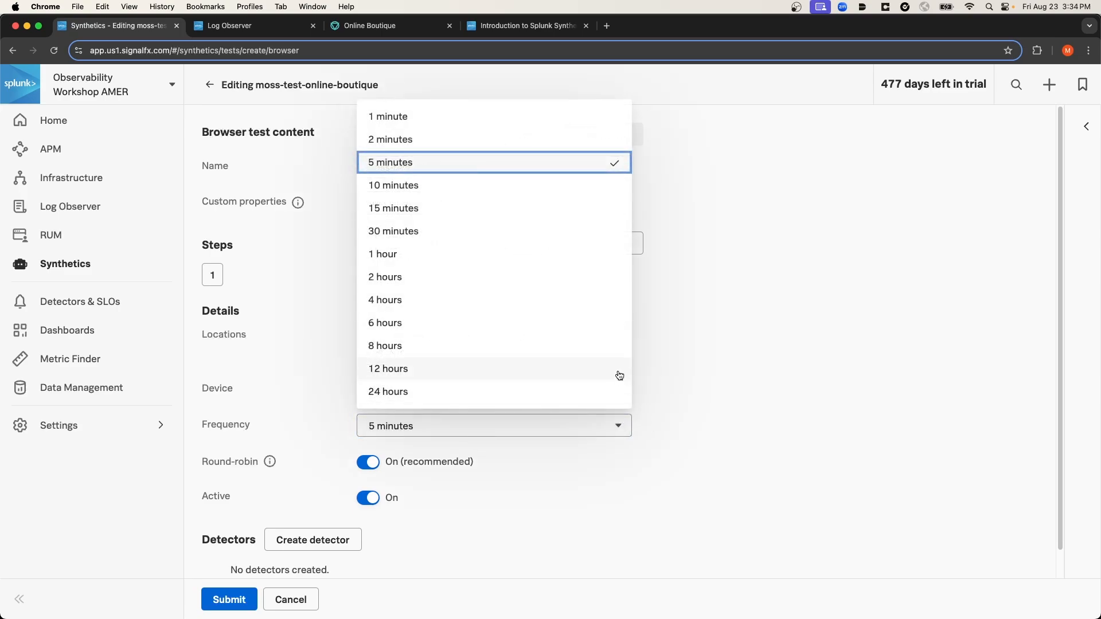
pyautogui.moveTo(592, 276)
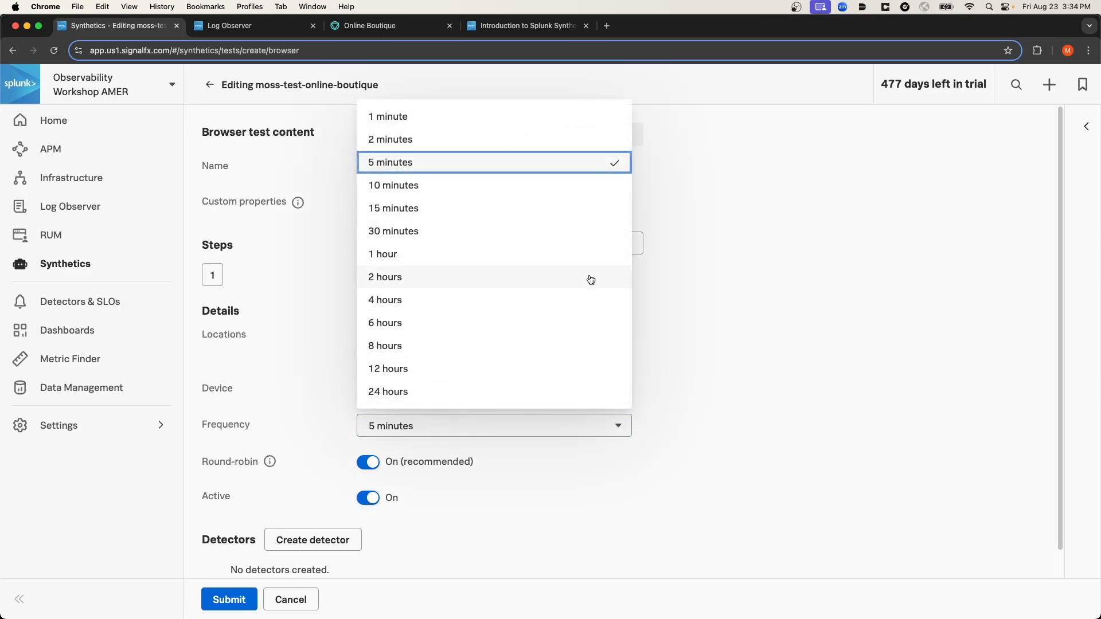
pyautogui.click(389, 161)
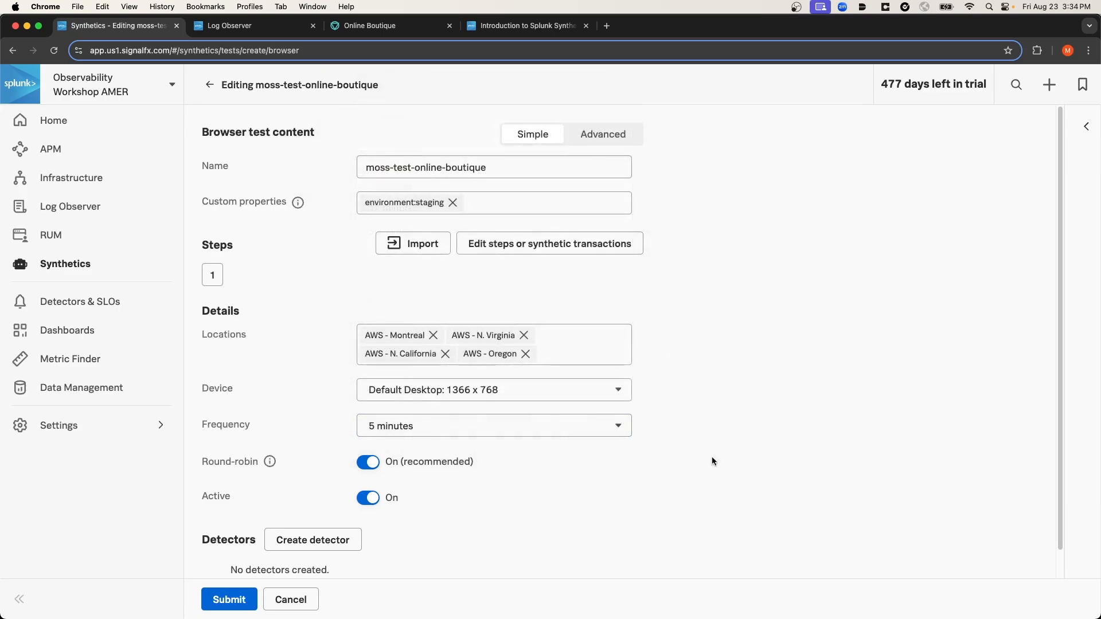
pyautogui.moveTo(270, 460)
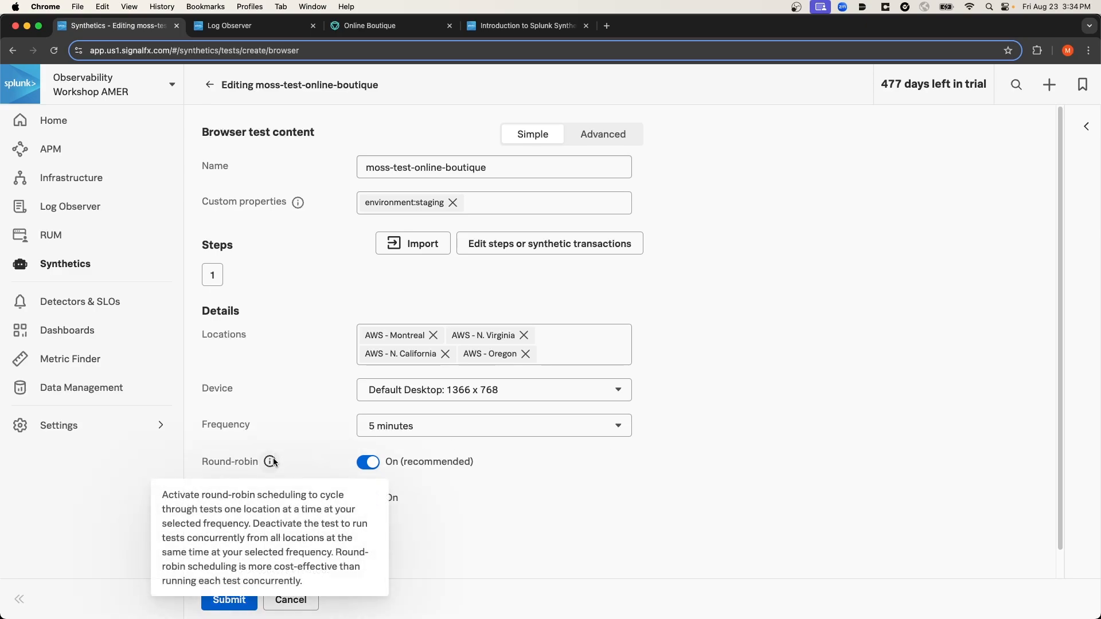
pyautogui.moveTo(577, 463)
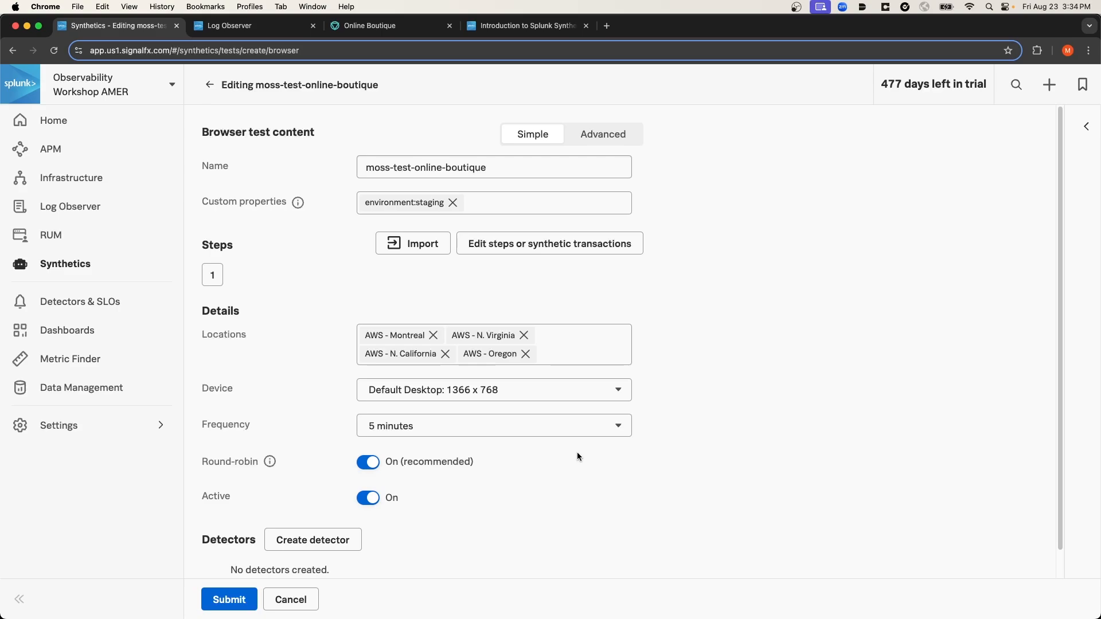
pyautogui.moveTo(579, 465)
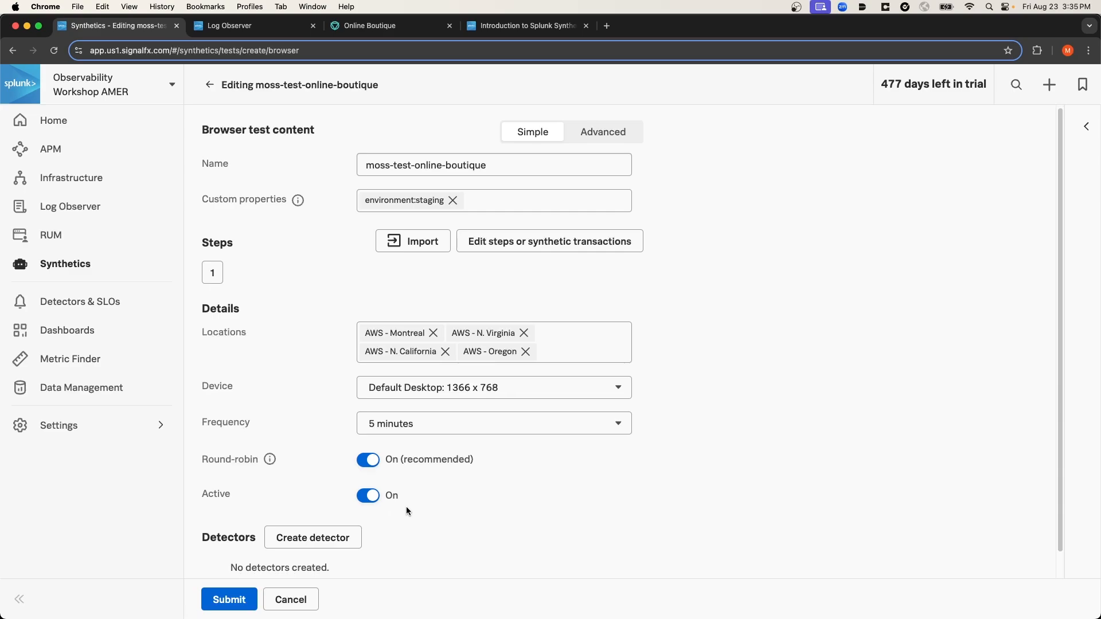
pyautogui.moveTo(385, 523)
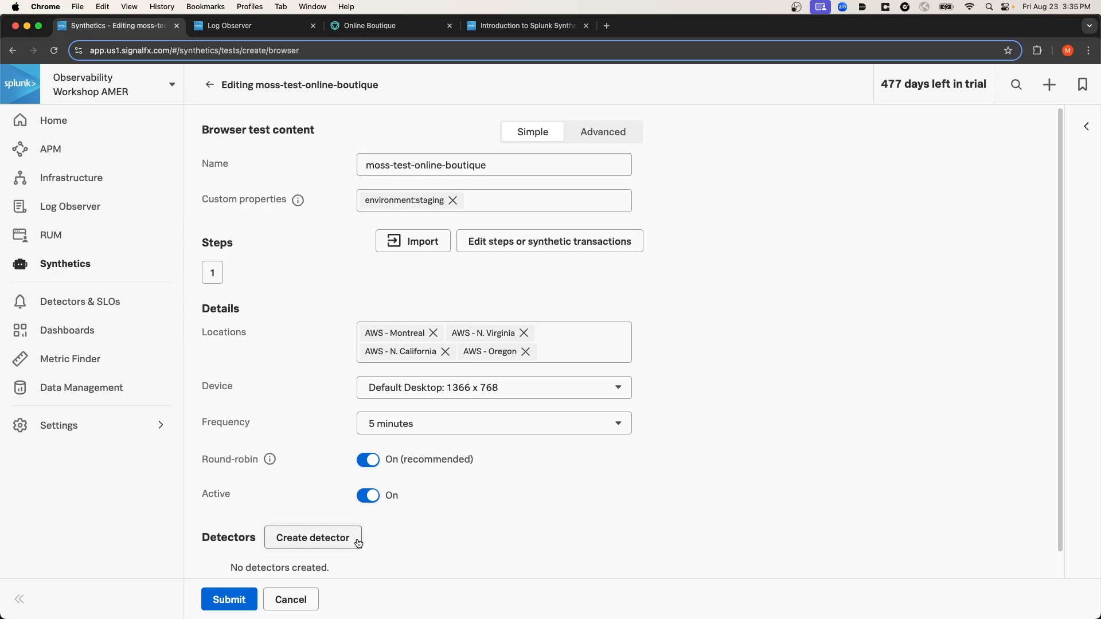
pyautogui.click(312, 536)
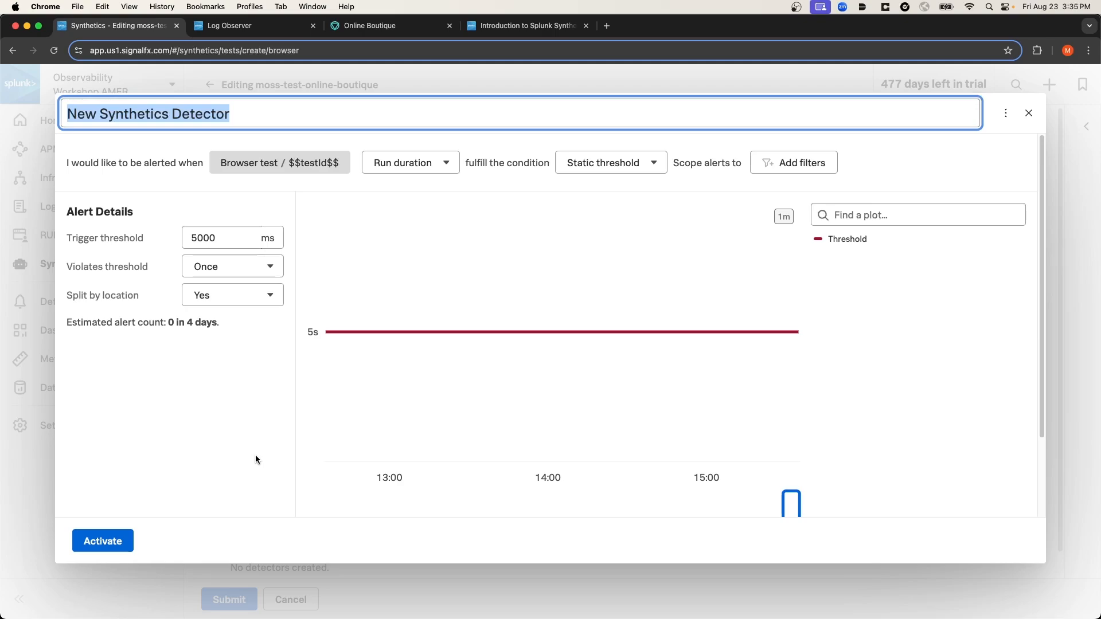
pyautogui.click(315, 289)
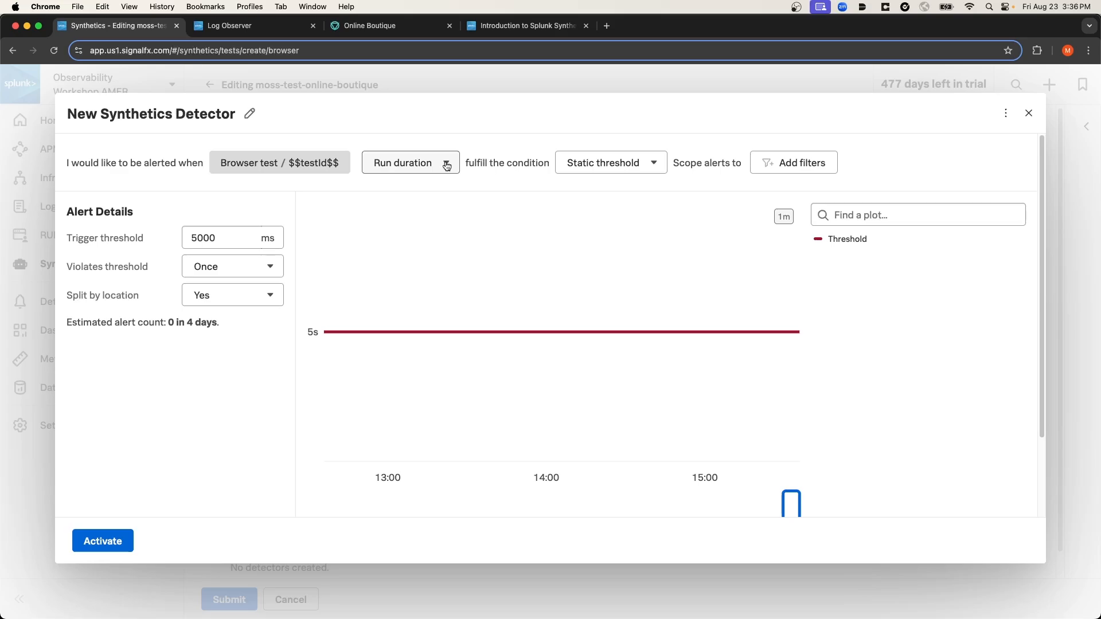
pyautogui.click(410, 162)
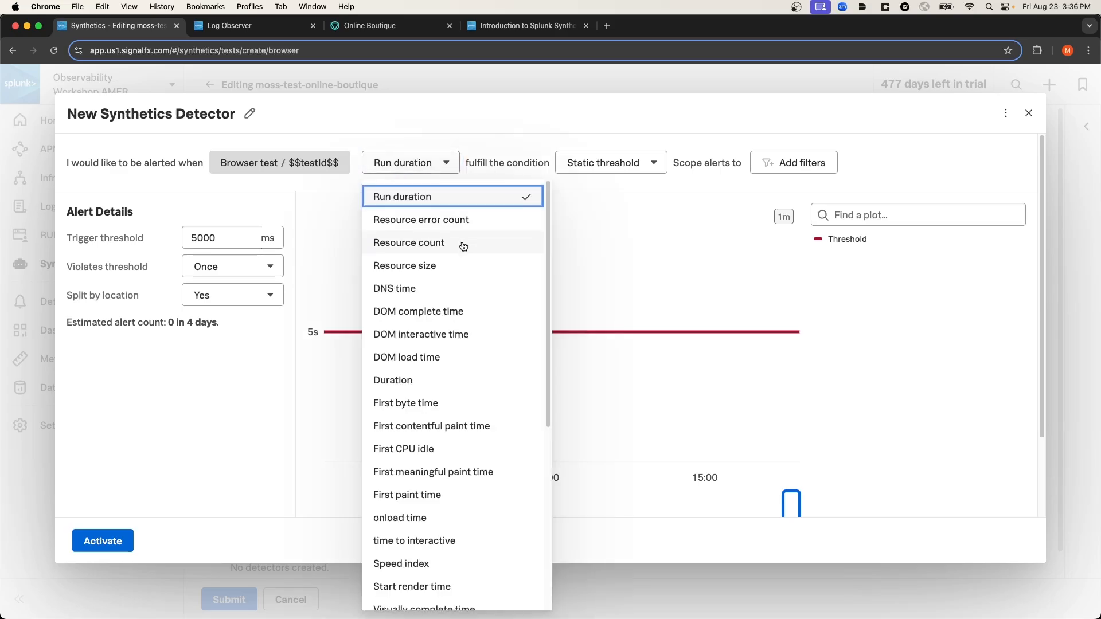
pyautogui.scroll(-3)
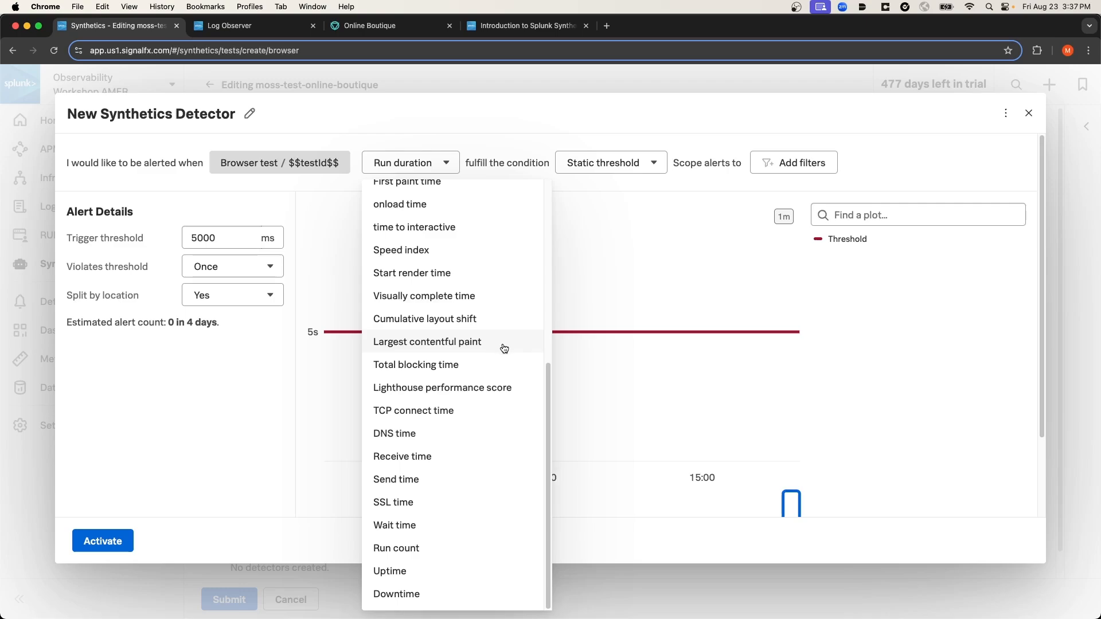
pyautogui.moveTo(498, 351)
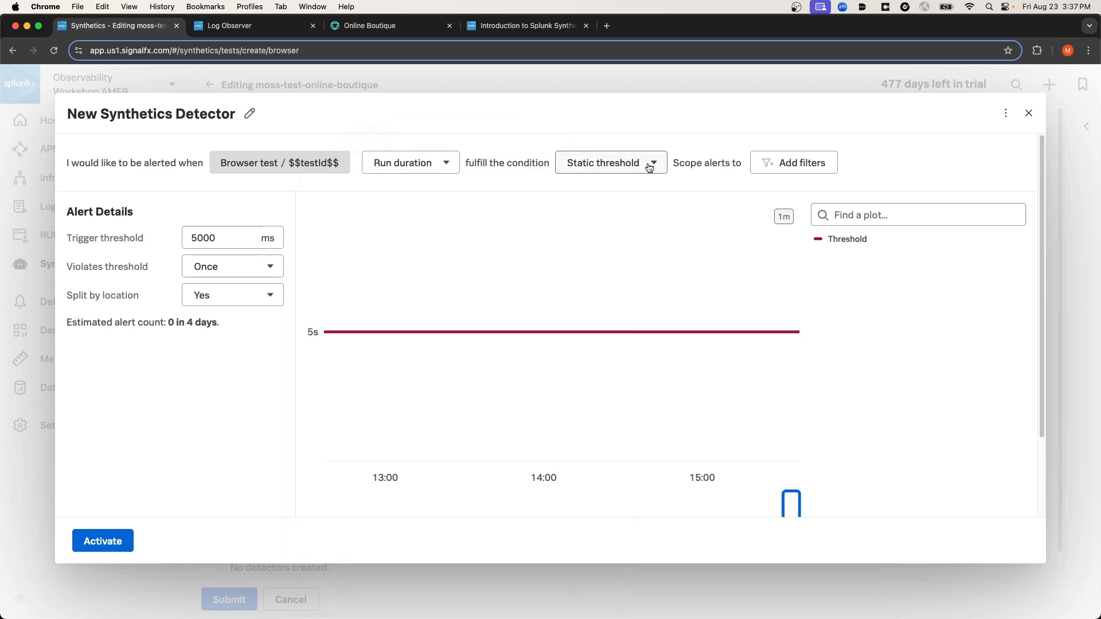
pyautogui.click(610, 162)
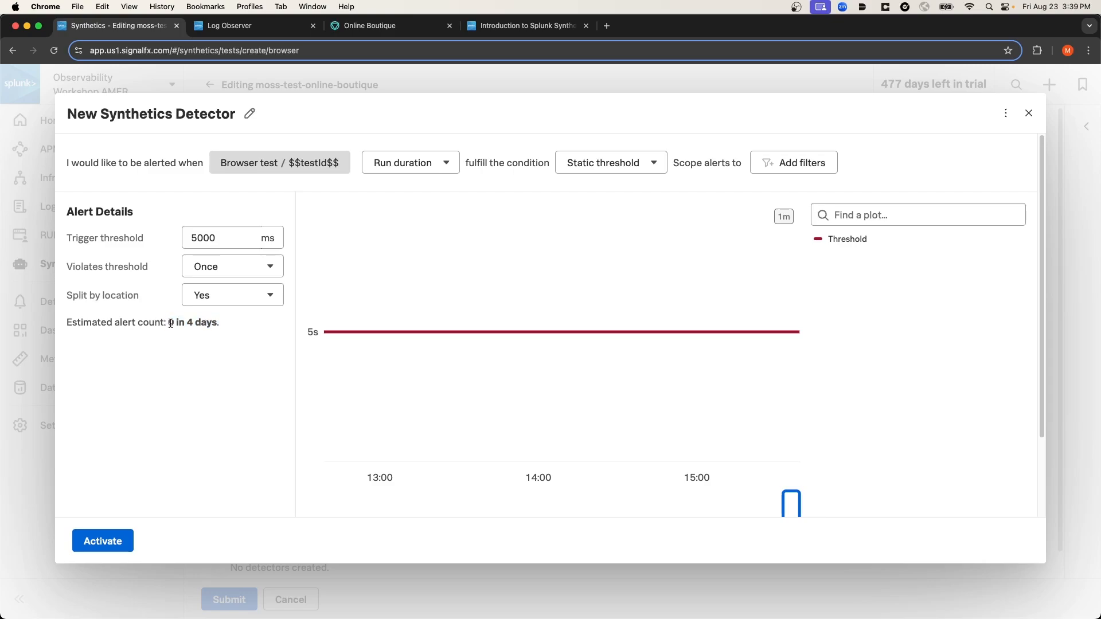
pyautogui.moveTo(229, 325)
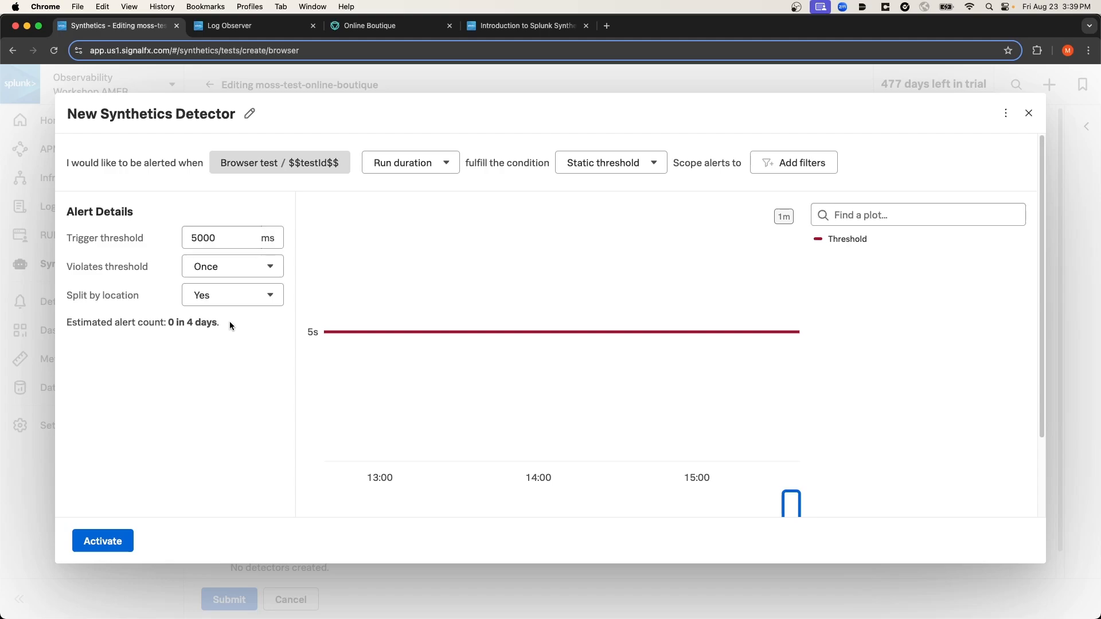
pyautogui.moveTo(313, 383)
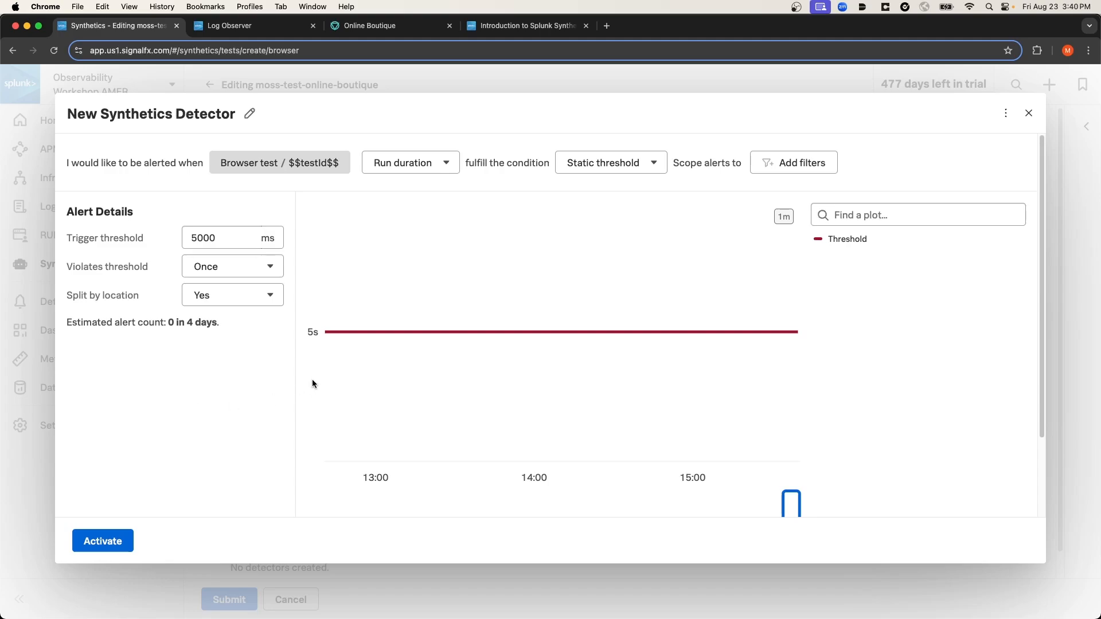
pyautogui.click(1028, 113)
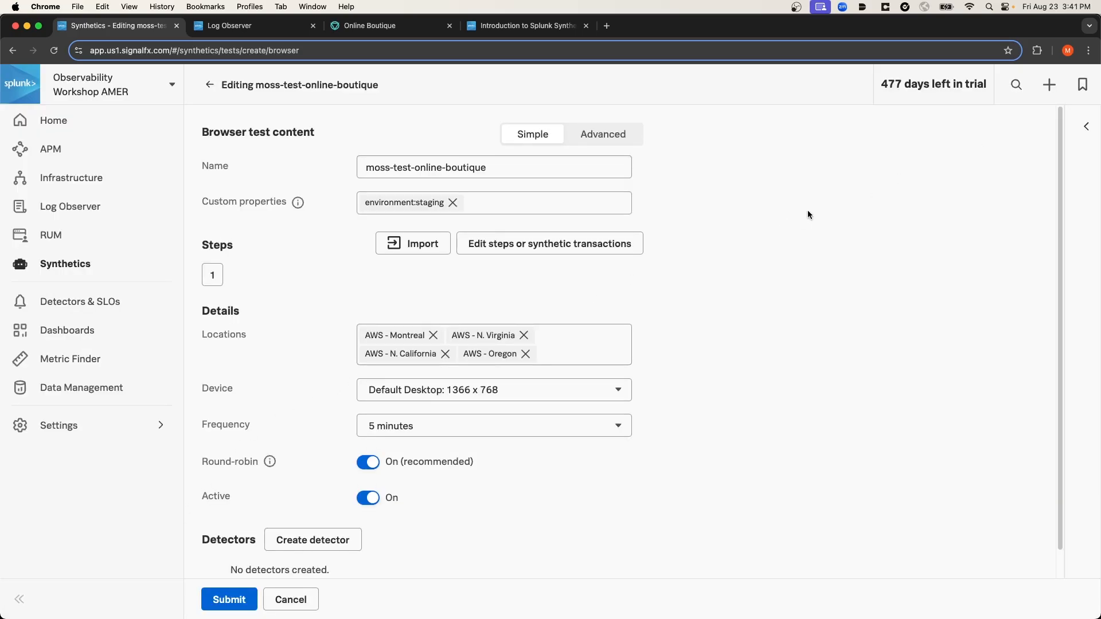
pyautogui.click(1085, 126)
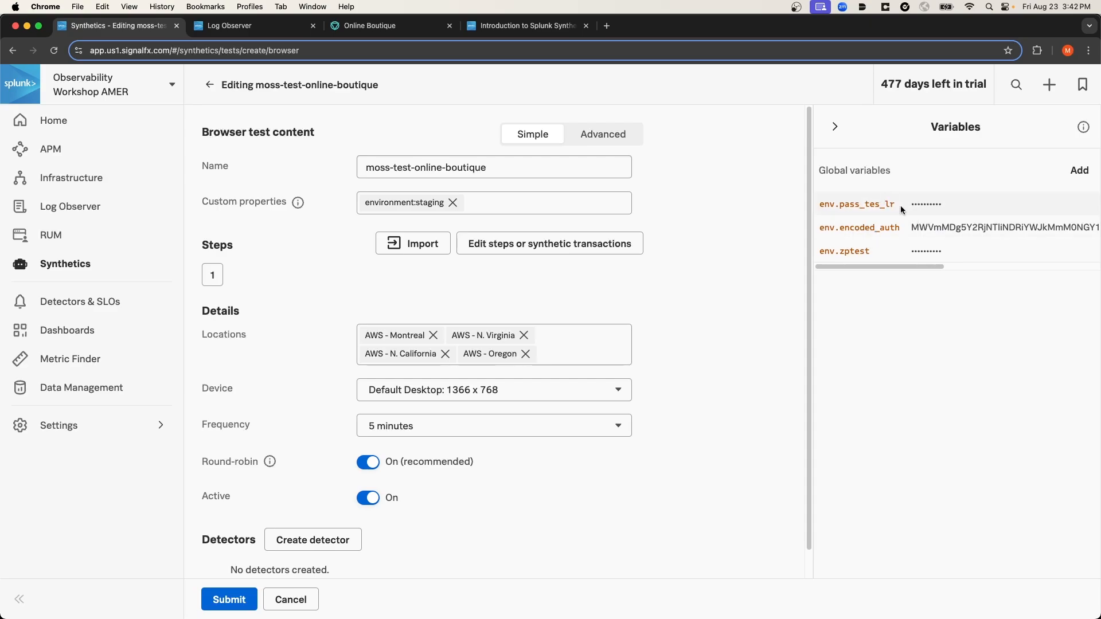
pyautogui.moveTo(881, 205)
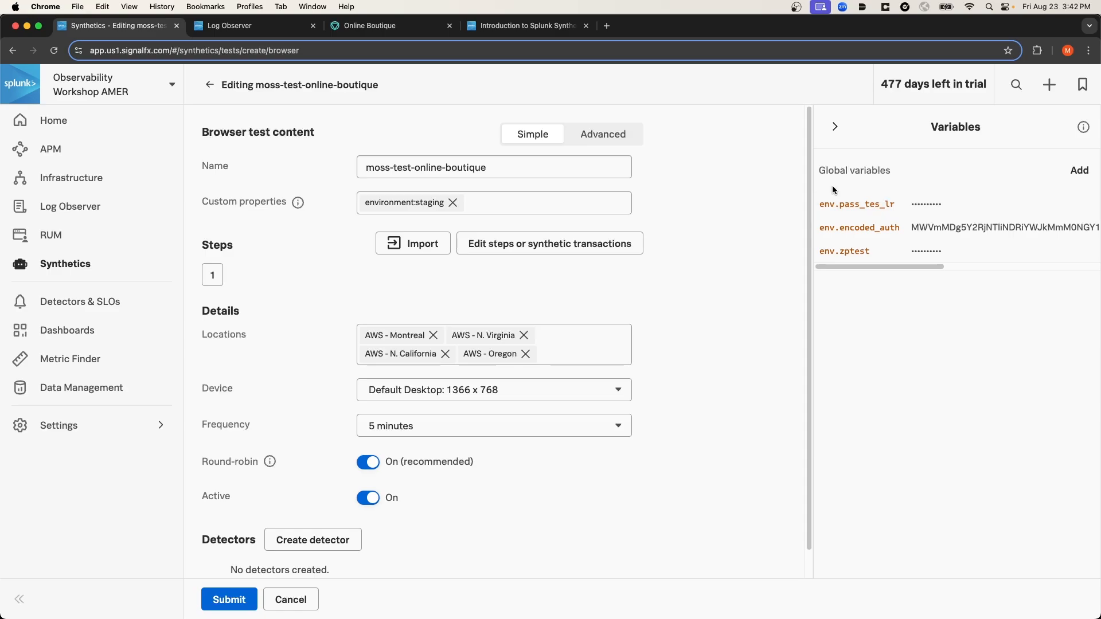
pyautogui.scroll(-3)
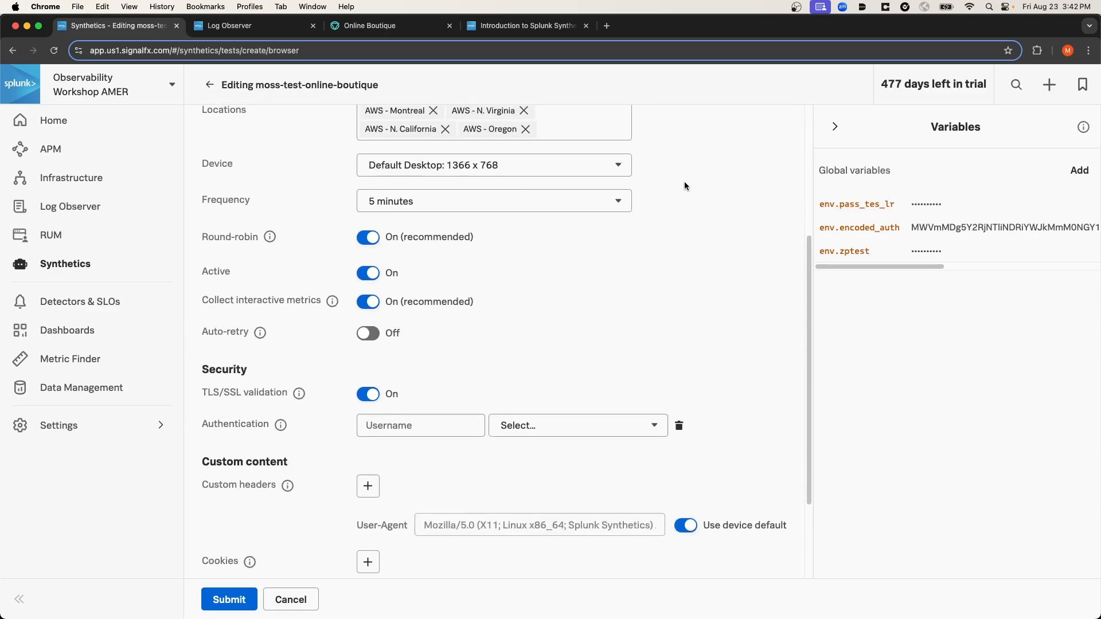
pyautogui.scroll(-3)
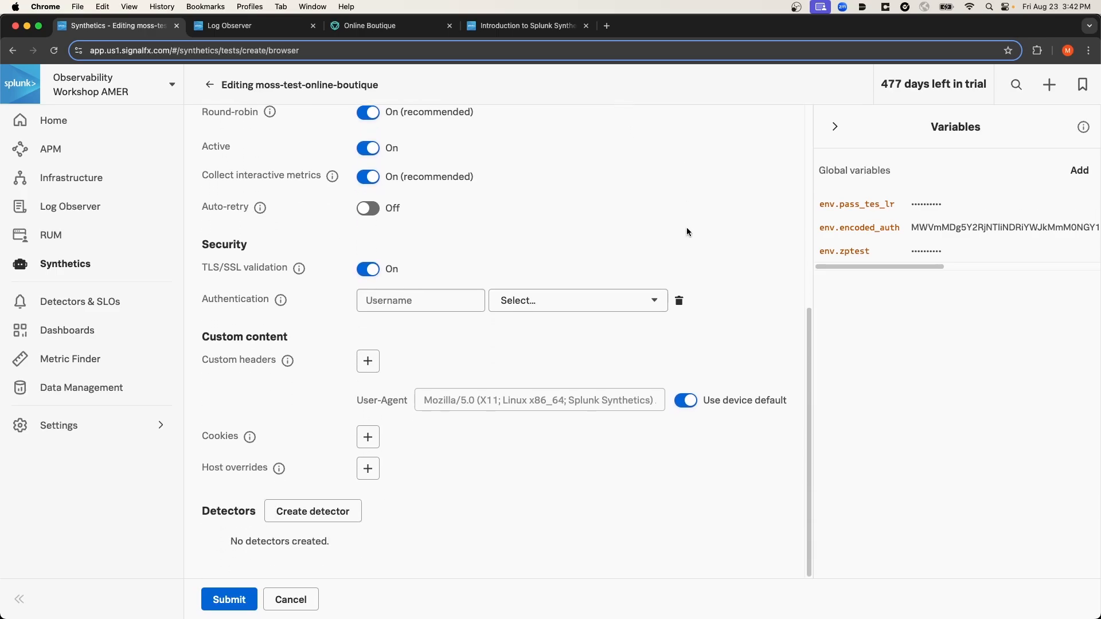
pyautogui.moveTo(517, 207)
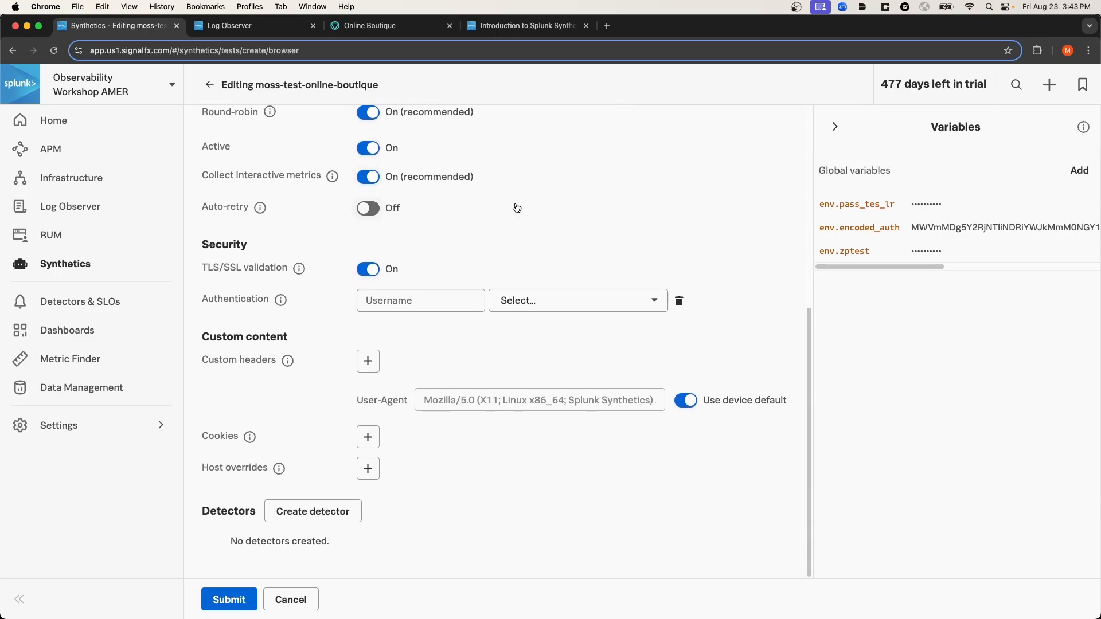
pyautogui.moveTo(342, 445)
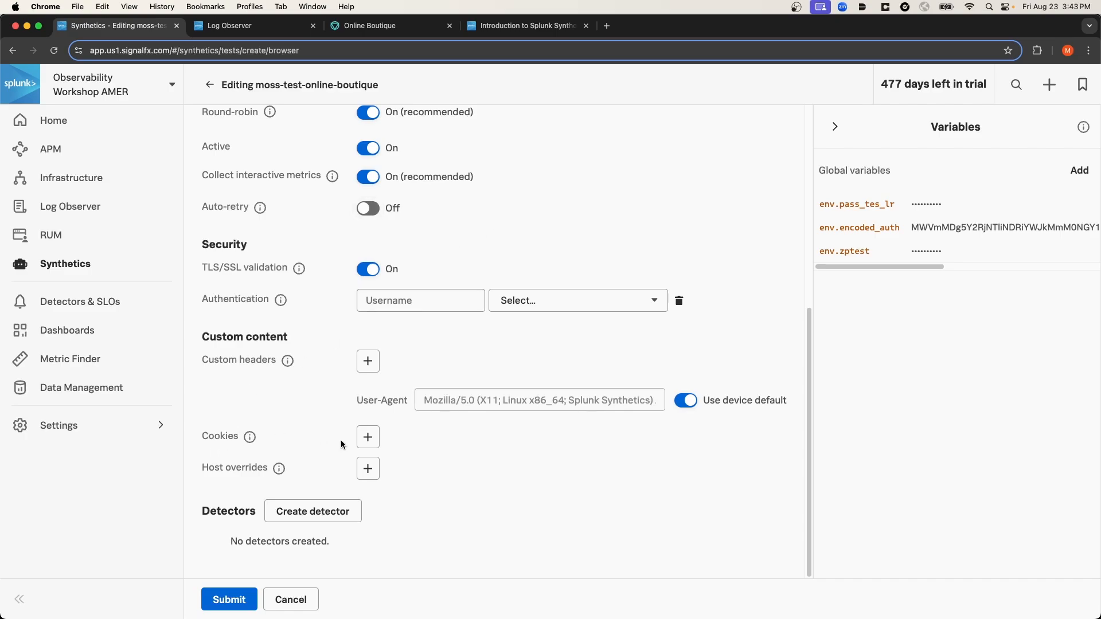
pyautogui.moveTo(494, 437)
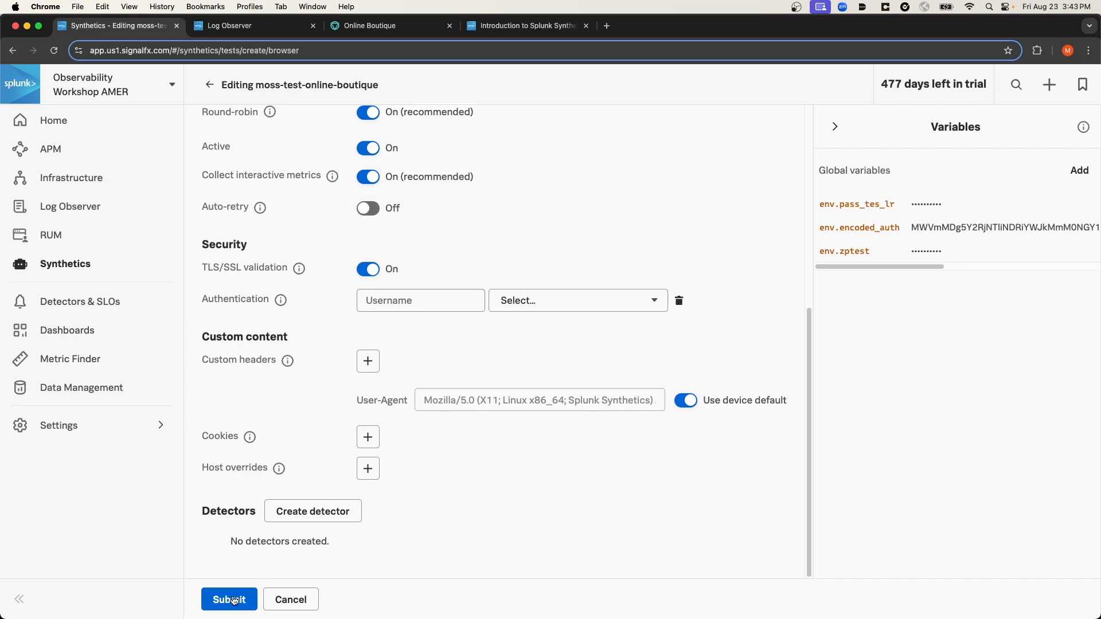
# Submit moss-test-online-boutique and review its overview with the uptime chart
pyautogui.click(230, 599)
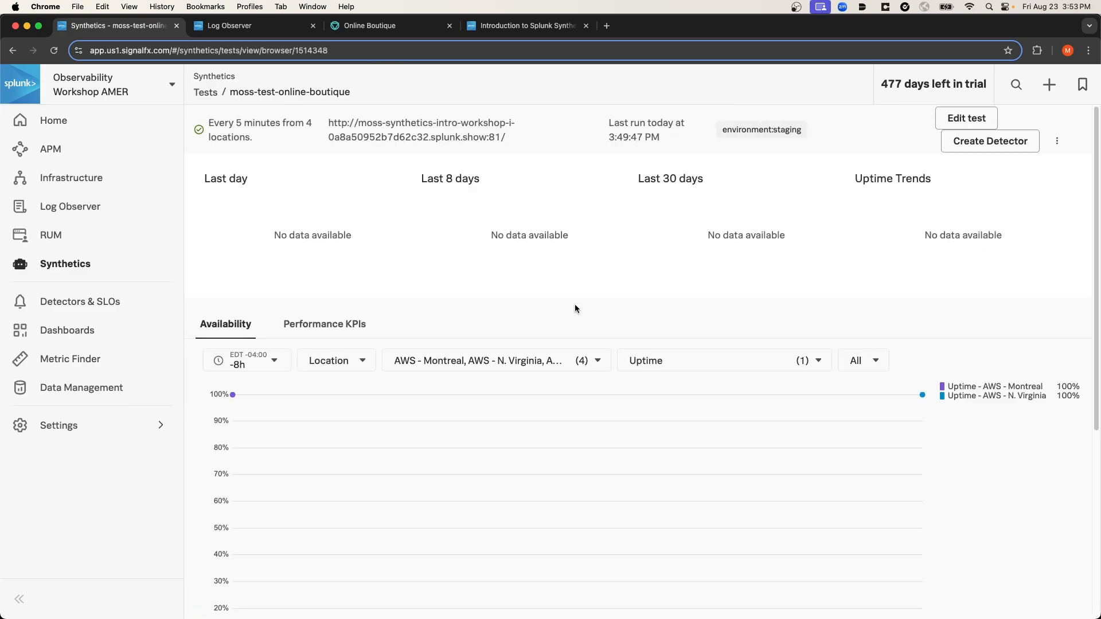
pyautogui.moveTo(840, 295)
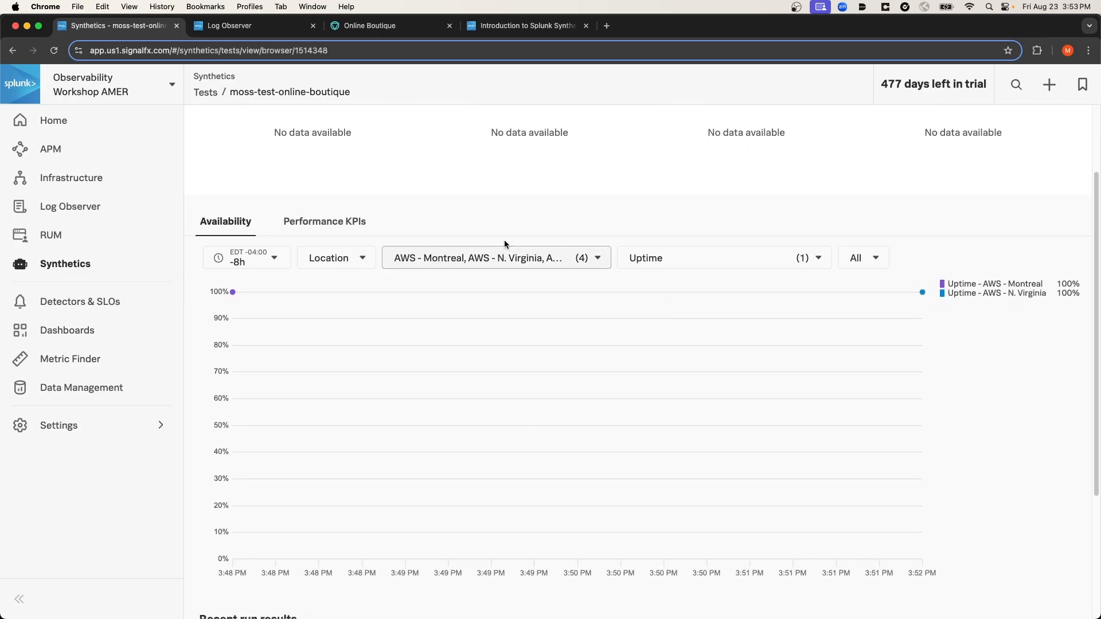
pyautogui.scroll(-3)
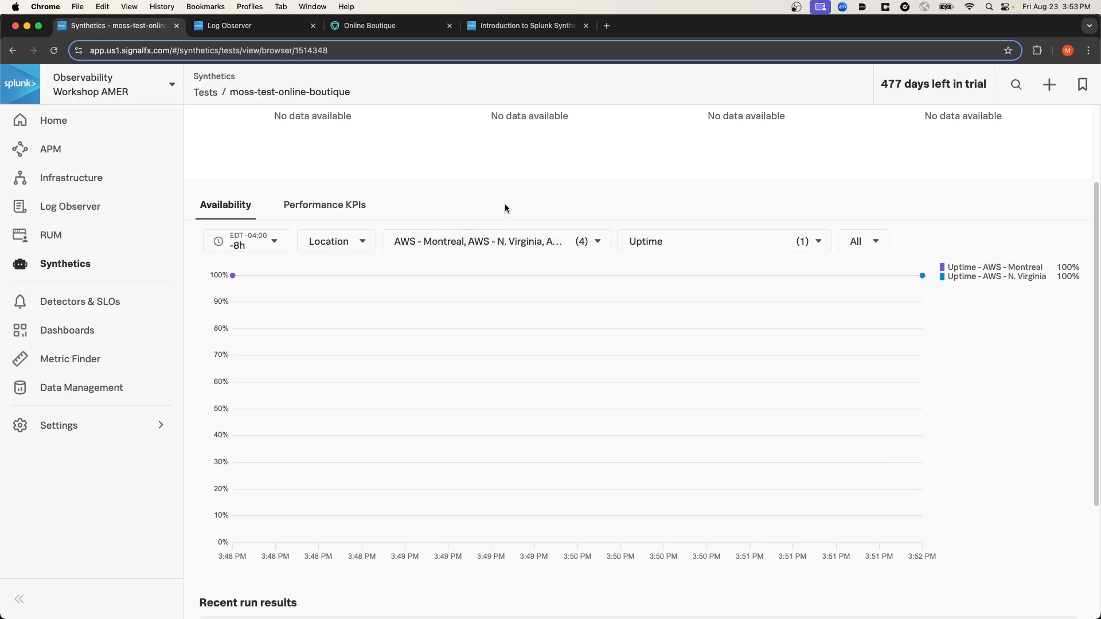
pyautogui.scroll(-3)
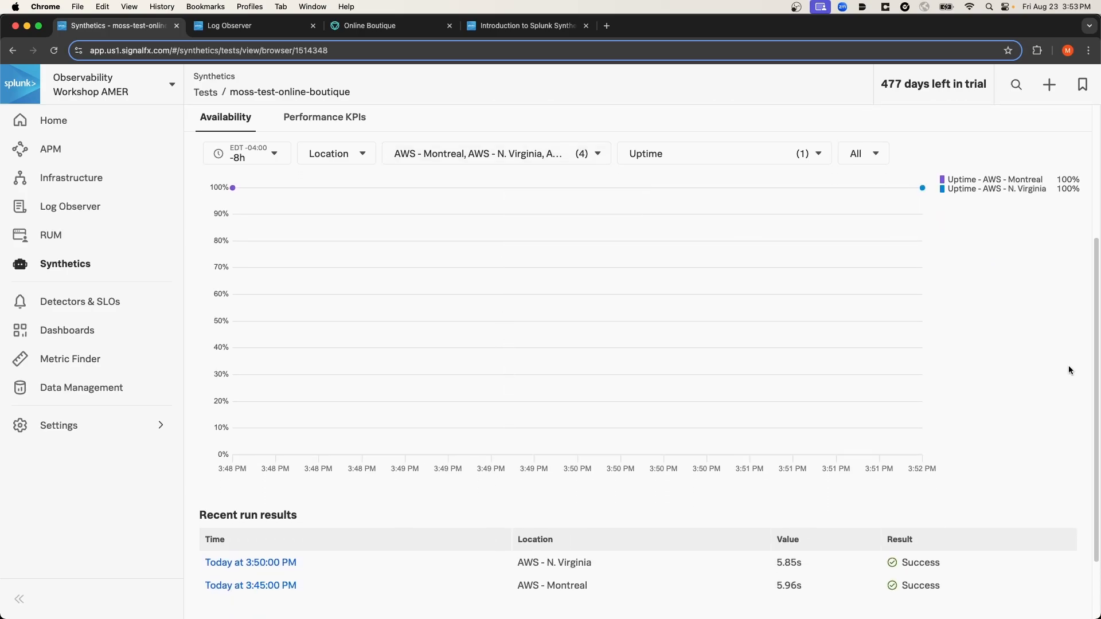
pyautogui.scroll(-3)
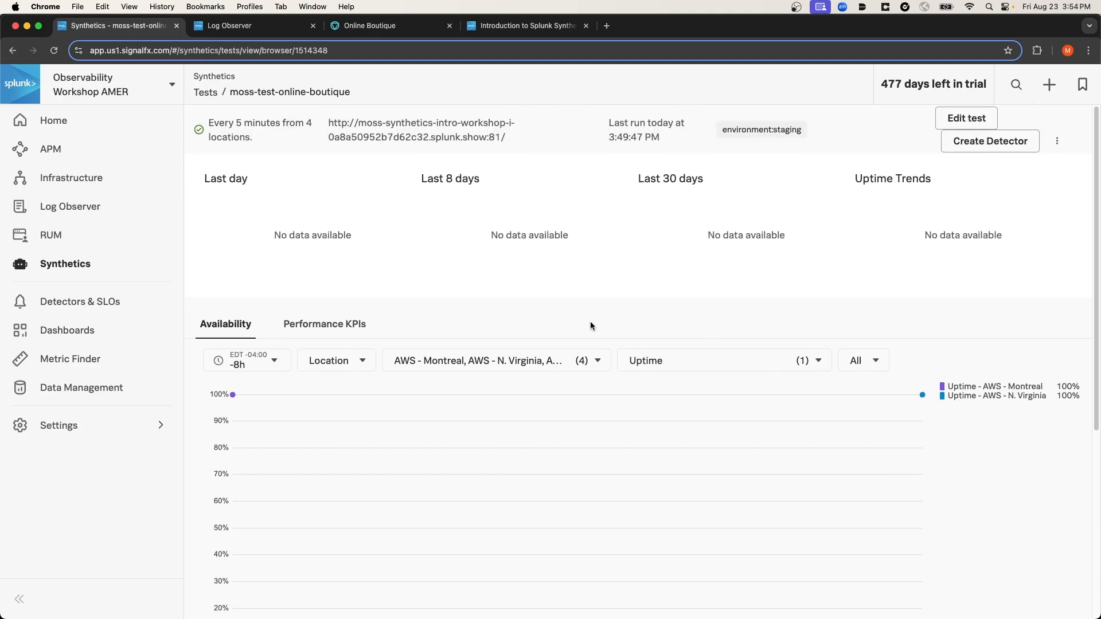
pyautogui.moveTo(590, 325)
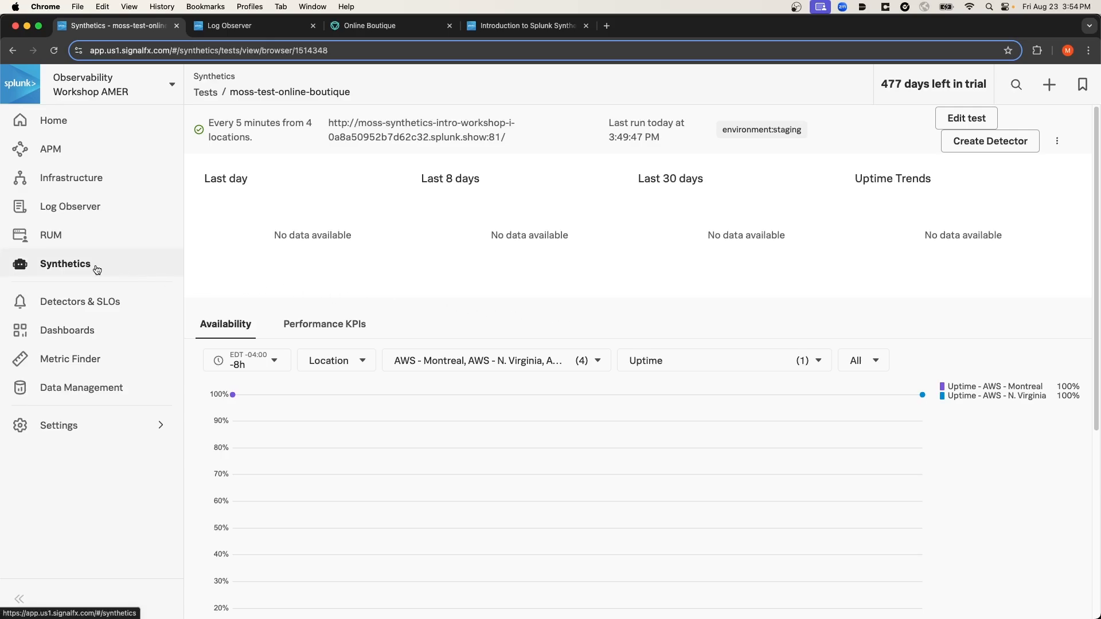
# From the browser-test list, open the existing Workshop Browser Test for the site
pyautogui.click(64, 264)
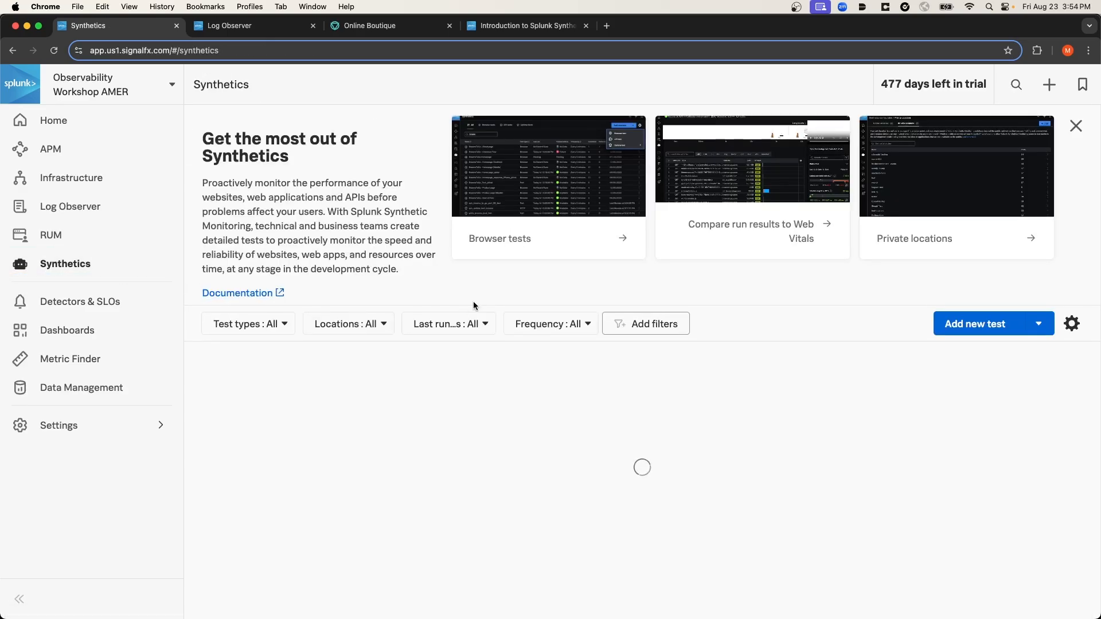
pyautogui.click(247, 324)
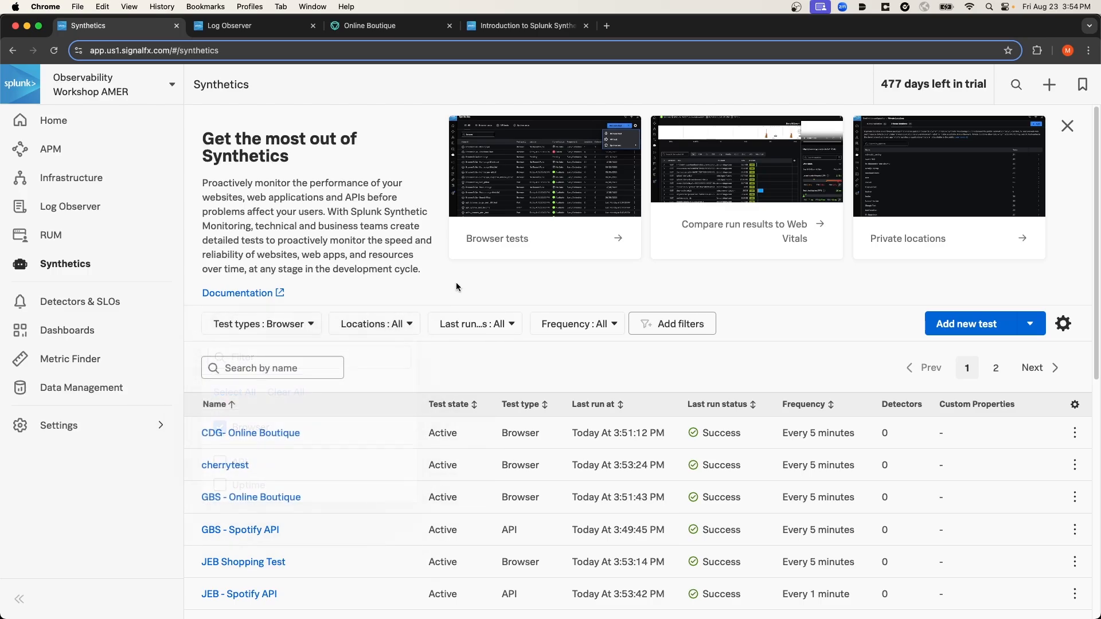
pyautogui.scroll(-3)
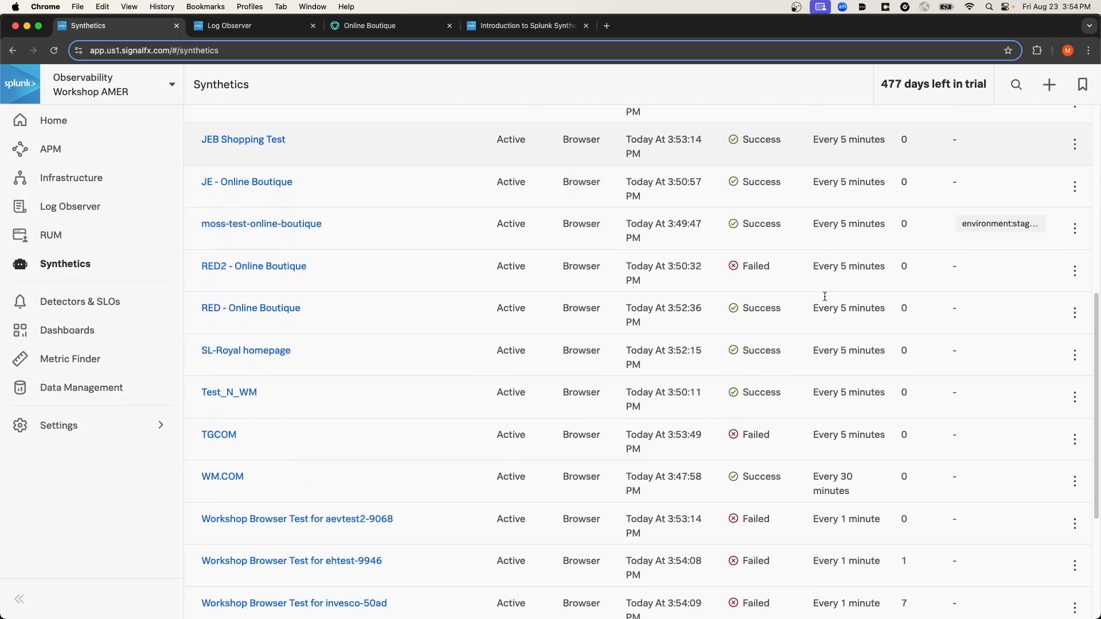
pyautogui.scroll(-3)
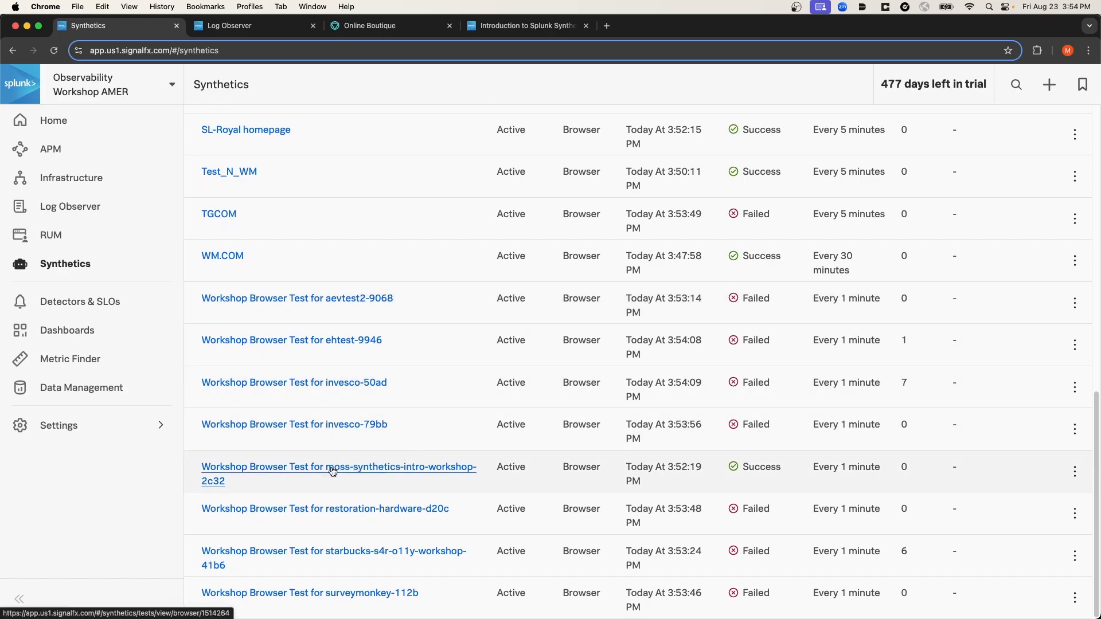
pyautogui.click(338, 467)
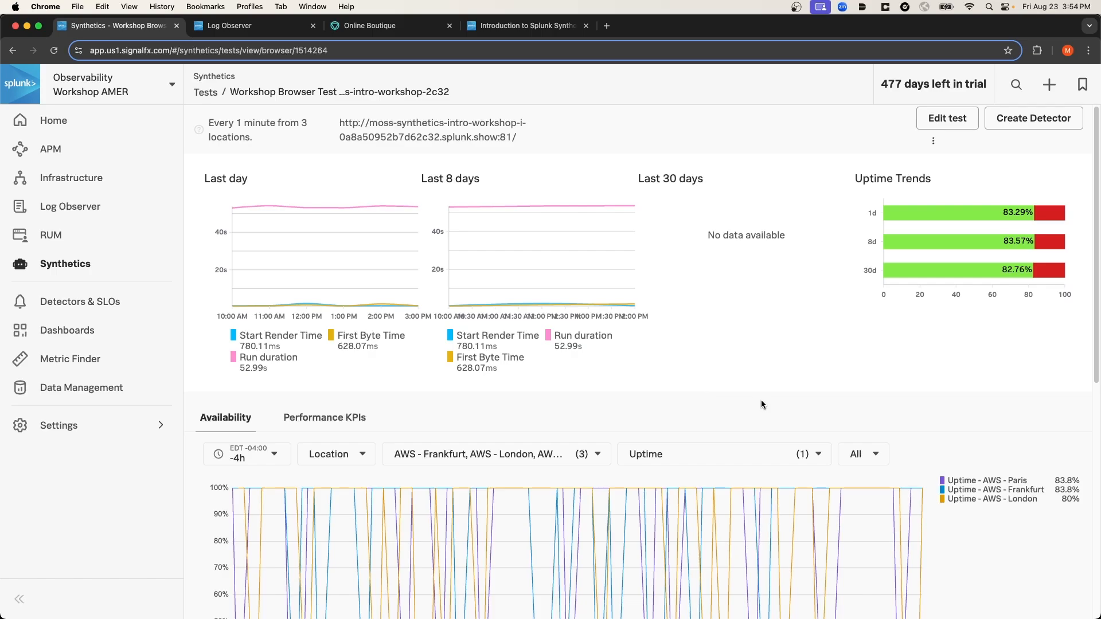
pyautogui.moveTo(622, 341)
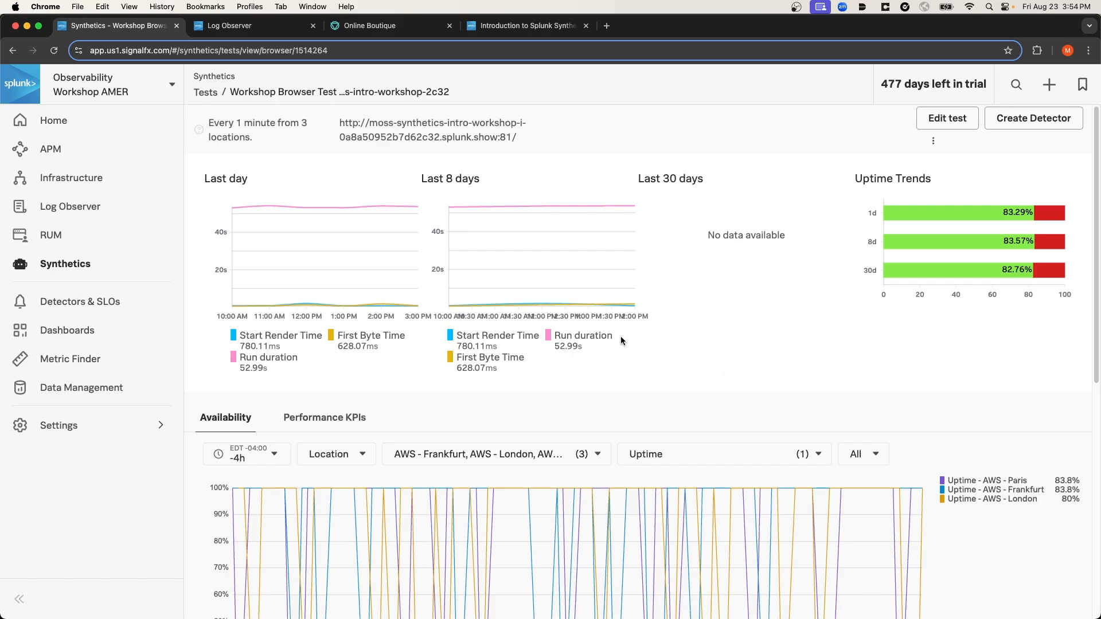
pyautogui.moveTo(448, 205)
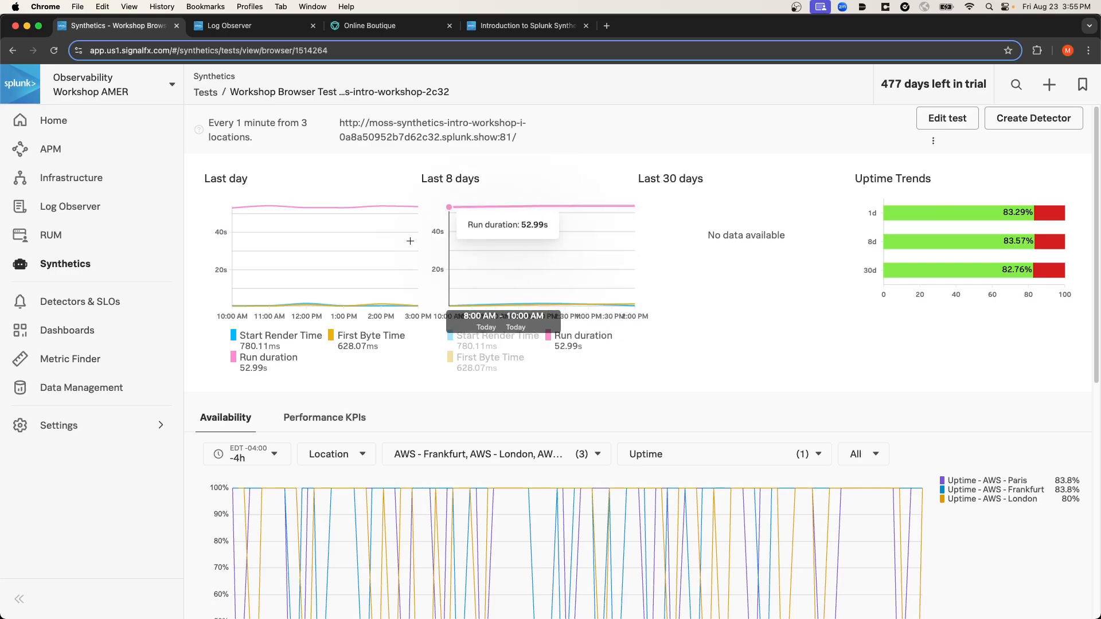
pyautogui.moveTo(821, 226)
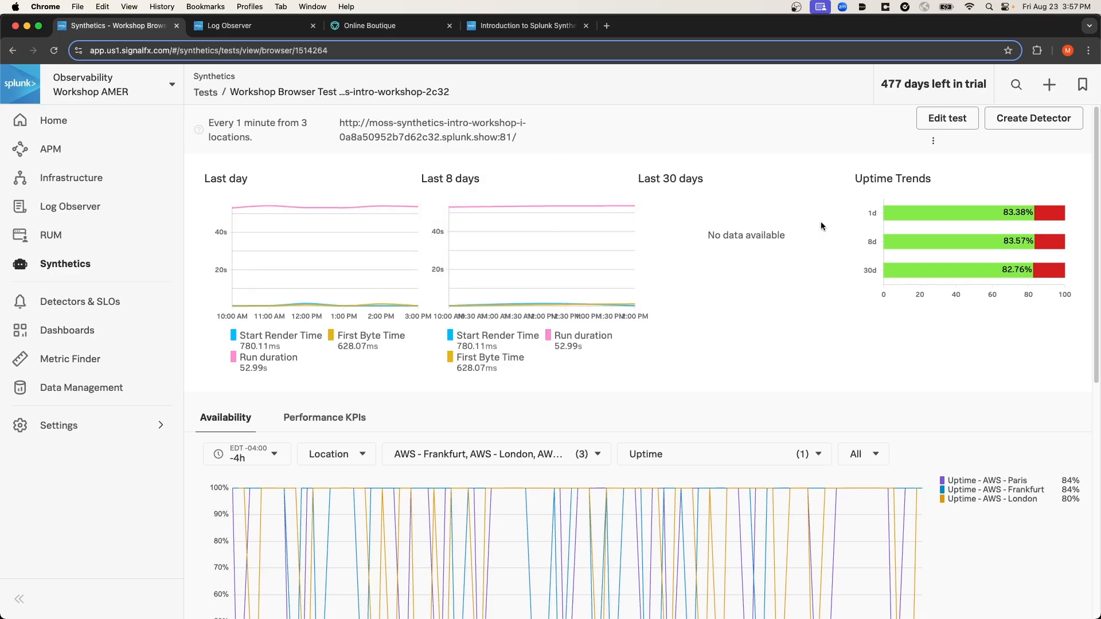
# Switch to Performance KPIs showing run duration per location and list the plottable metrics
pyautogui.scroll(-3)
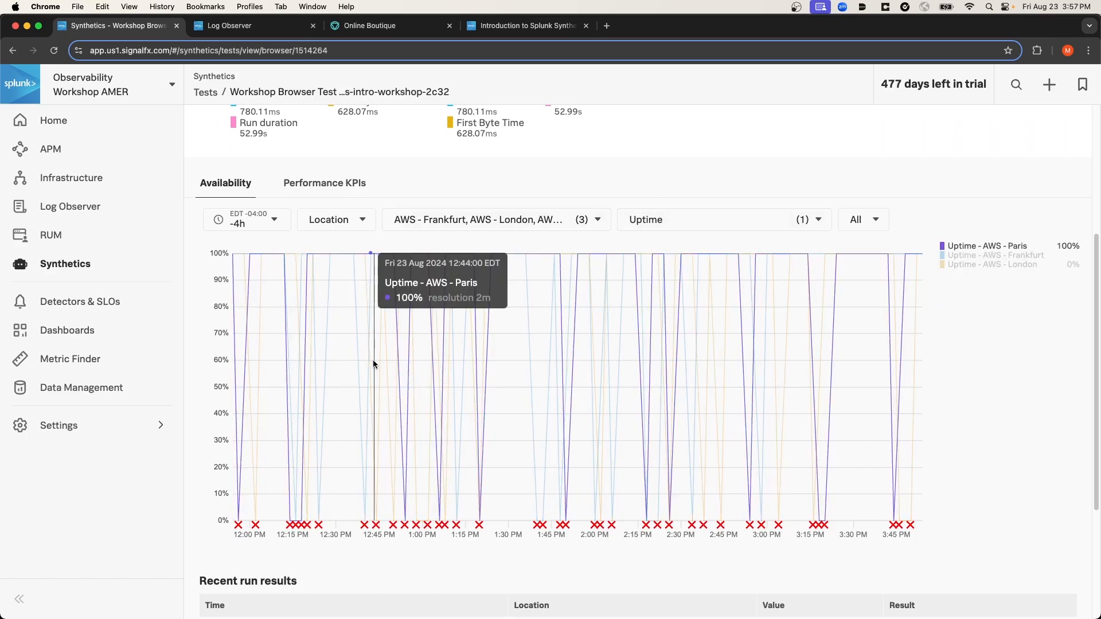
pyautogui.moveTo(449, 371)
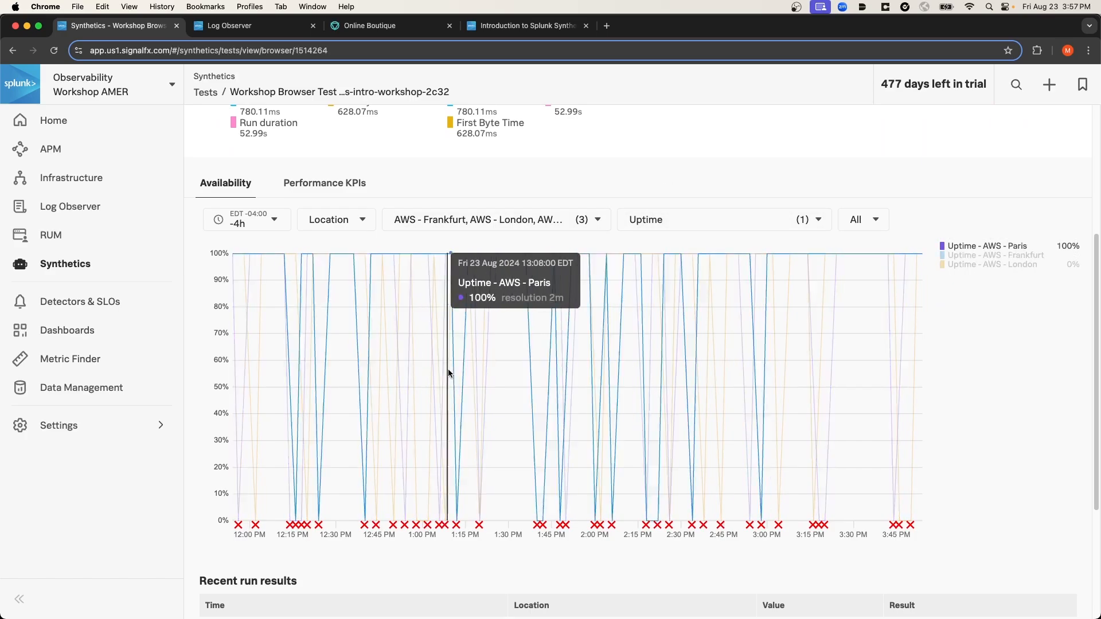
pyautogui.moveTo(496, 305)
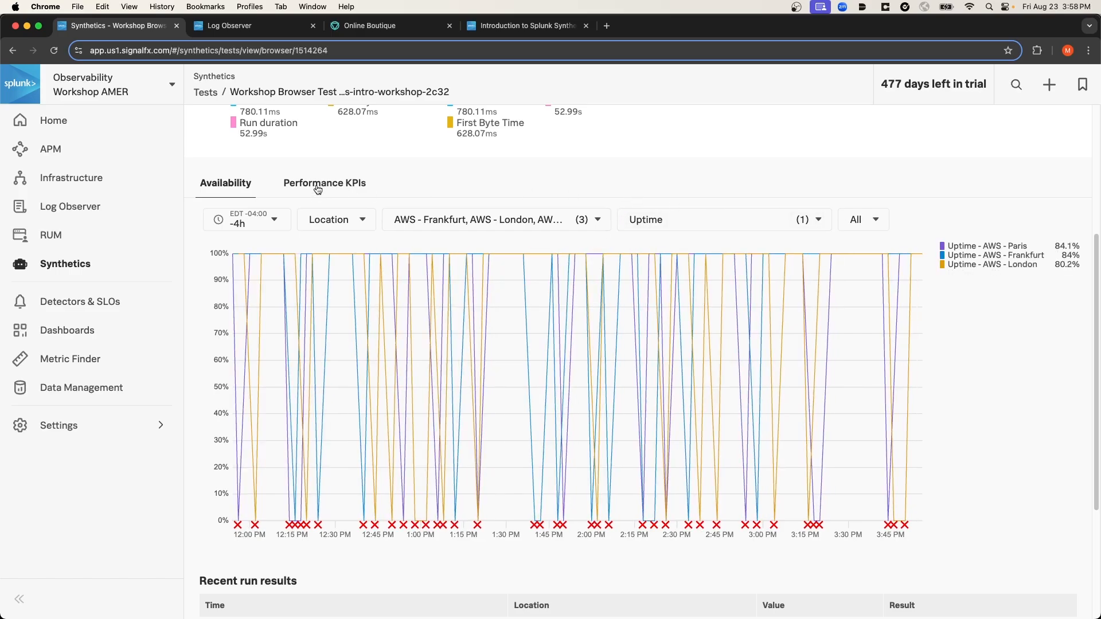
pyautogui.click(323, 182)
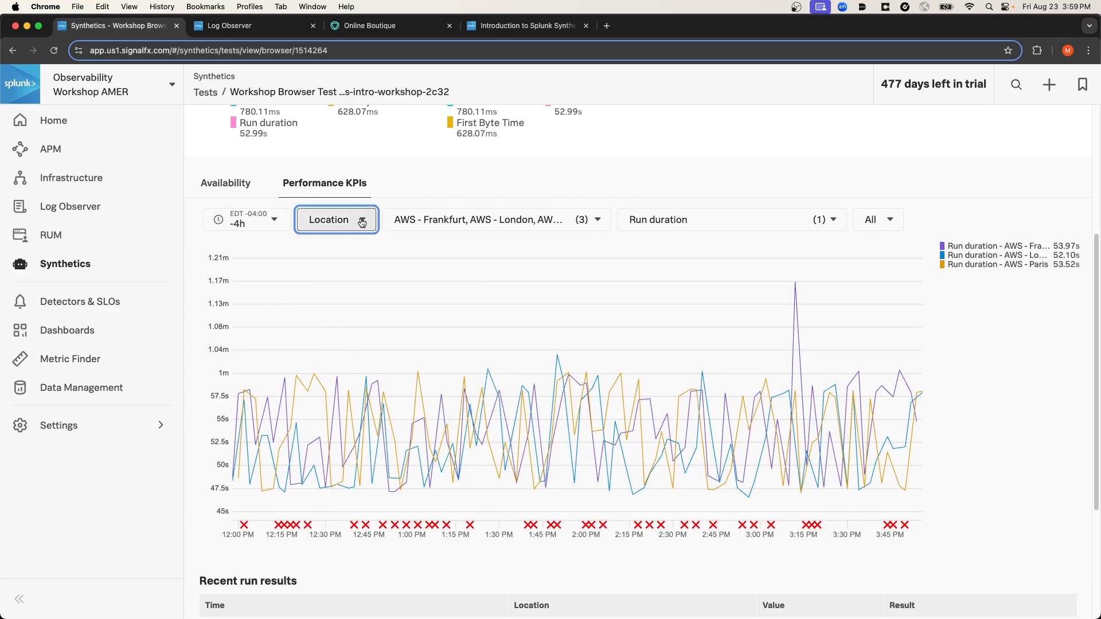
pyautogui.click(336, 219)
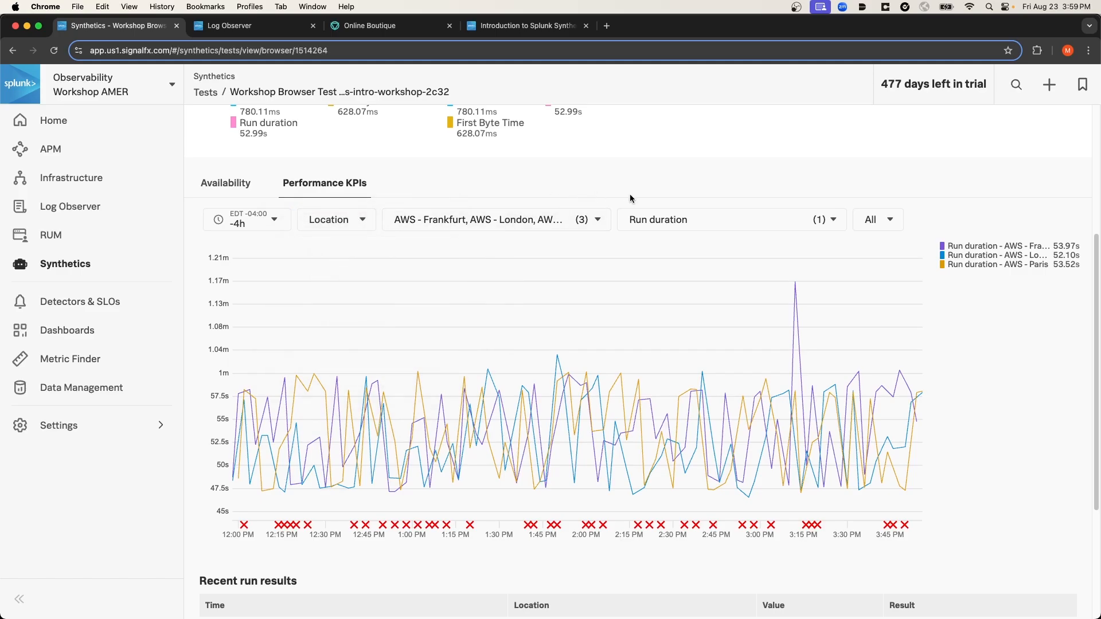
pyautogui.click(729, 219)
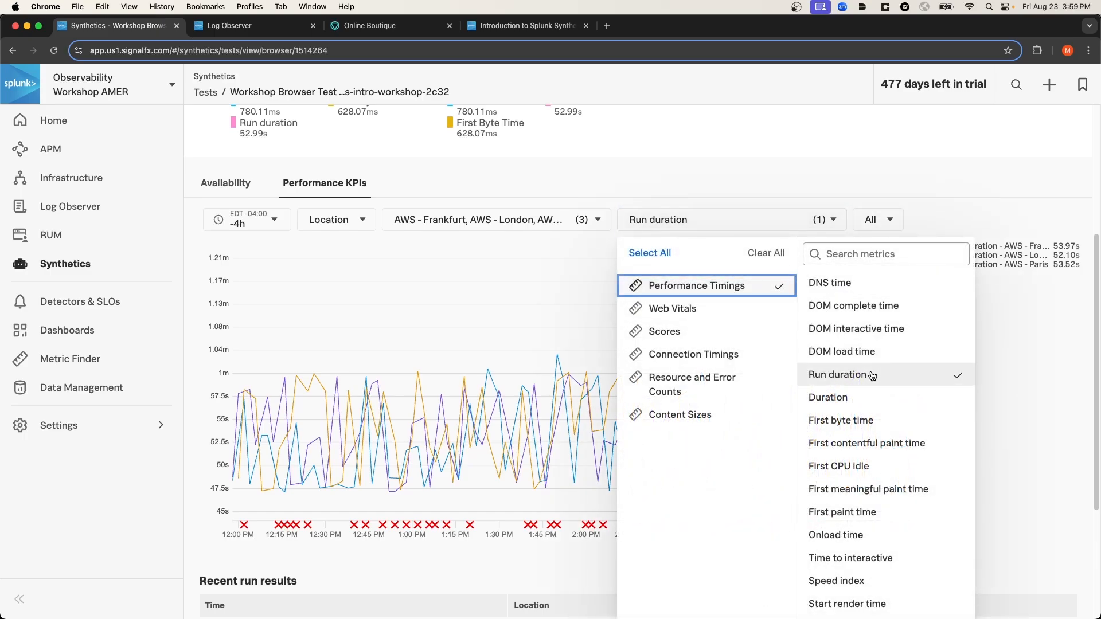
pyautogui.moveTo(878, 403)
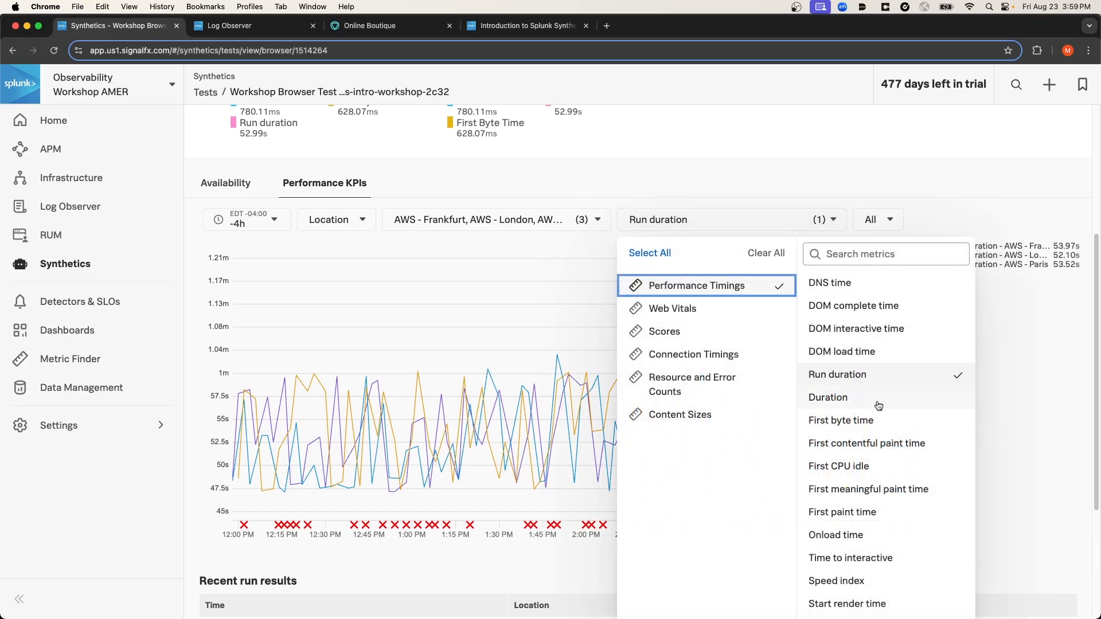